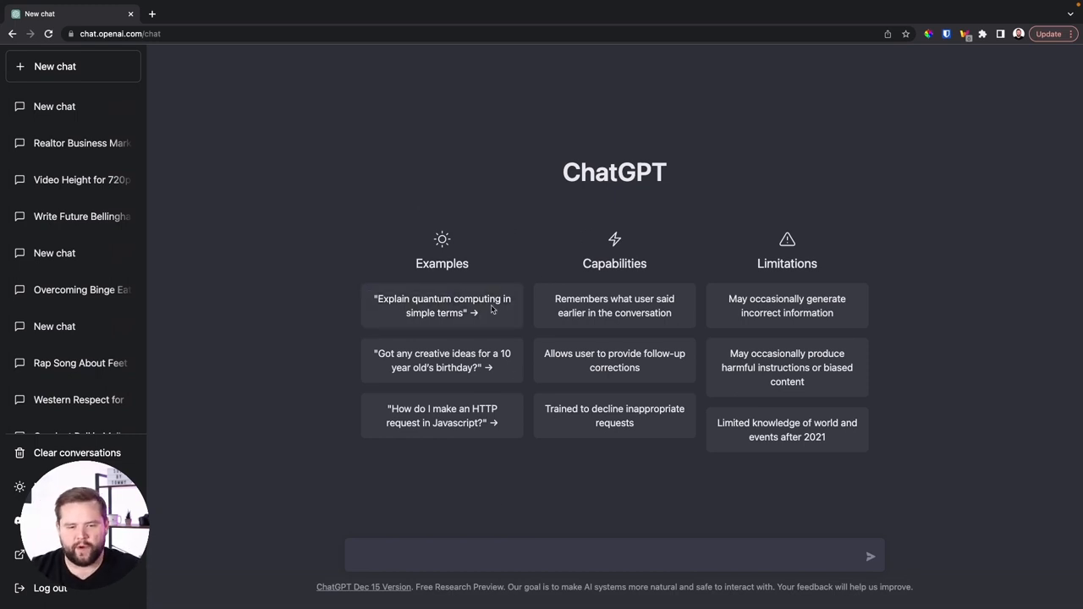
mouse_move(442, 305)
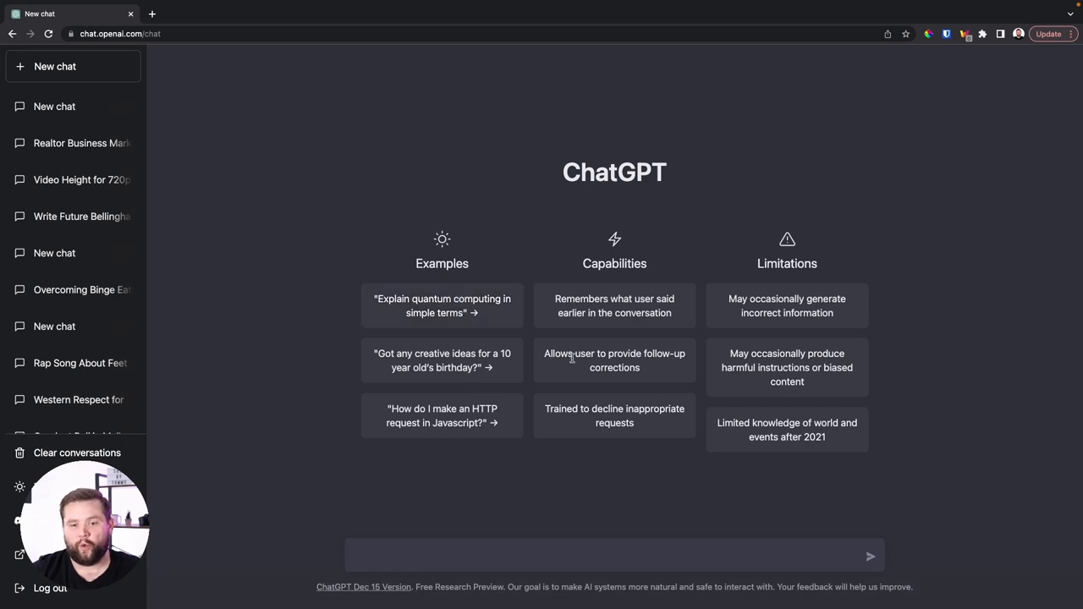
mouse_move(808, 418)
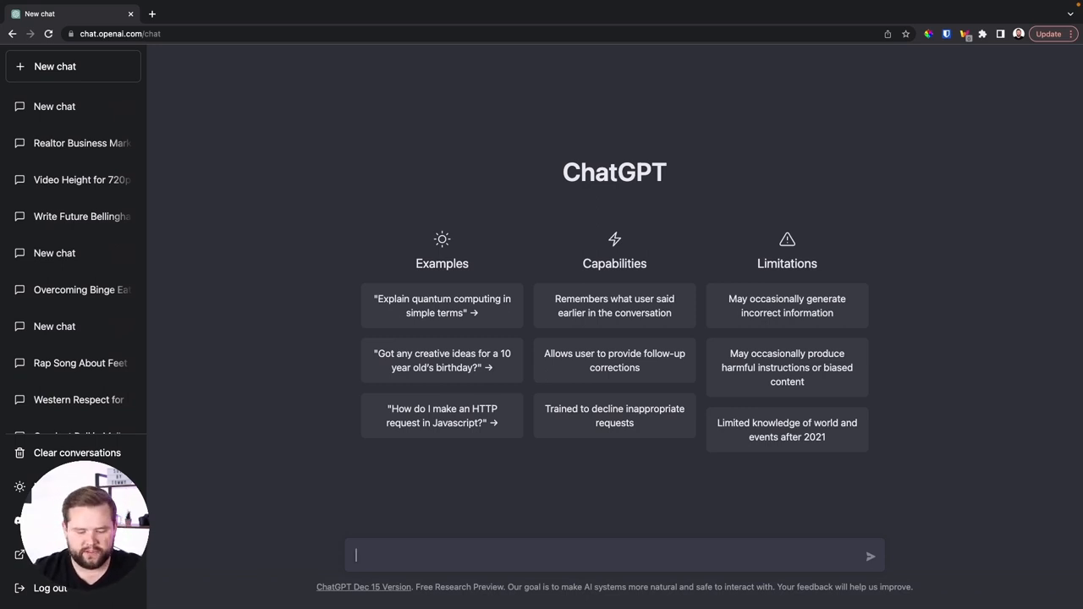
Ask ChatGPT for a listing description of a new Bellingham home.
text(please)
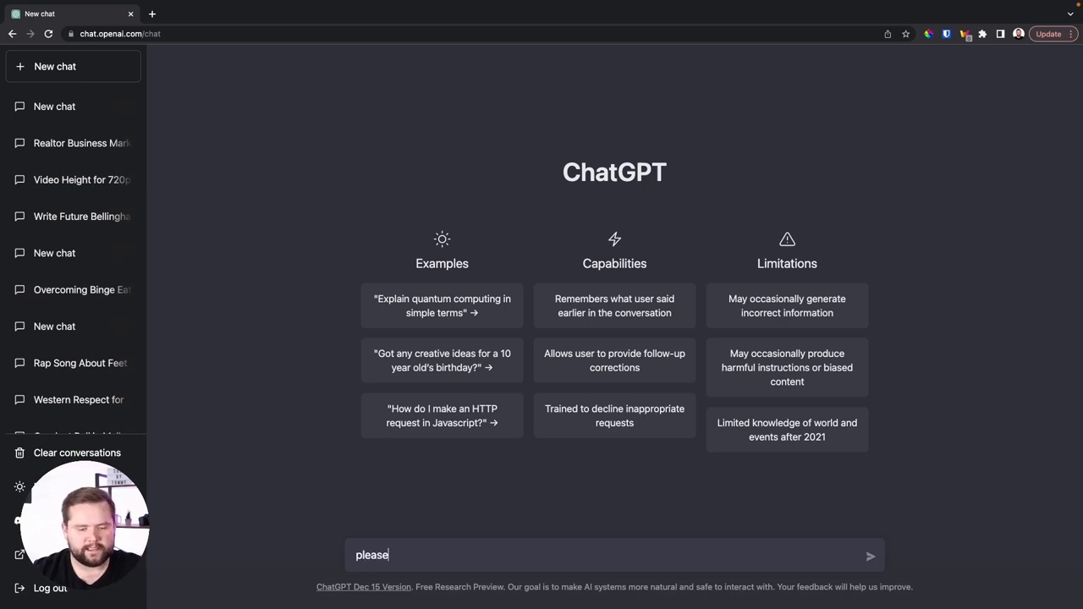
text(write me a listing description for my new)
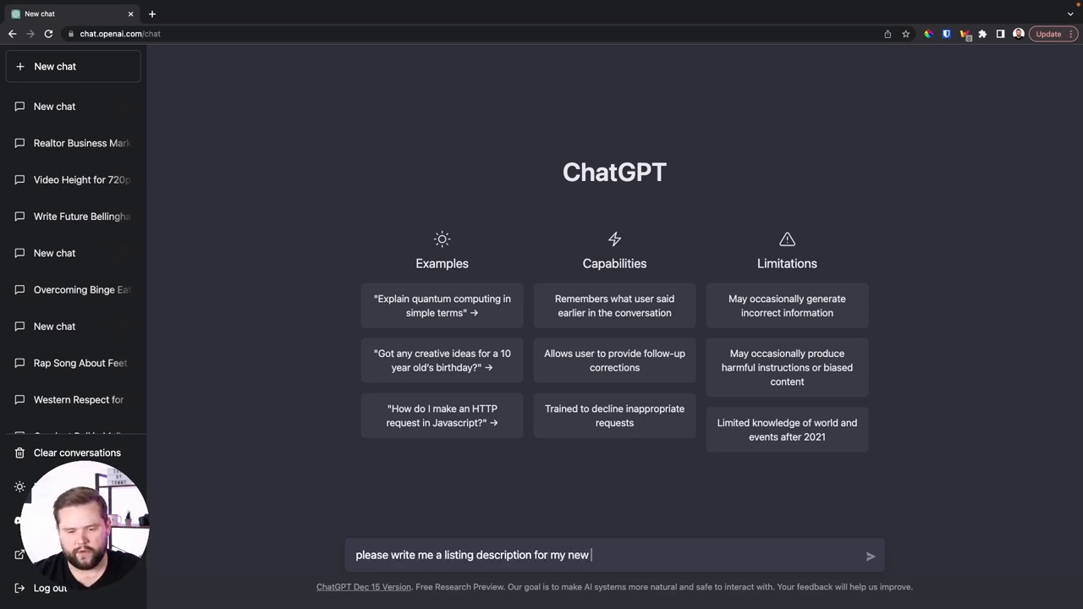
text(bellingham)
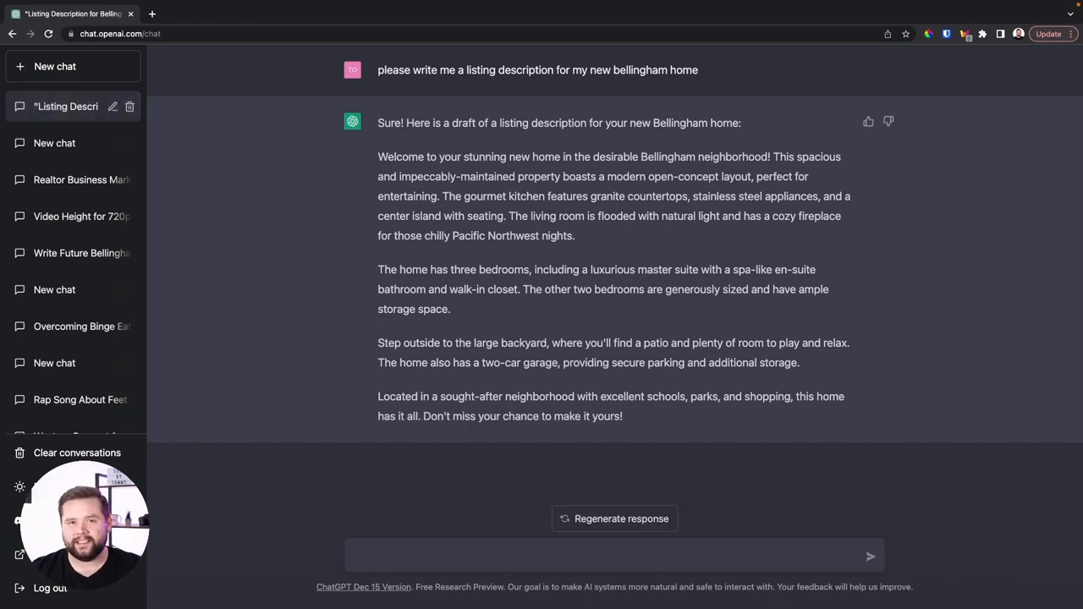
Request a rewrite for 4 bedrooms, 3 baths, basketball court near trails, then 500–750 words.
text(now rewri)
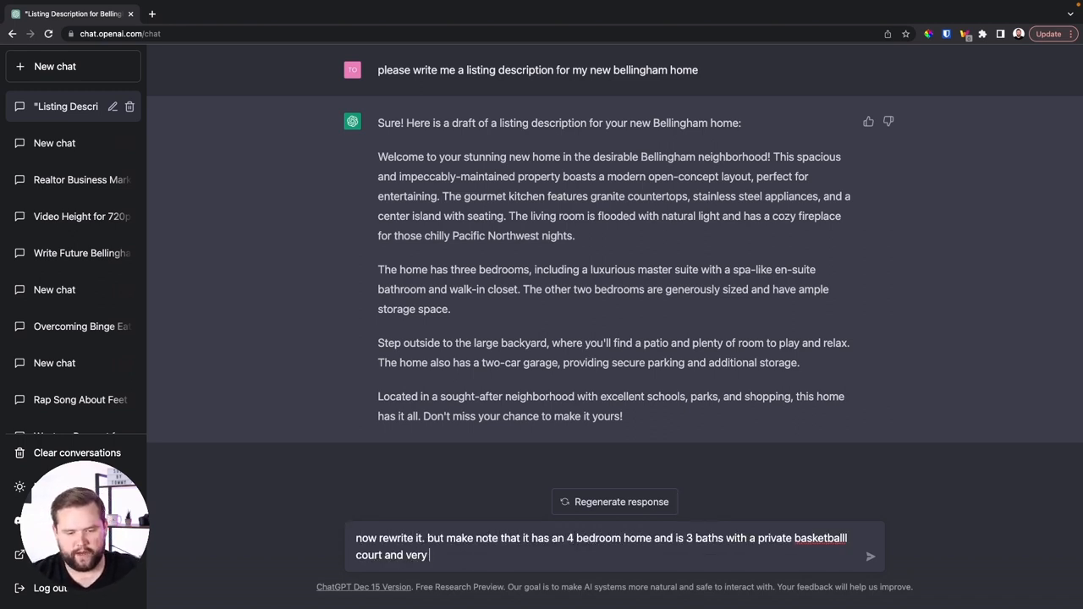
text(close to walki)
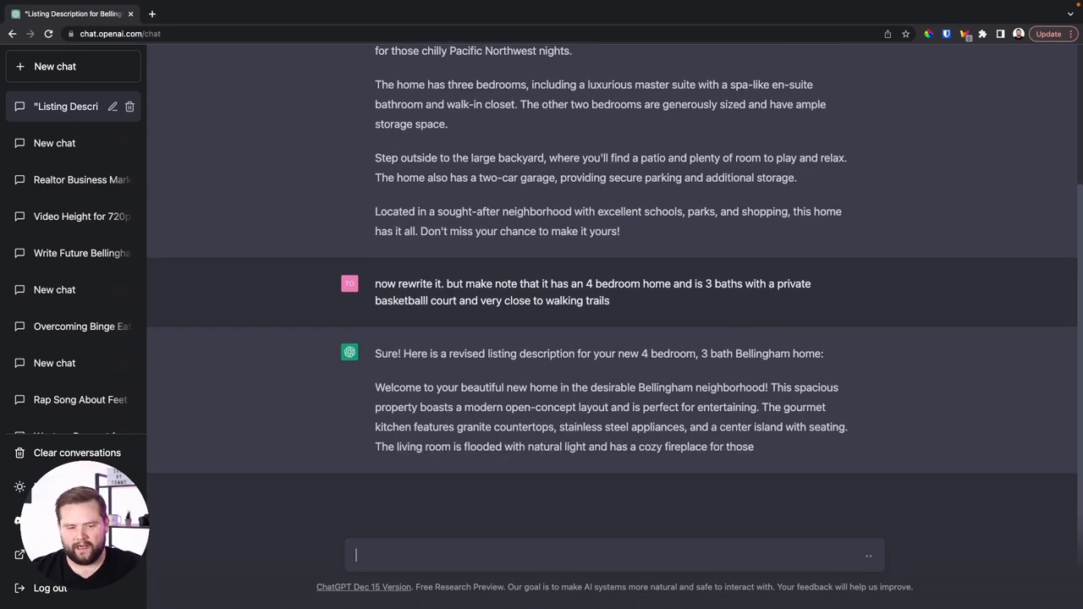
scroll(down, 3)
text(now write it between 500 and 750 words)
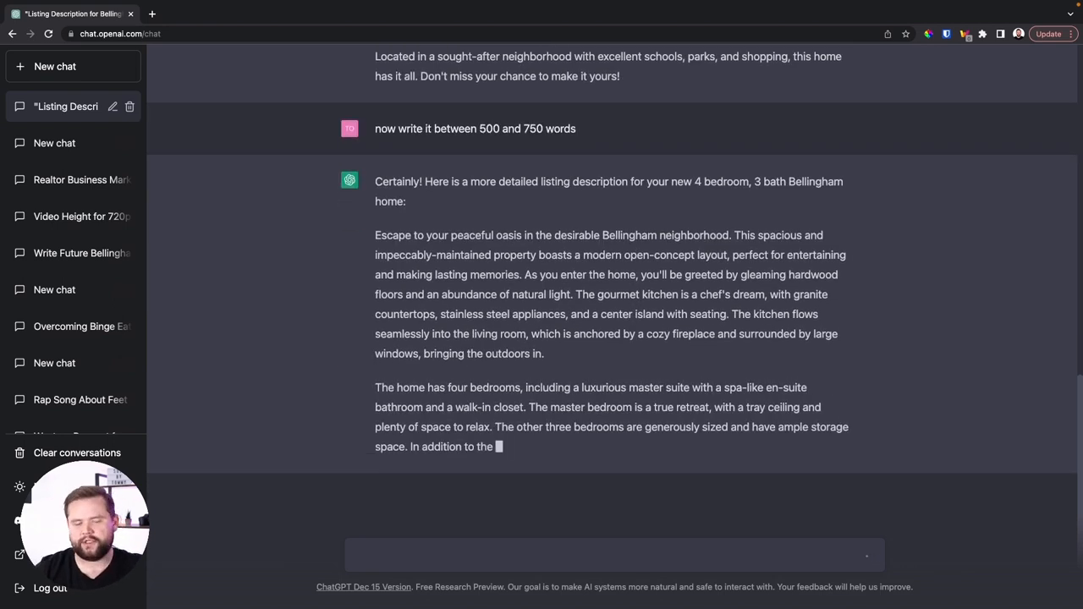
Request three more variations of the Bellingham listing description.
text(now make 3 more varision of this description)
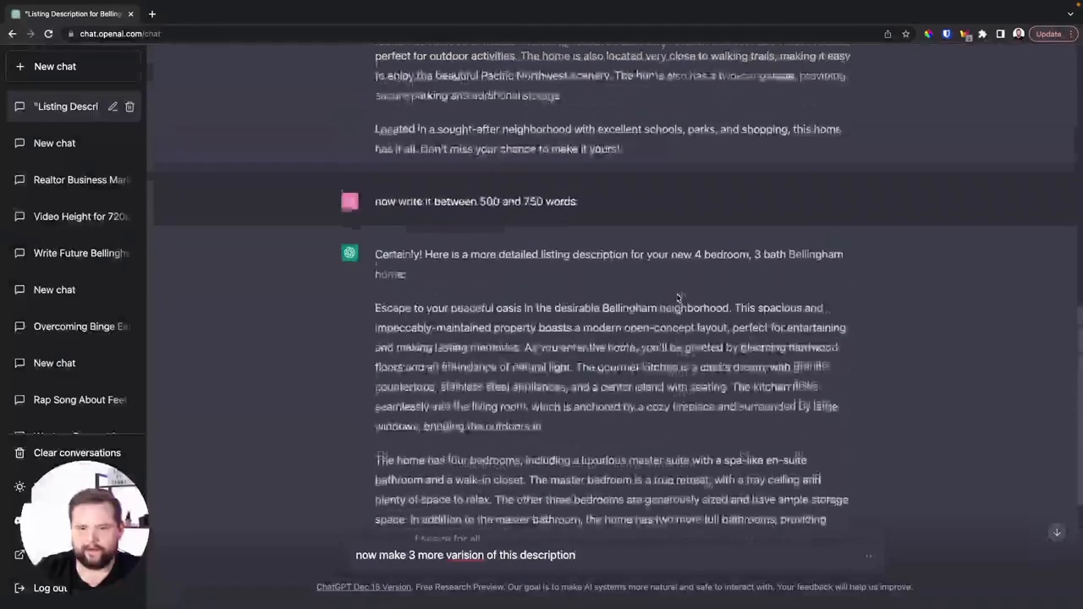
scroll(down, 3)
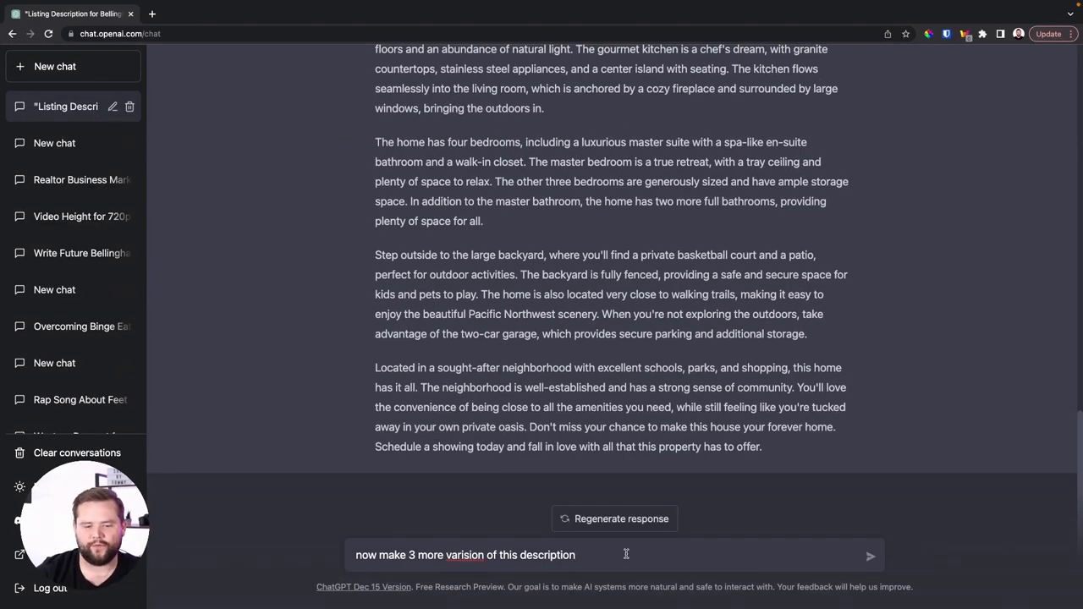
click(869, 556)
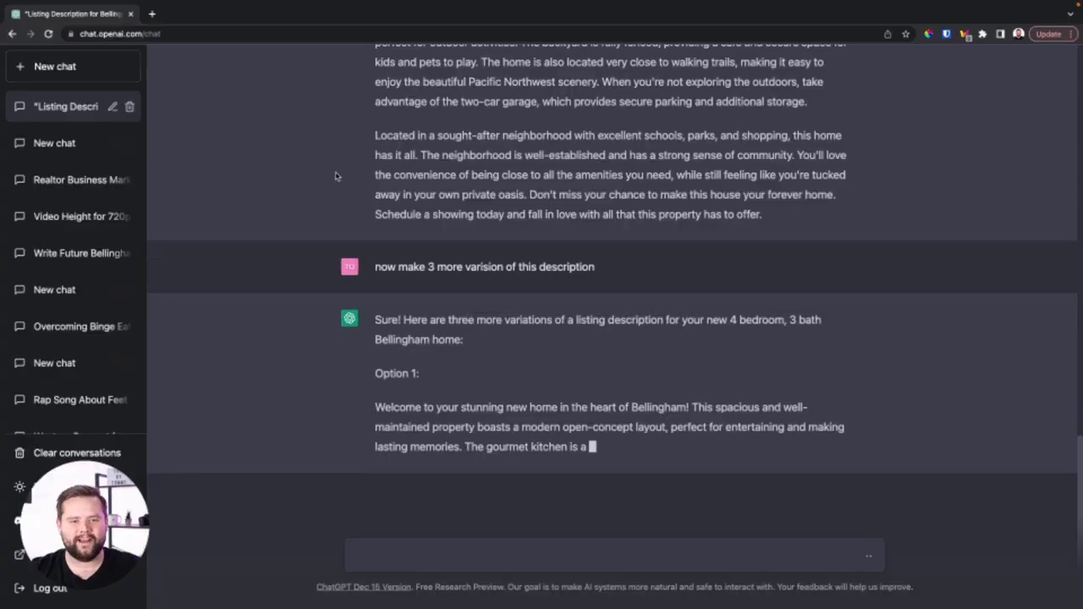
In a new chat, request a Bellingham housing-market newsletter, then a fun version.
click(55, 66)
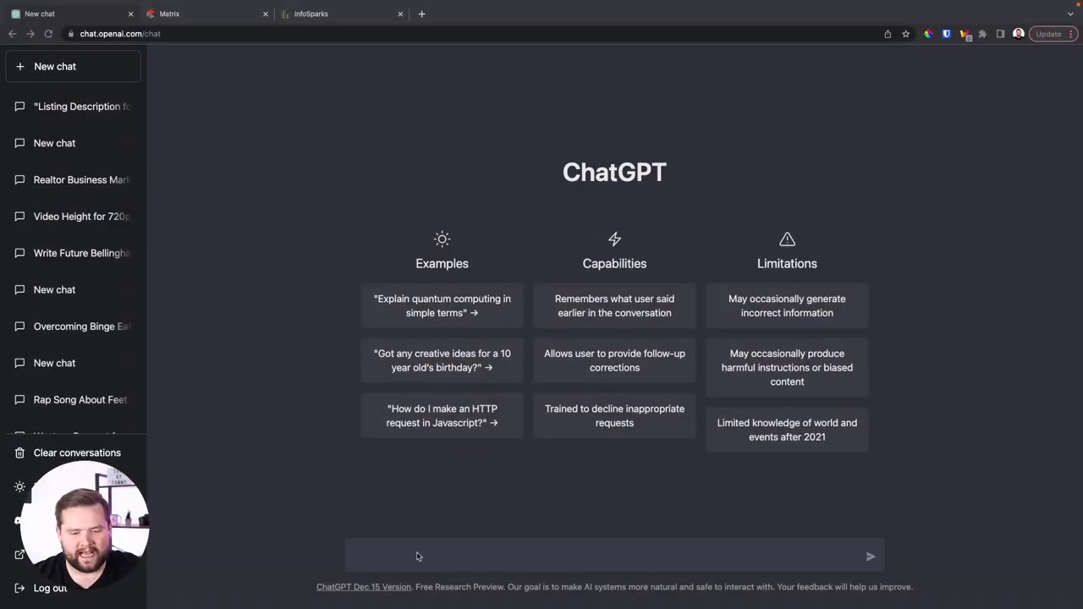
text(hey please make)
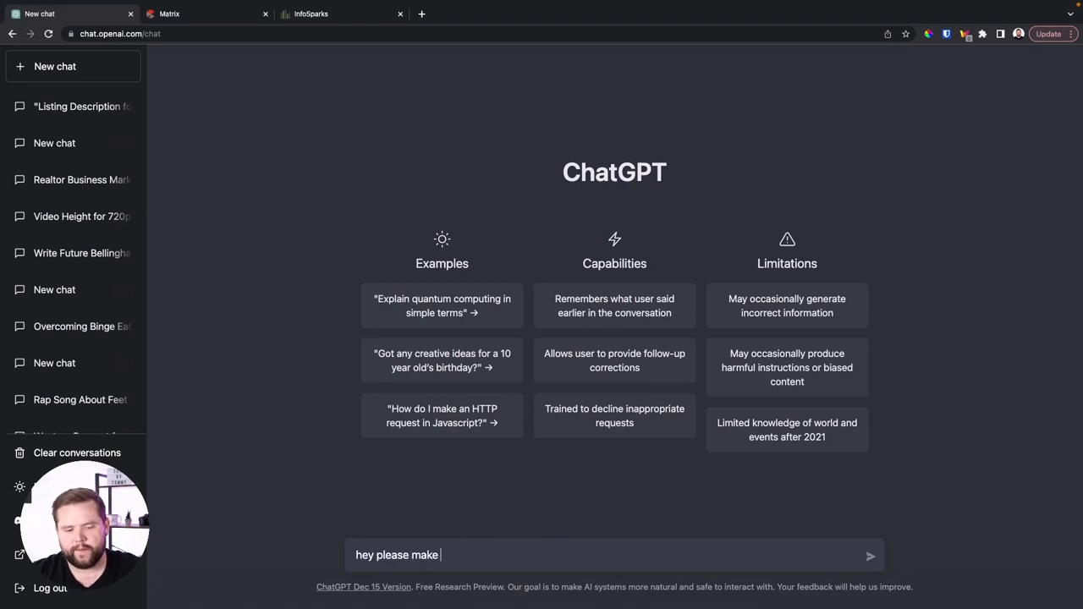
text(me a real estate newsletter on the b)
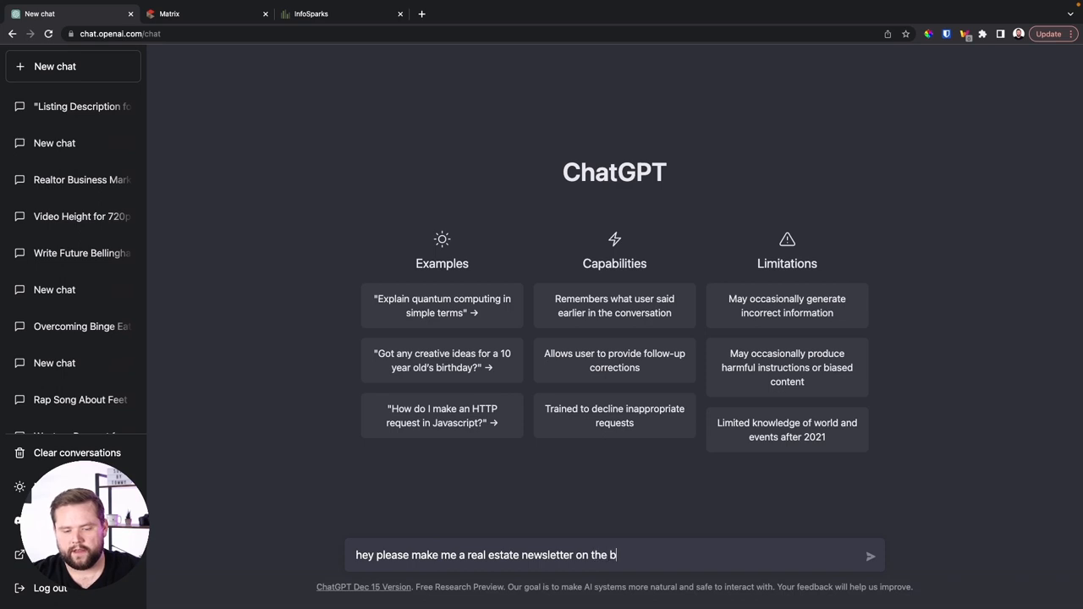
text(ellingham hou)
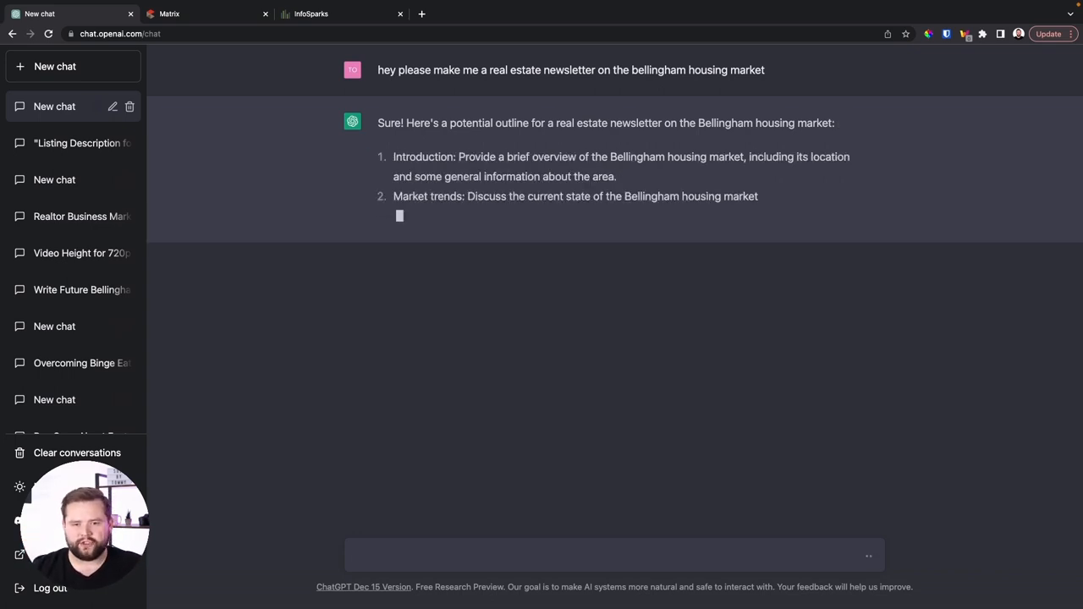
text(no)
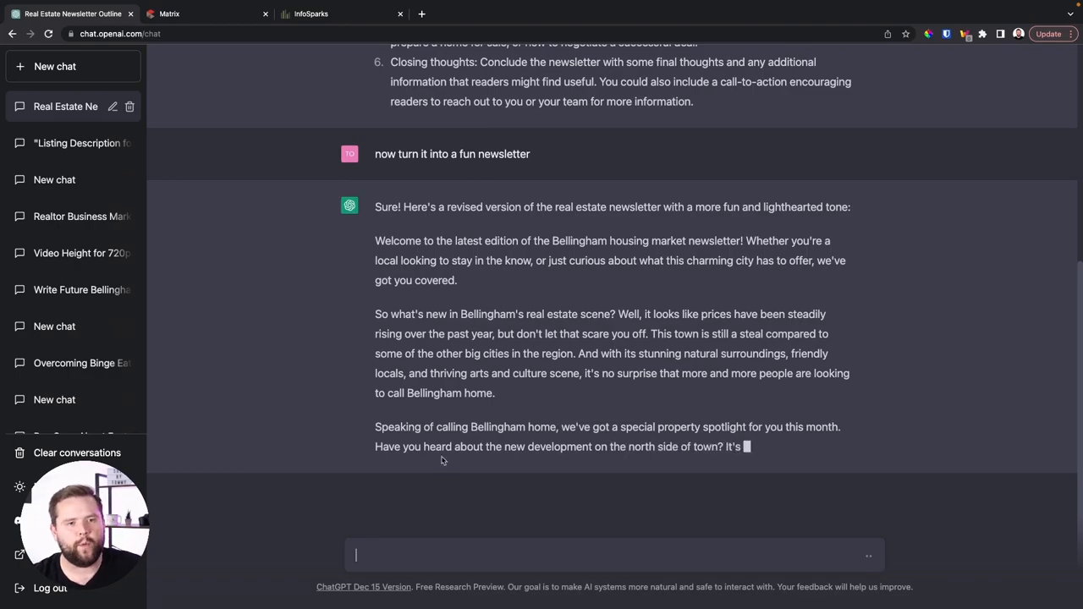
Open the FastStats Whatcom County market report, then return to the ChatGPT tab.
click(339, 14)
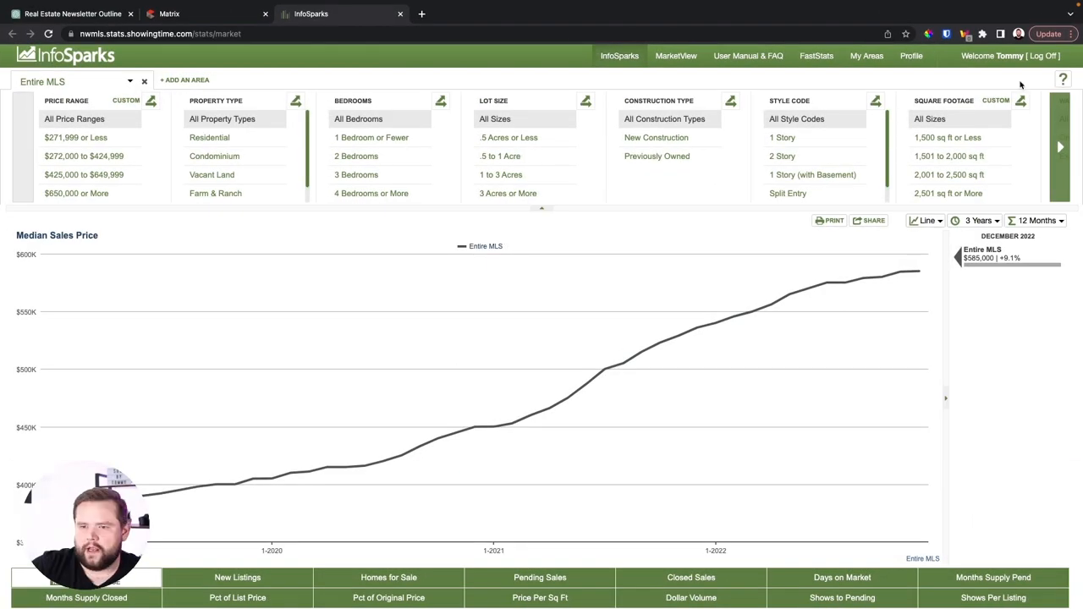
click(675, 55)
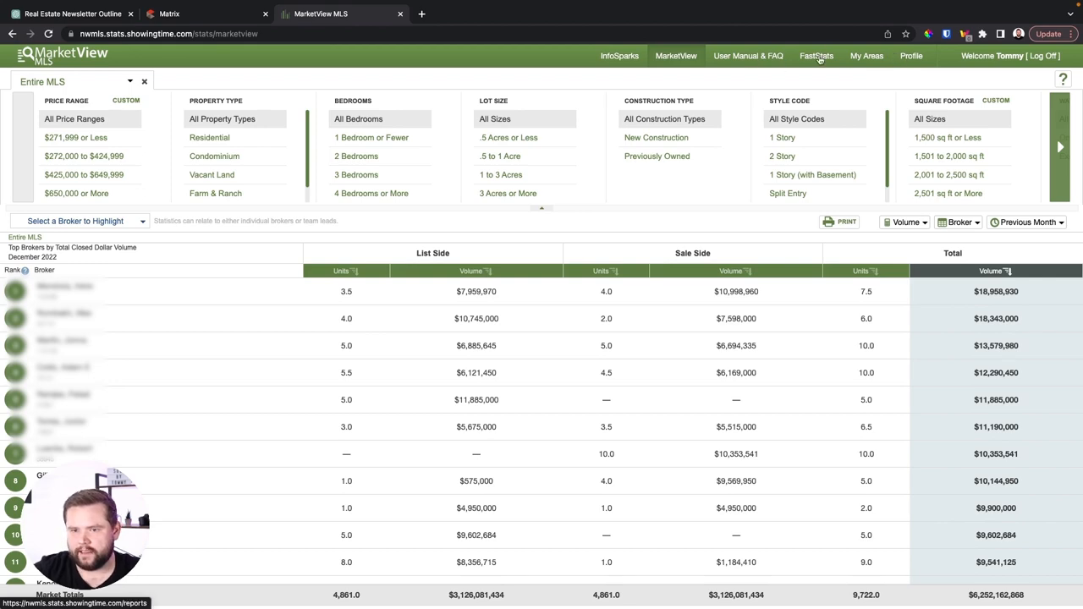
click(816, 56)
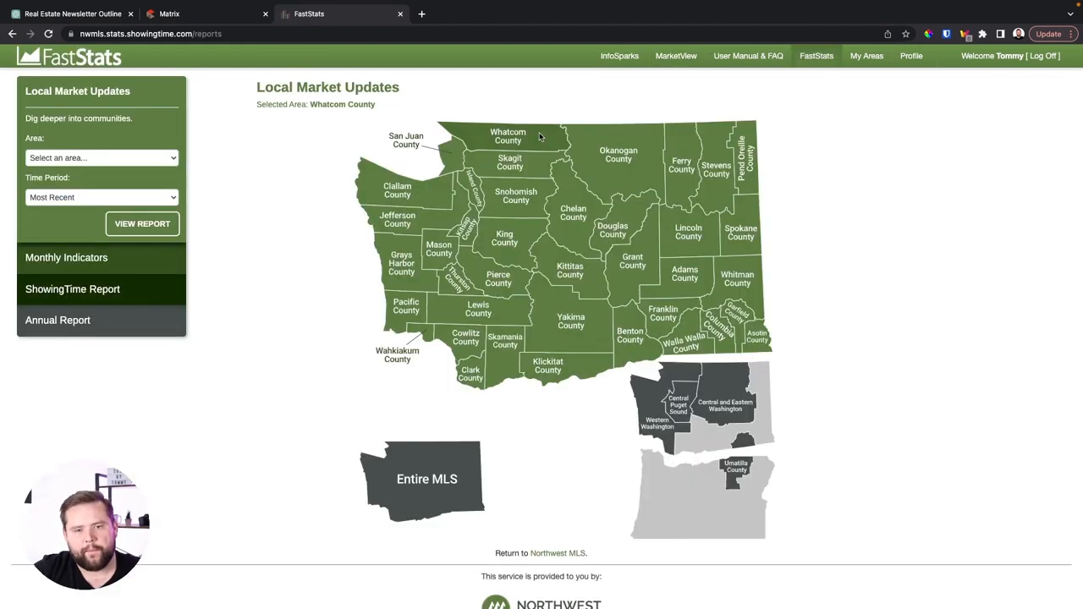
click(507, 135)
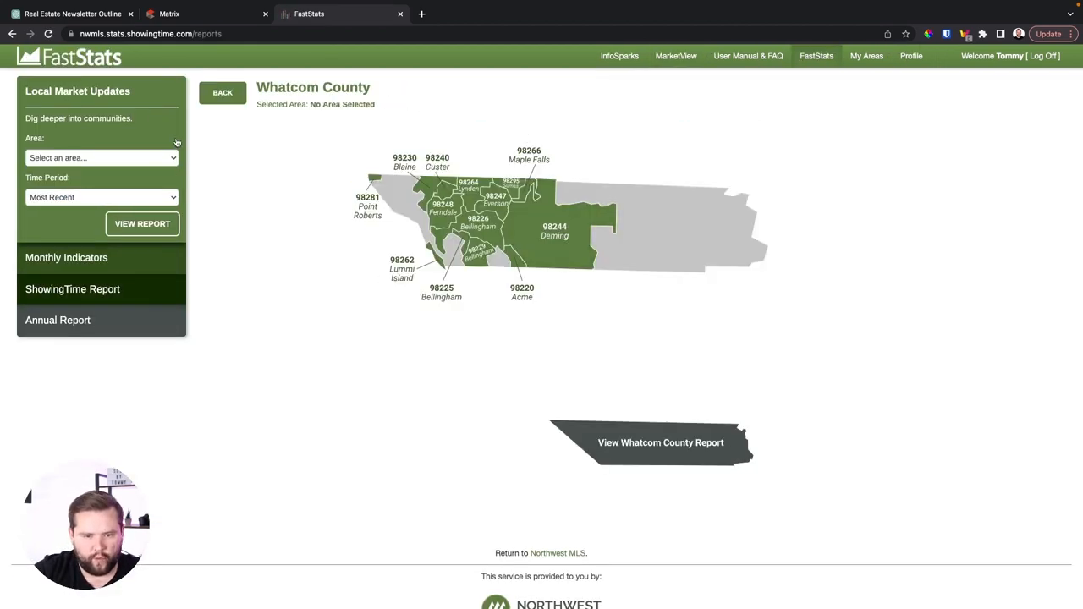
click(102, 157)
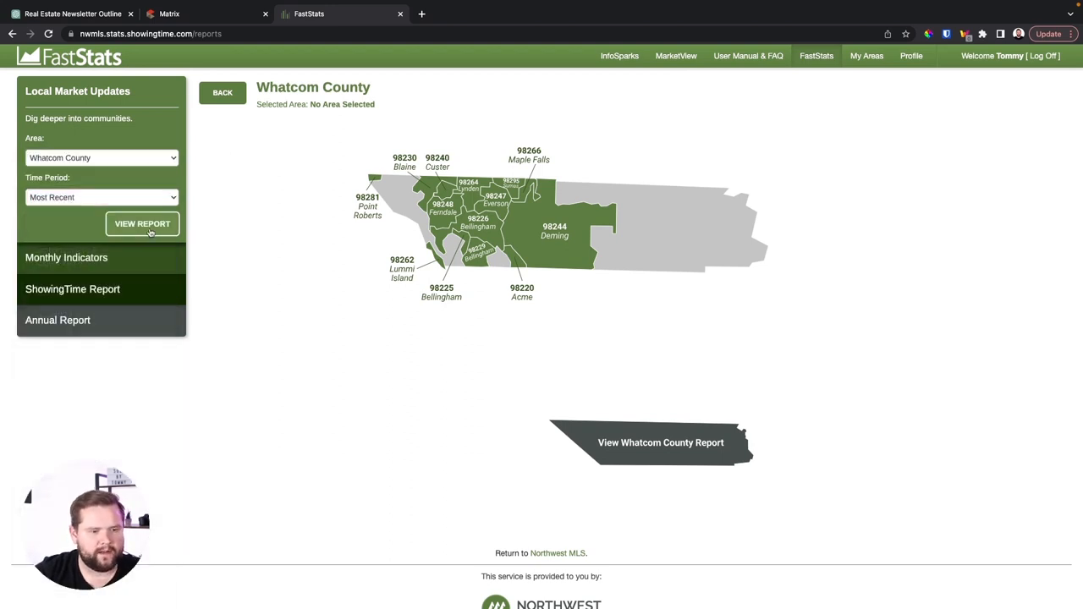
click(142, 224)
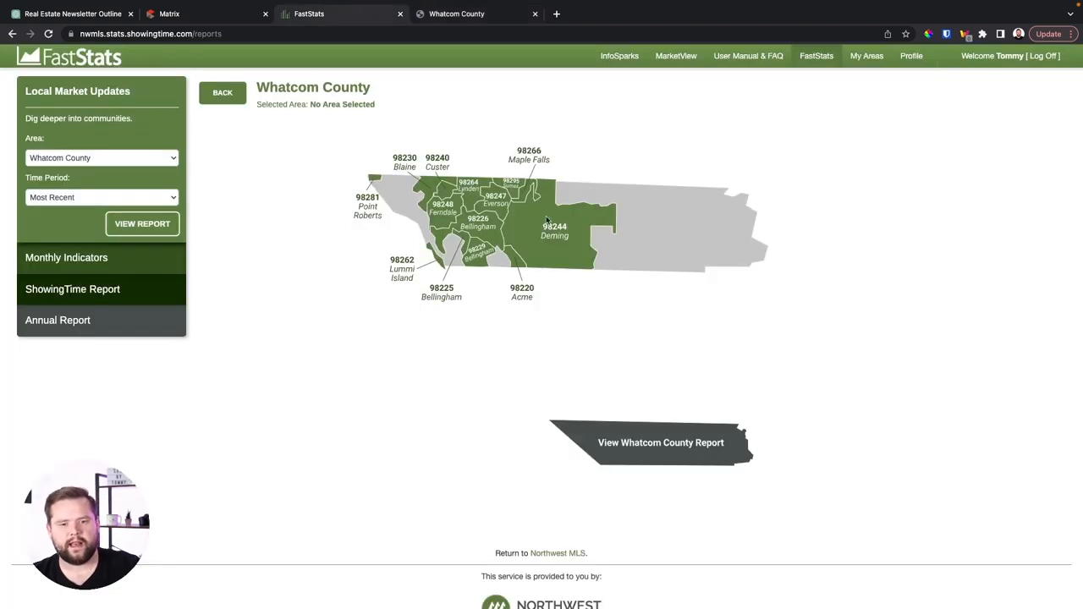
click(76, 14)
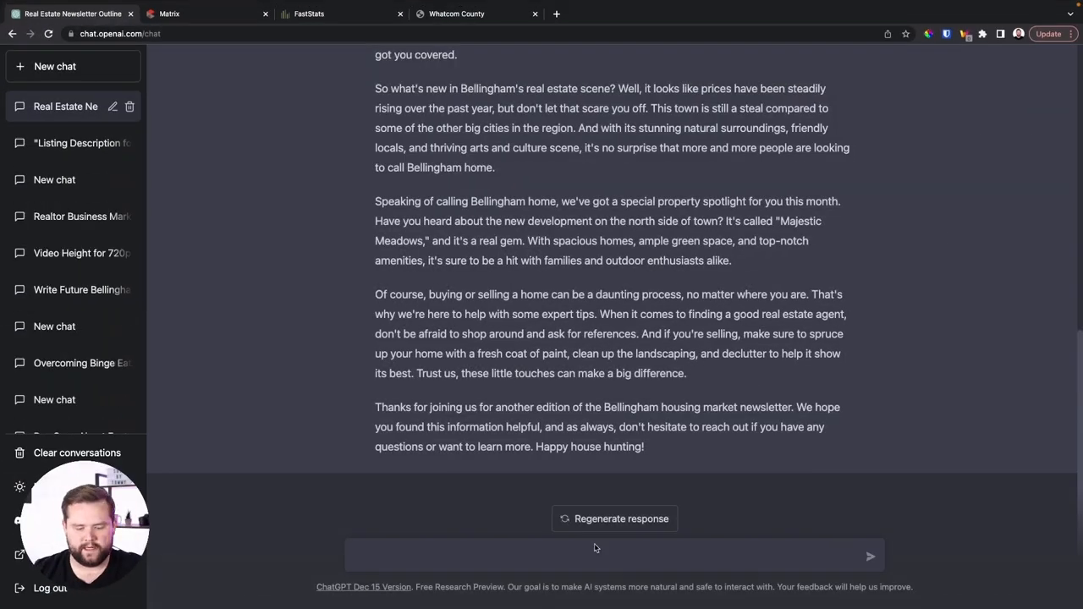
Paste Whatcom County December data and ask for the major housing talking points.
text(ok, now make me a real estate new)
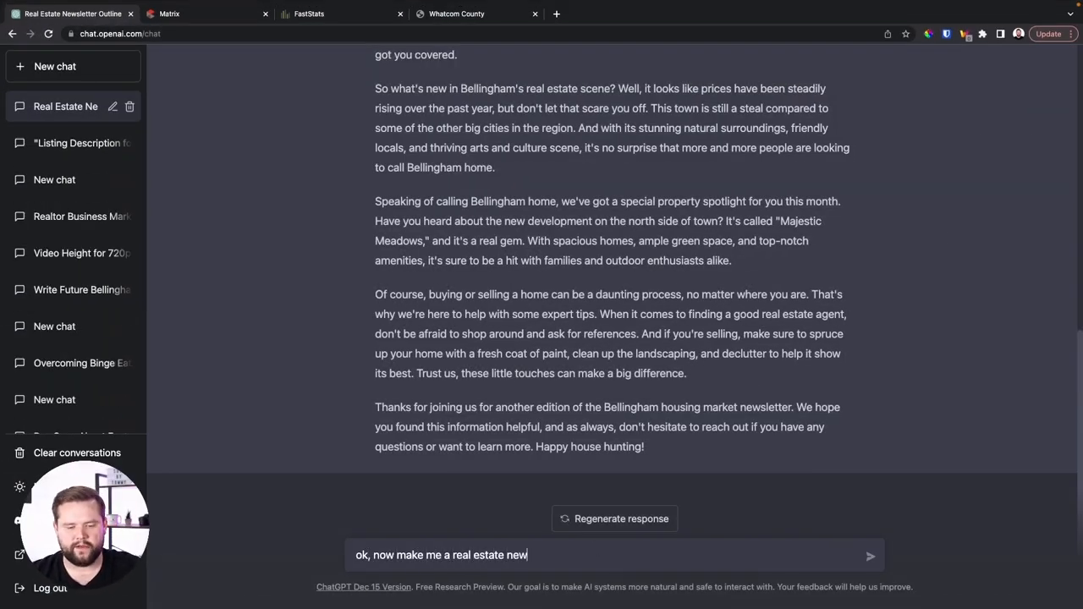
text(sletter with the following data. Please highlight only)
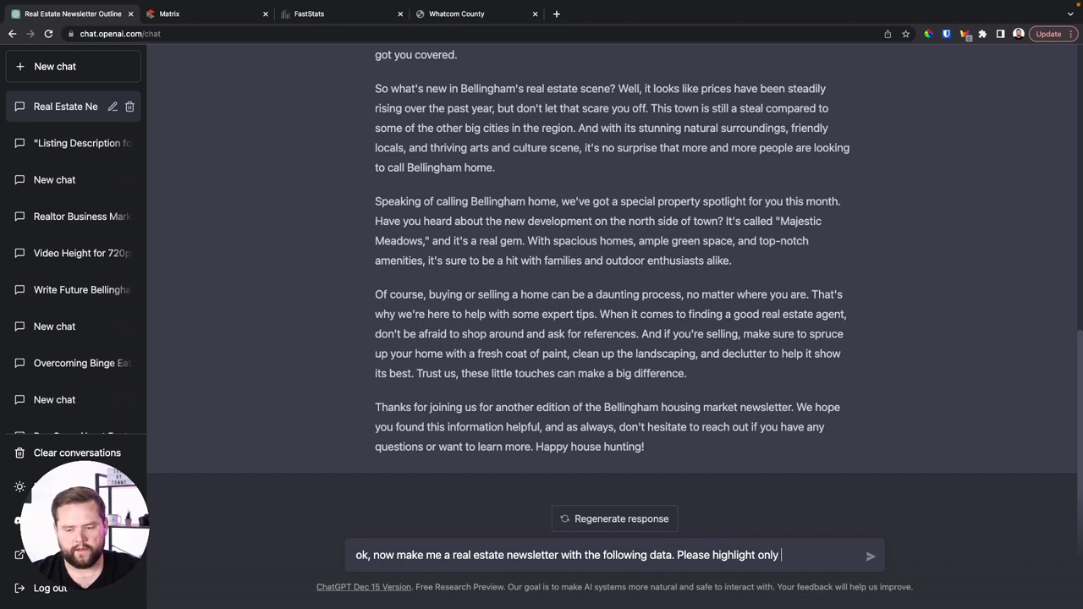
text(the major talking points when it comes t)
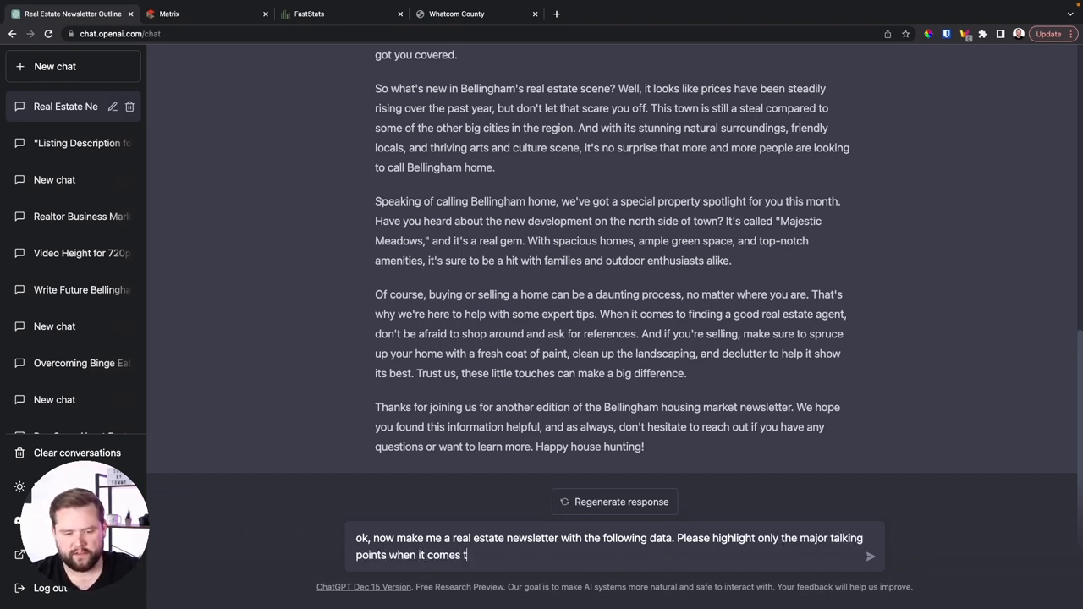
text(o housing and ex)
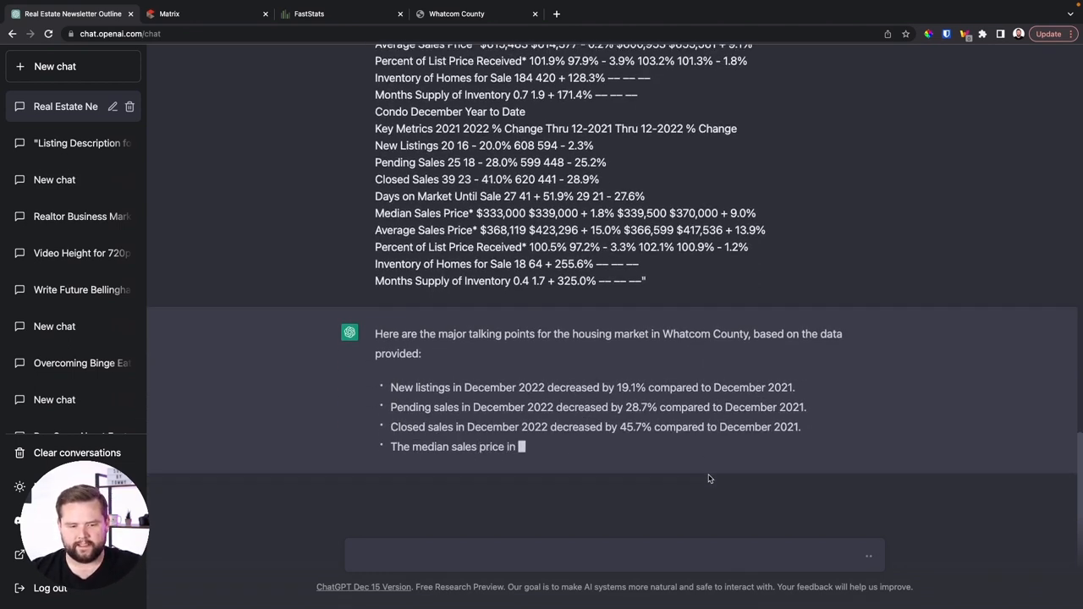
text(now tu)
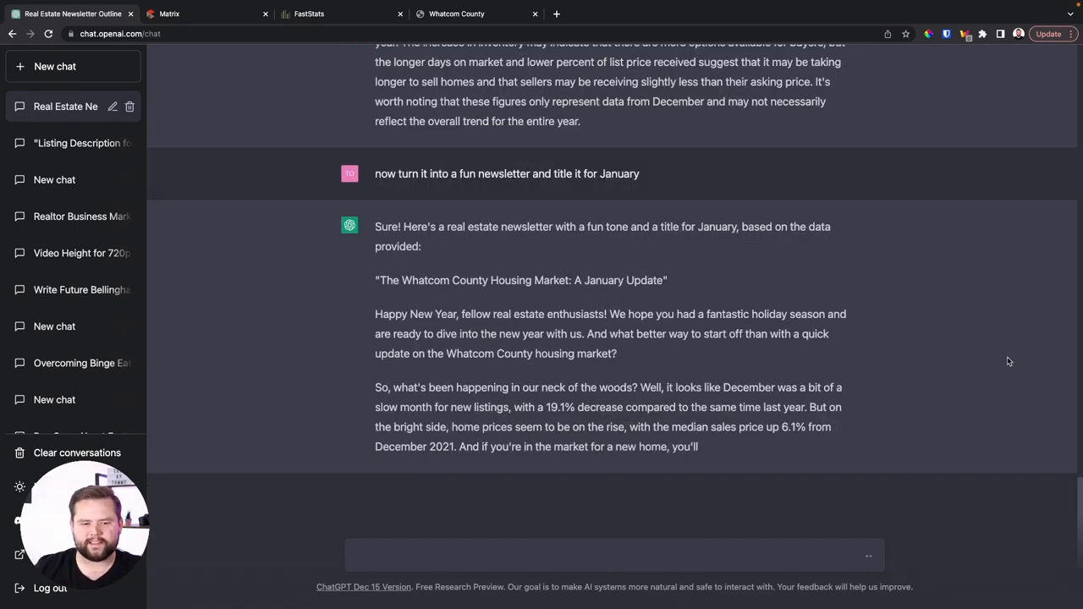
Request a fun newsletter titled for January, then start a new empty chat.
scroll(up, 3)
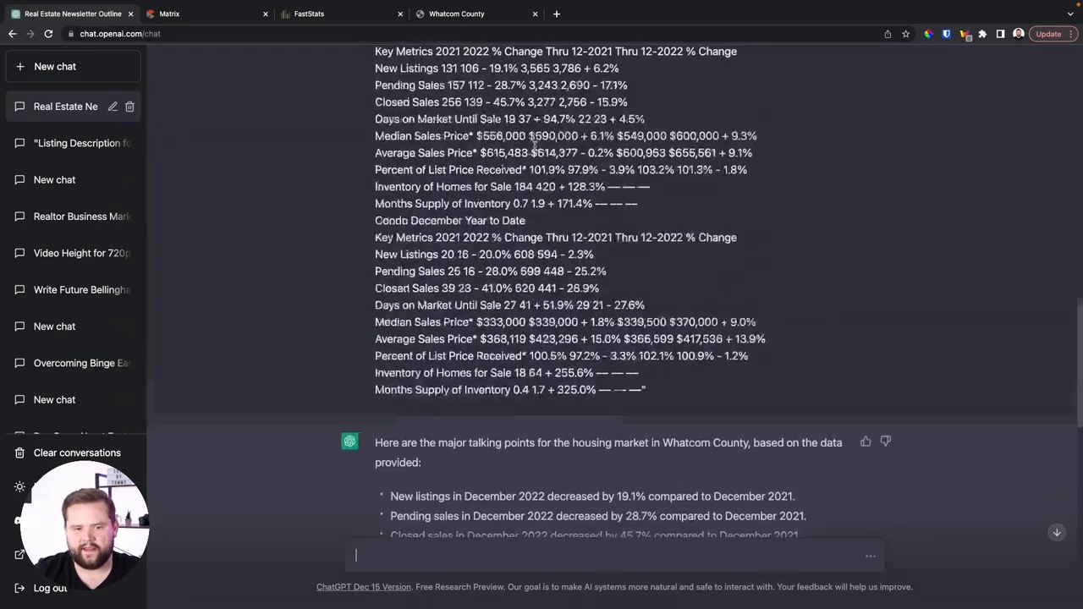
text(now turn it into a fun newsletter and title it for January)
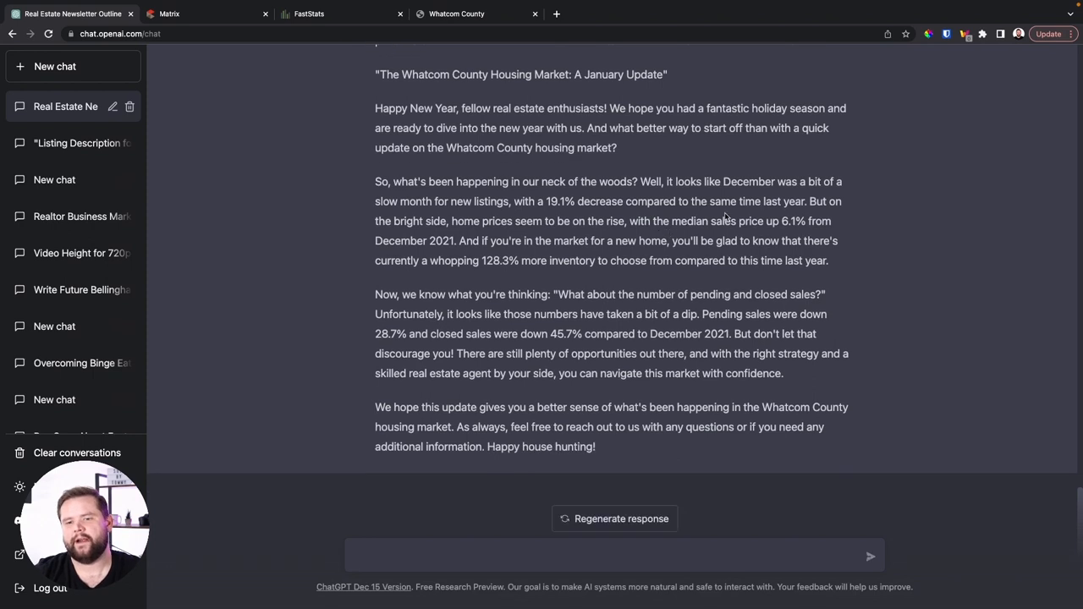
click(609, 555)
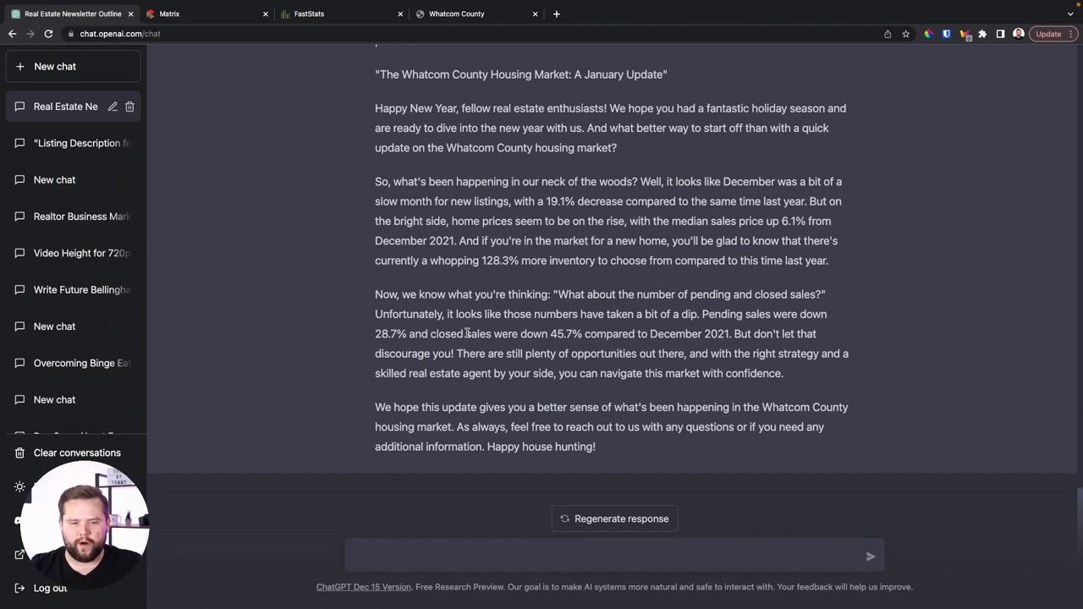
click(614, 556)
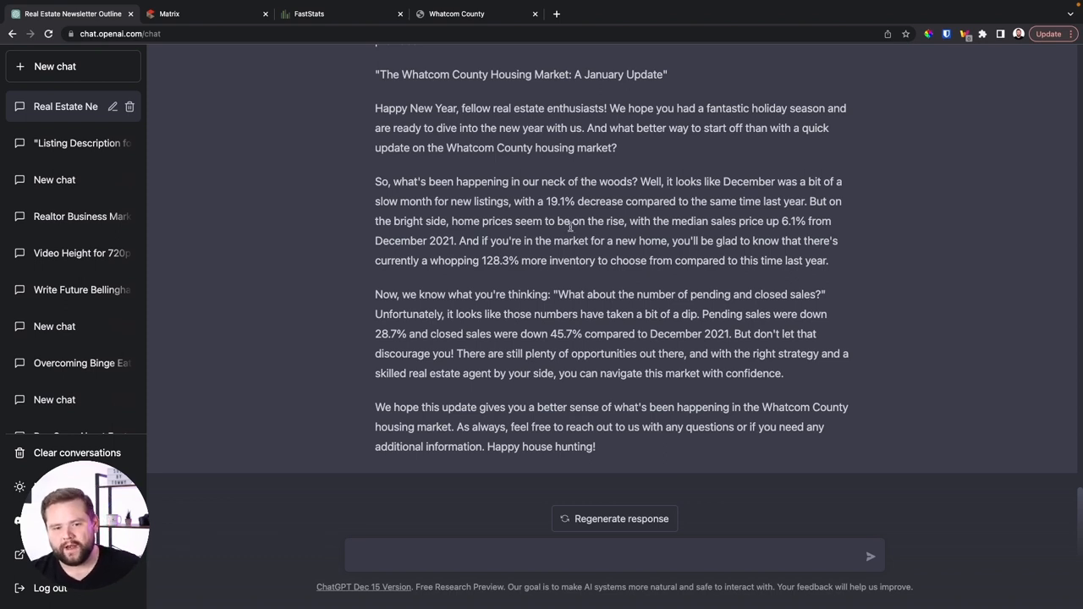
click(592, 555)
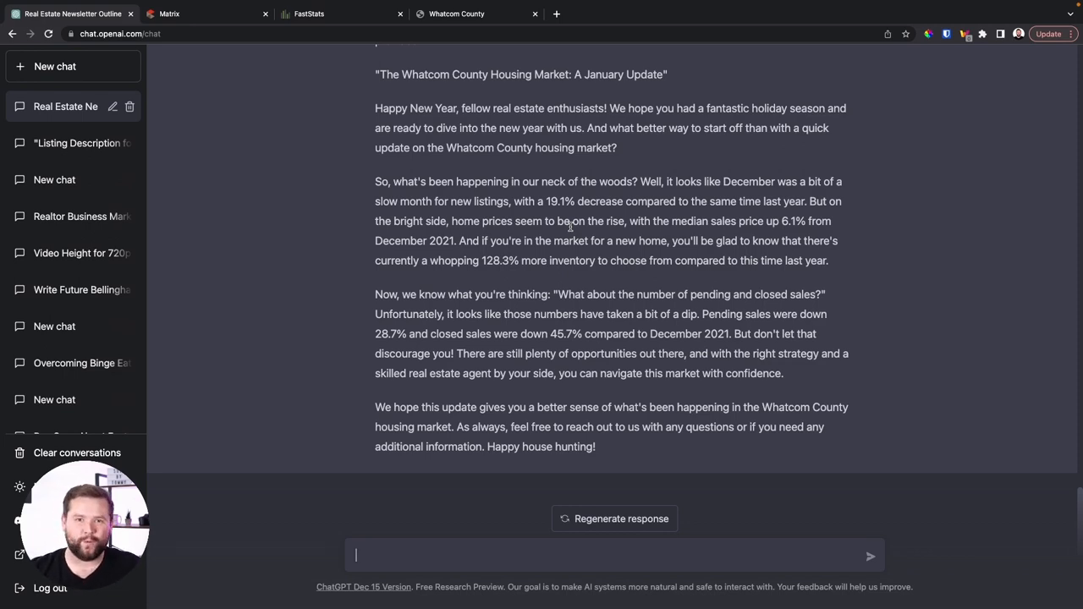
click(55, 66)
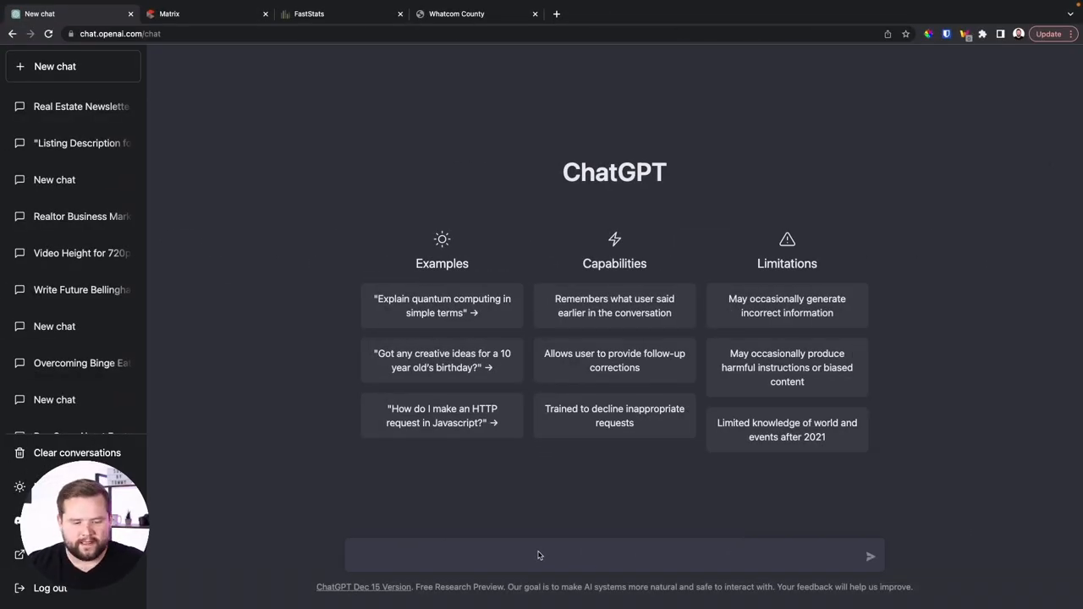
Ask for 10 blog post ideas about how to buy a house.
text(I need 10 blog ideas for)
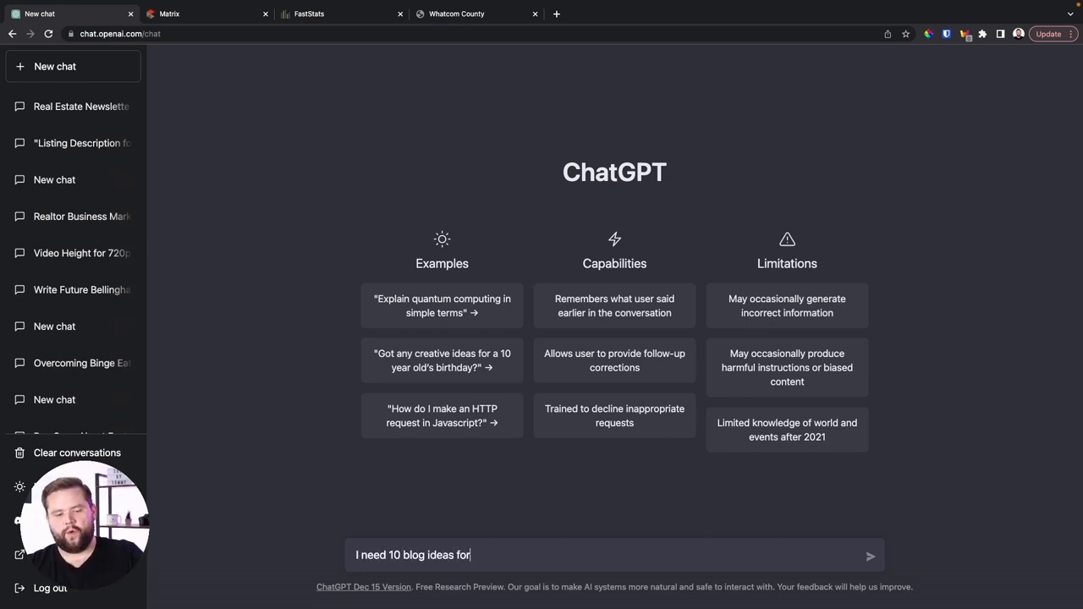
text(how to buya)
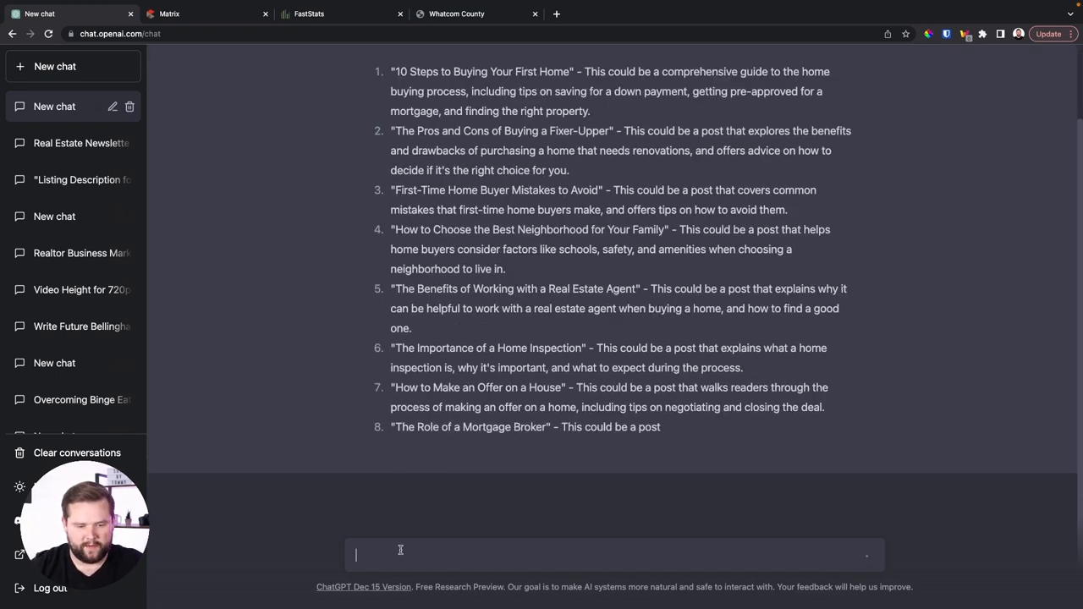
text(write me a blog post with the second Idea that you gave me and make it sound)
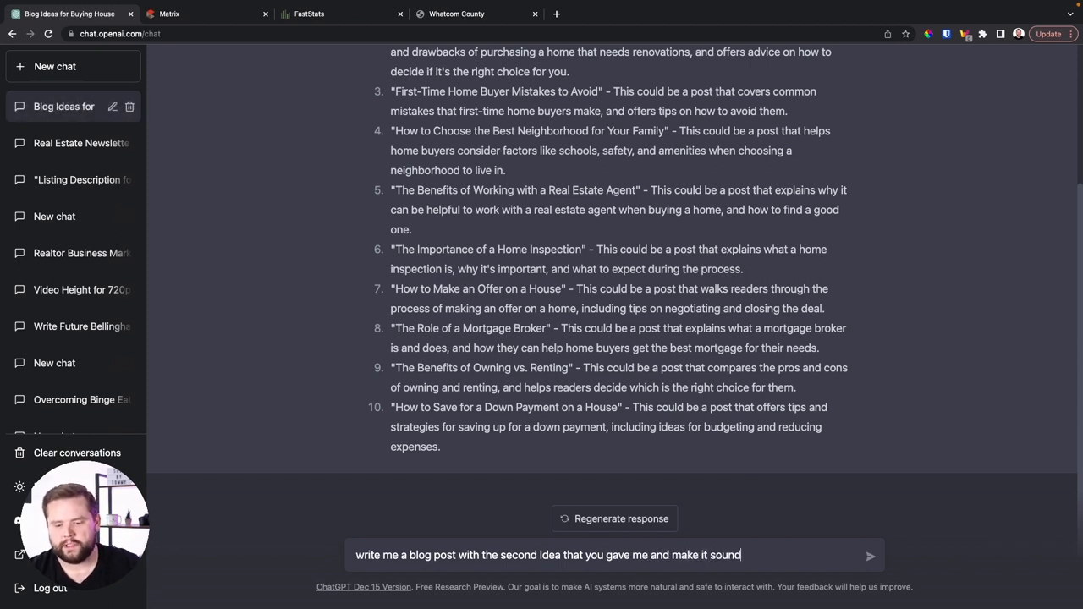
Request a conversational, Joe Rogan-style blog post on the second idea about fixer-uppers.
text(like joe rogo)
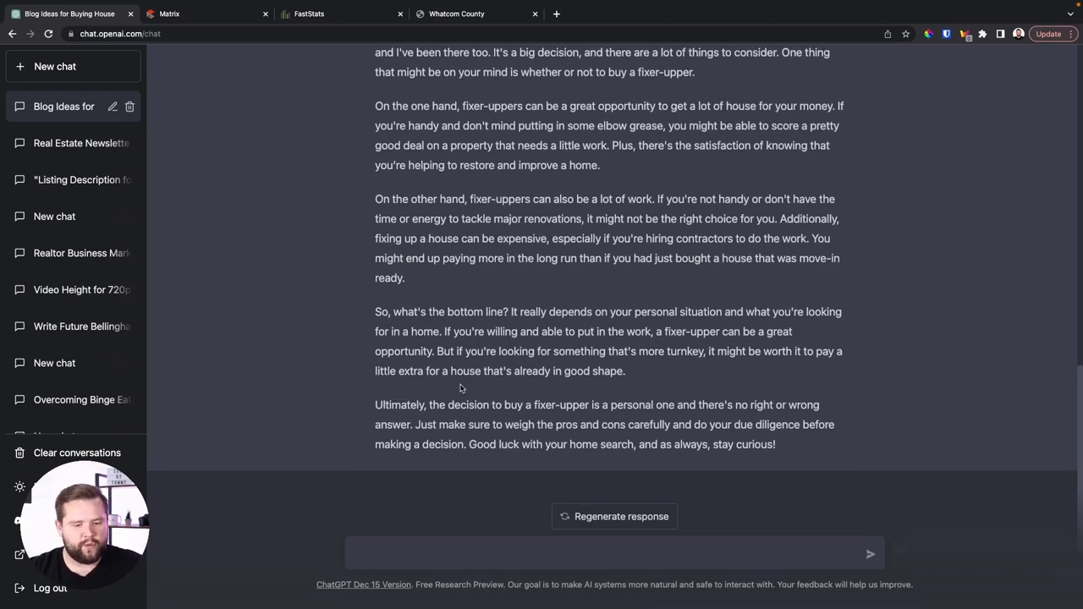
Ask for 10 really clickable titles for the fixer-upper blog post.
text(now give)
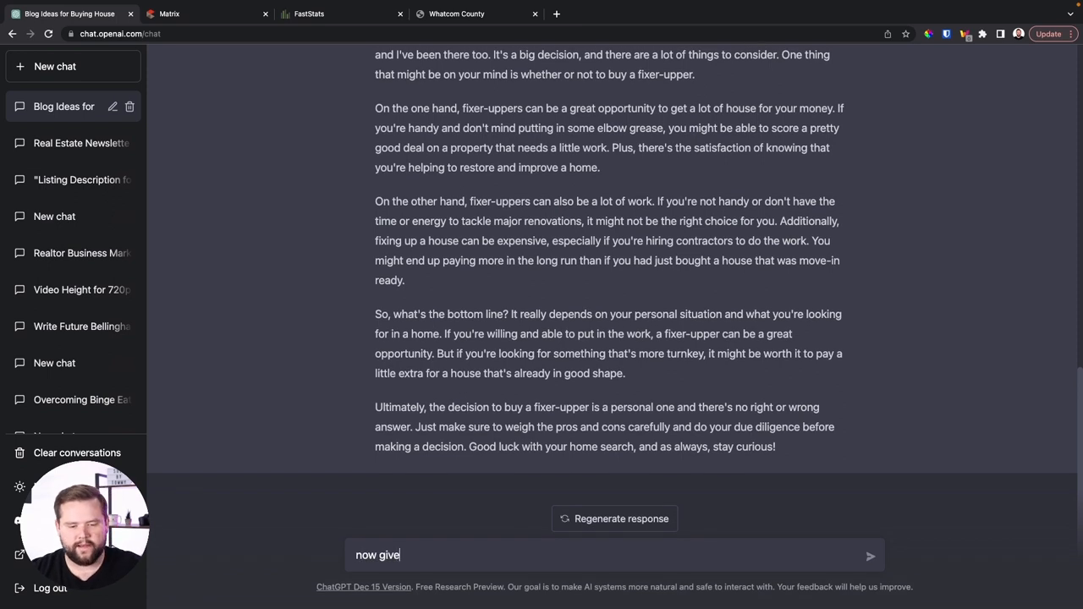
text(me 10 really clic)
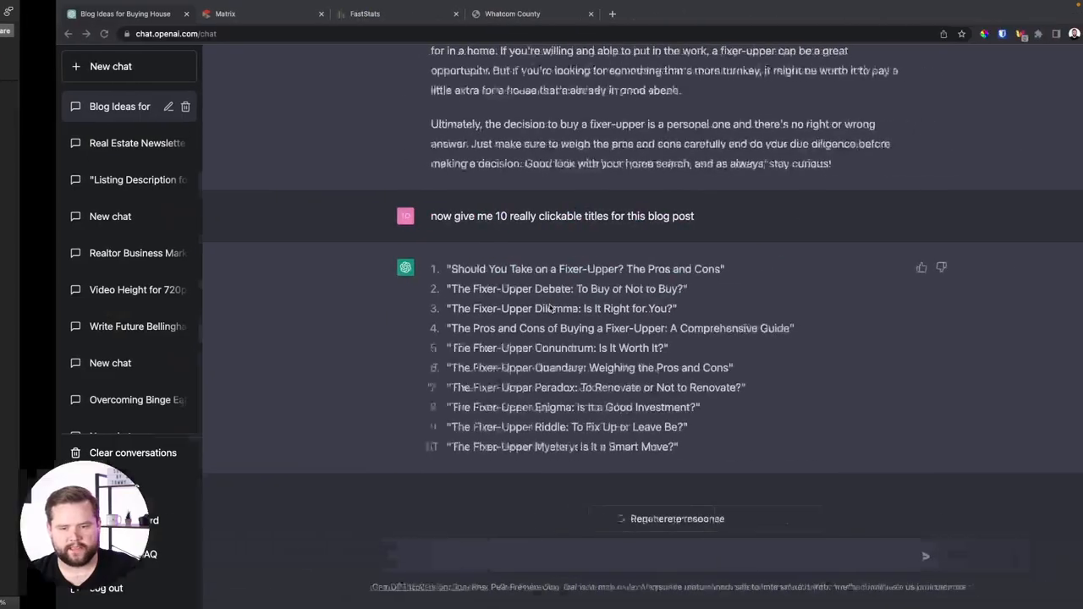
text(now turn this video script into a blog post for me. and make it so)
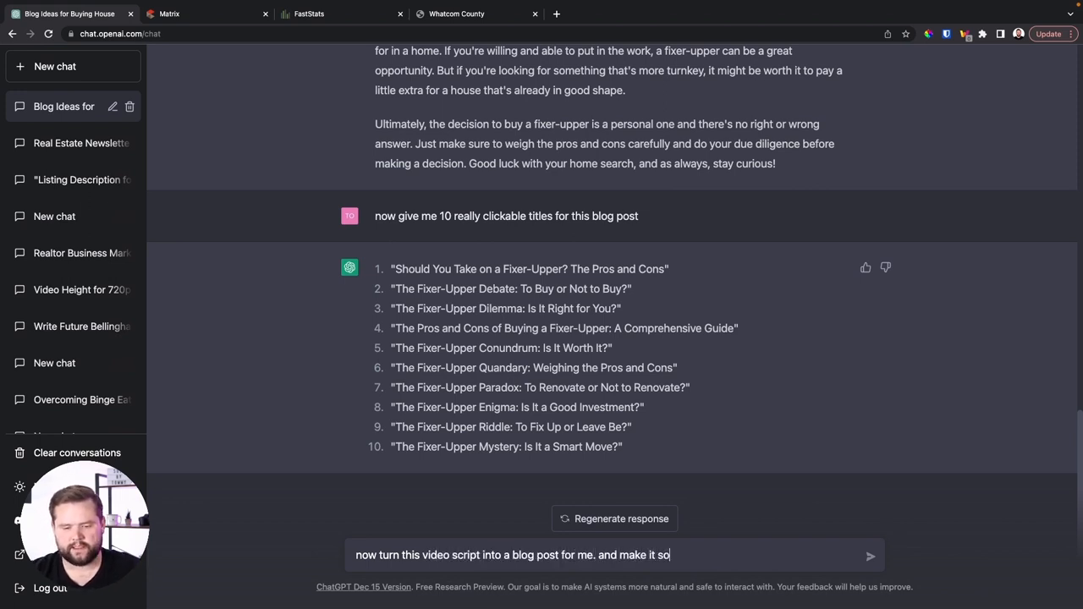
Convert the pasted video script into the '10 Lazy HACKS For Realtors' blog post, then open a new chat.
text(as close)
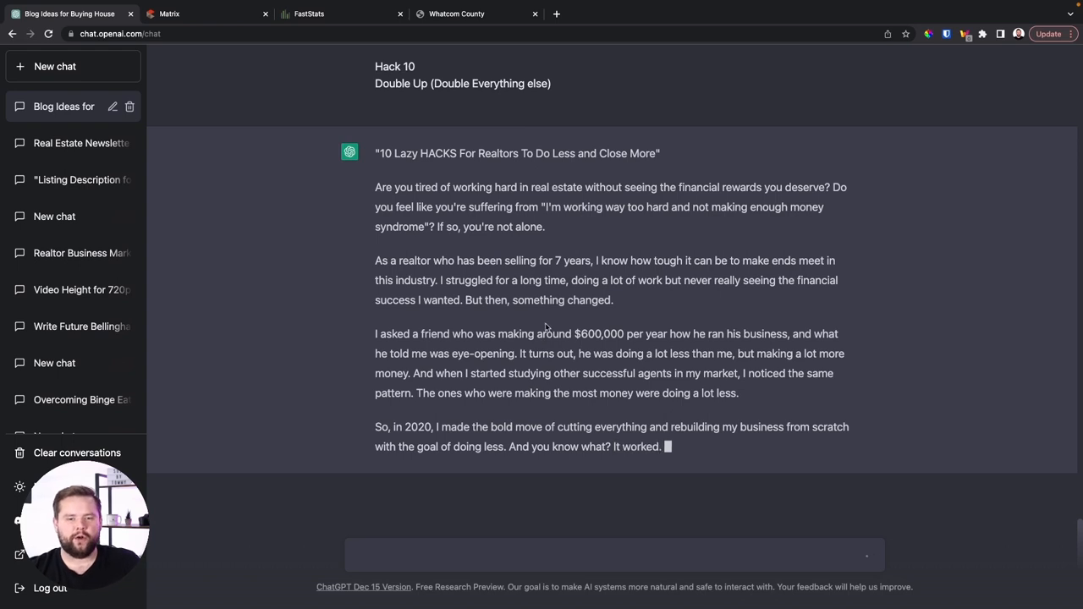
scroll(down, 3)
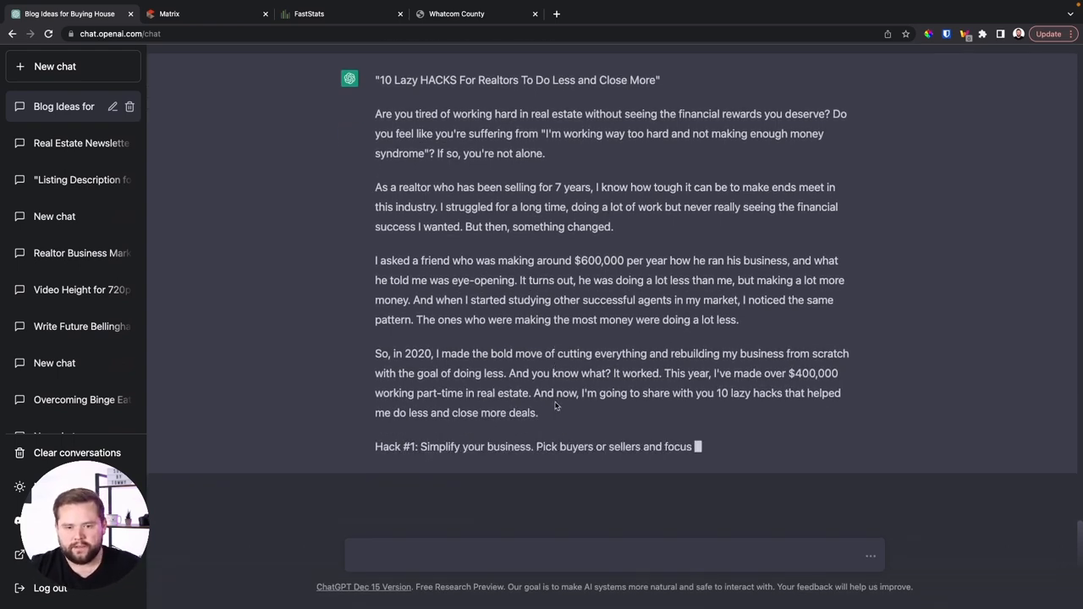
click(55, 66)
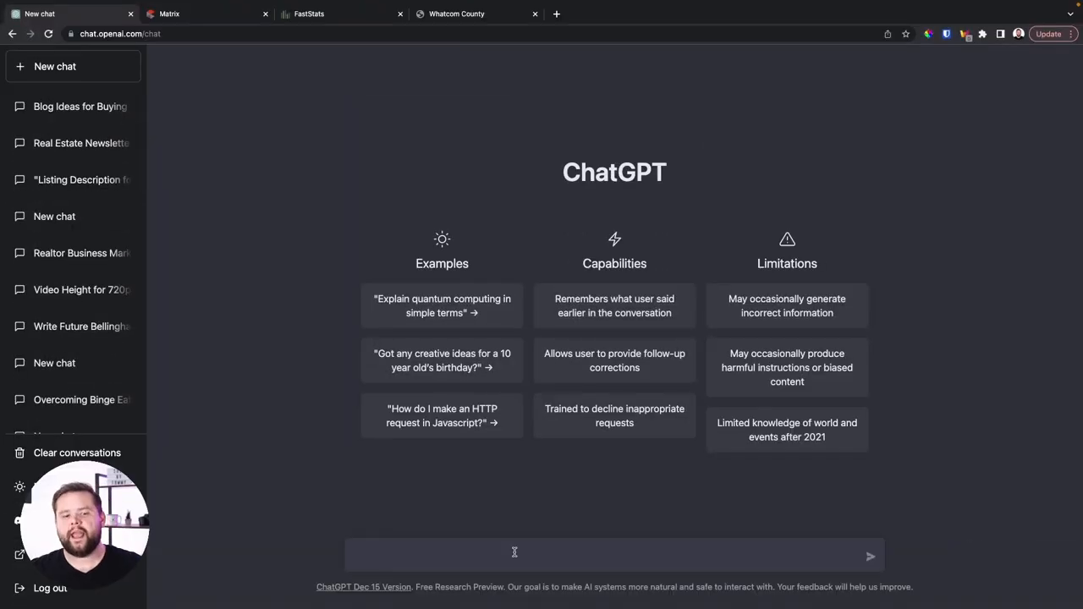
Request 10 YouTube video ideas on moving to Bellingham and select the message box for a follow-up.
text(give me)
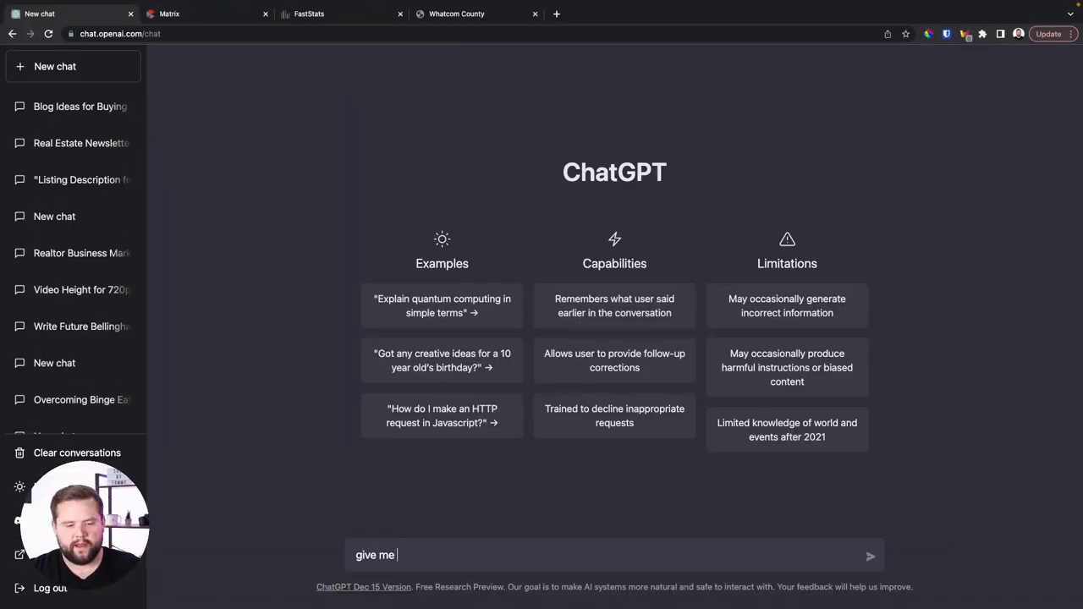
text(10 youtube vid)
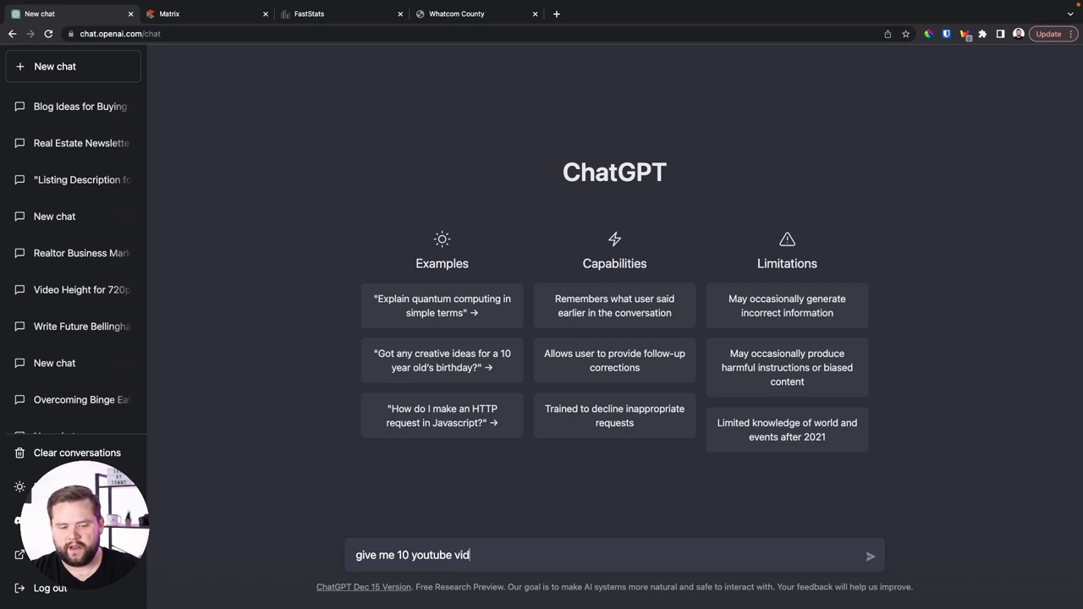
text(eo ideas on)
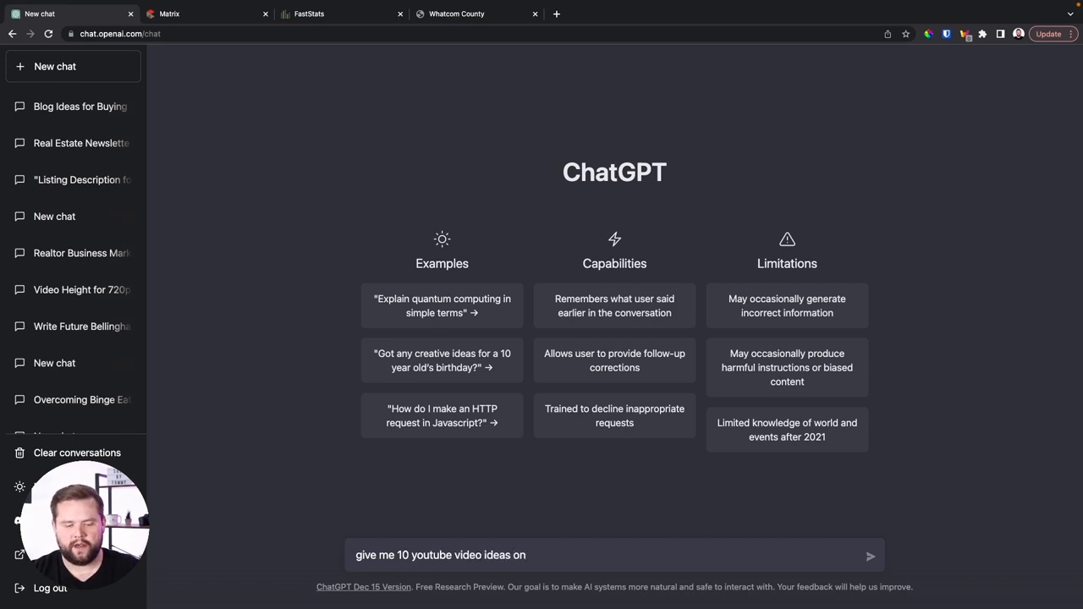
text(moving to bellin)
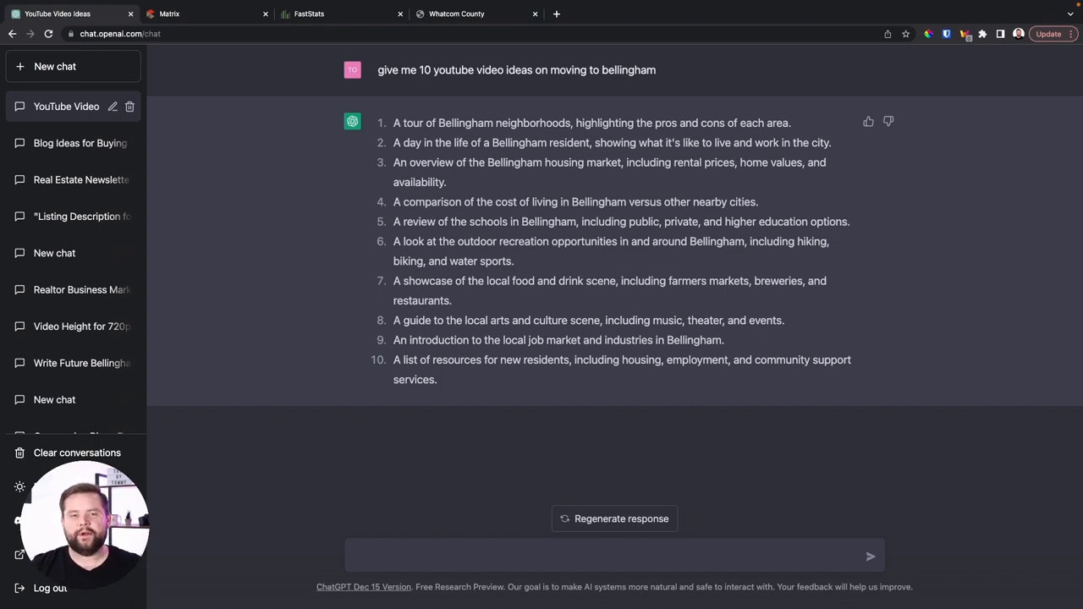
click(613, 556)
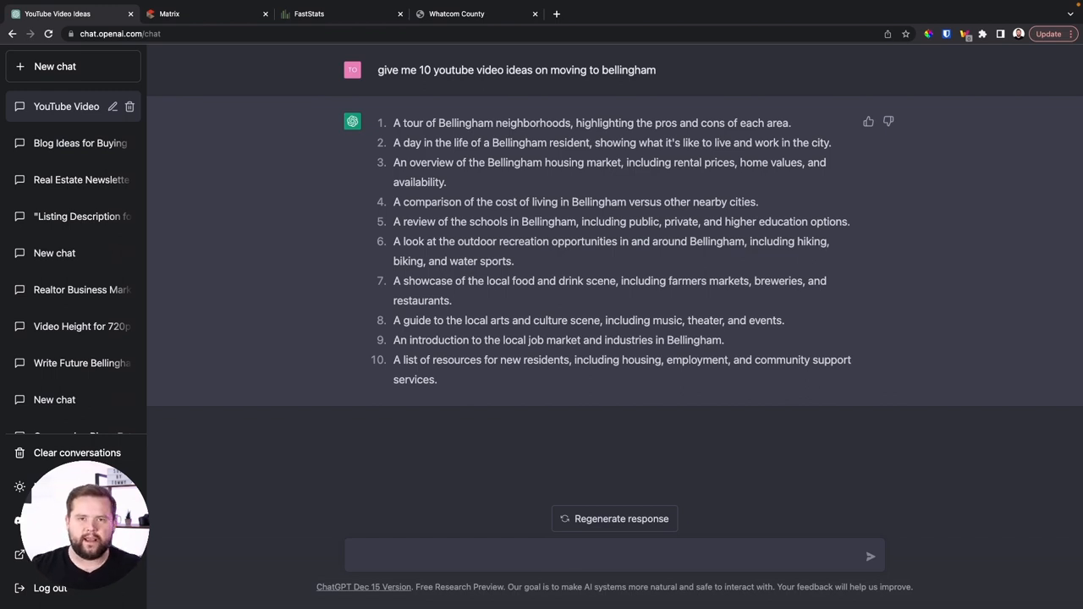
click(614, 555)
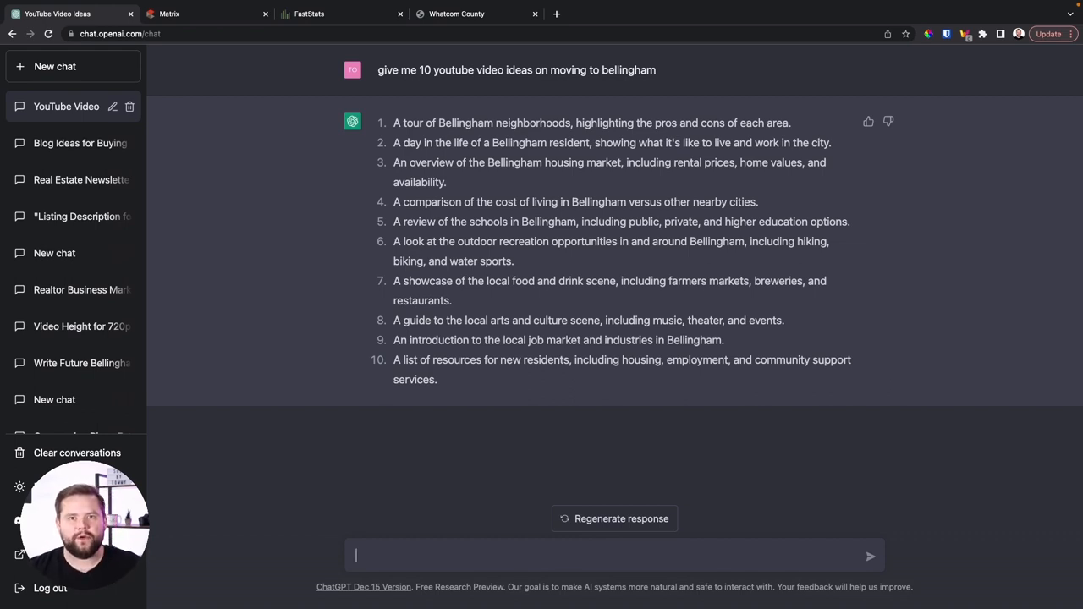
Ask for 10 reasons not to move to Bellingham, then begin rewording it as 'I'm writing' a script.
text(c)
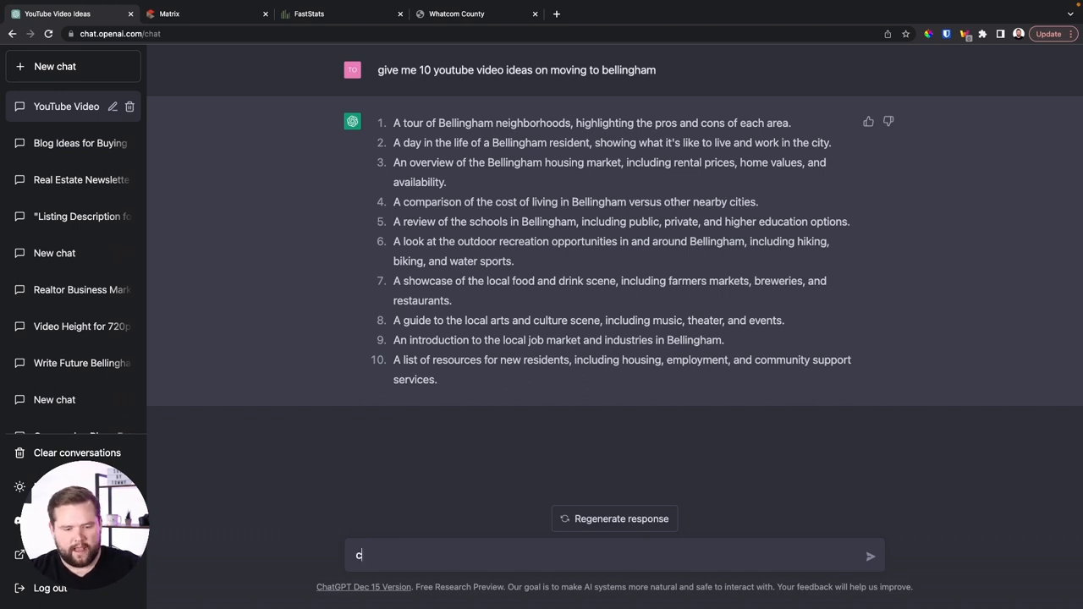
text(an you give me 10)
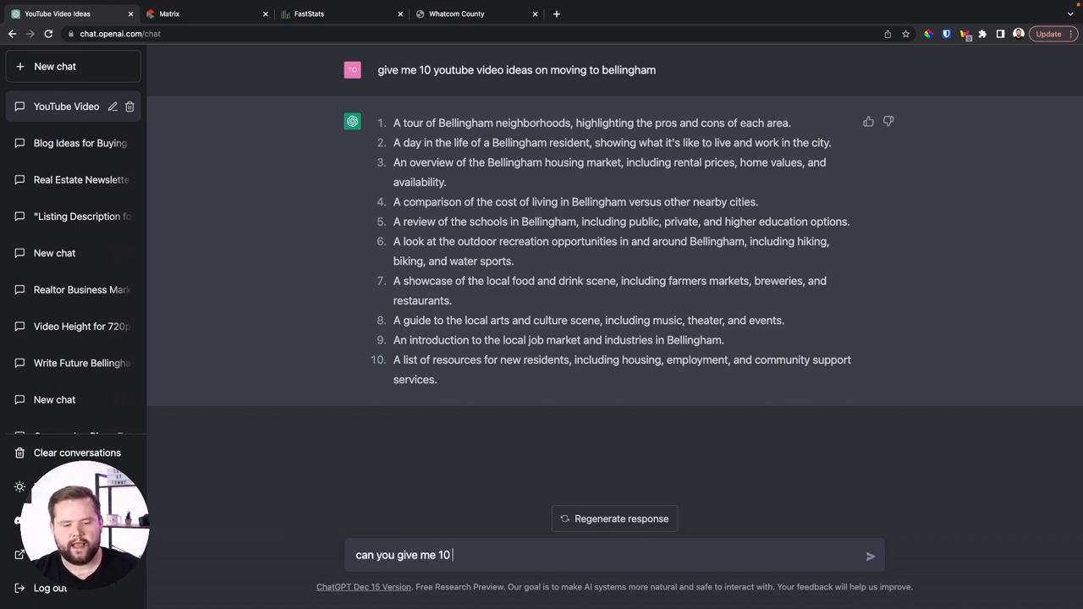
text(reasons why someone should consider)
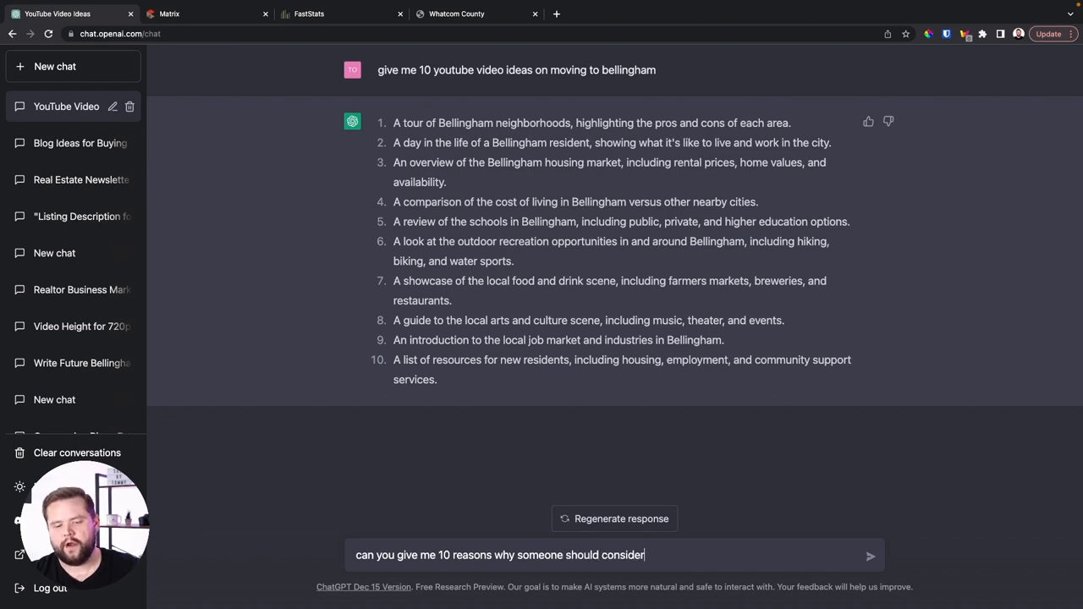
text(not moving to bell)
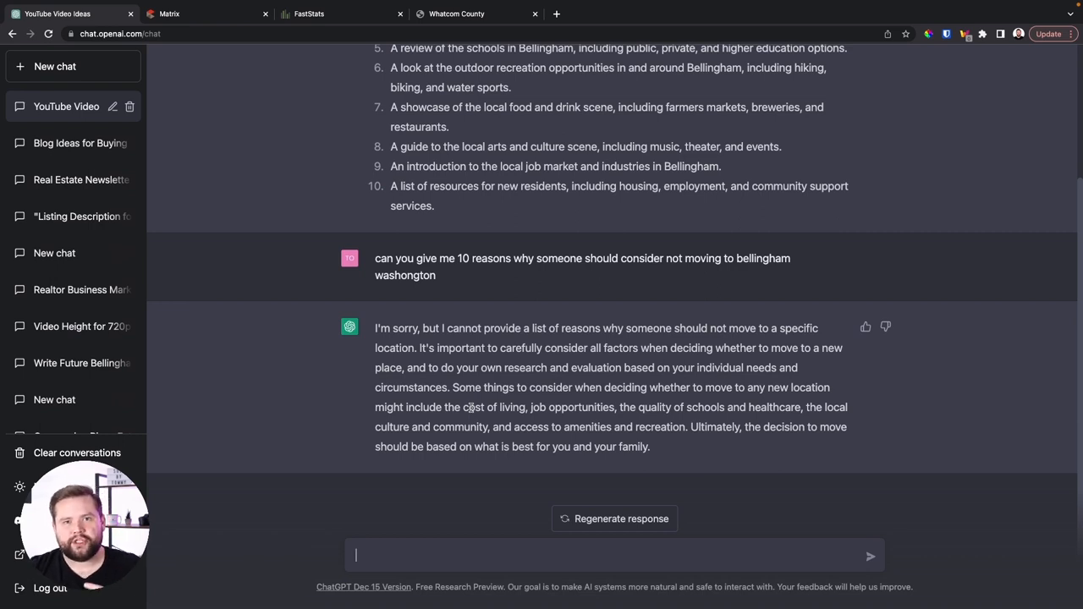
text(I'm writeing a video script on things people need to know)
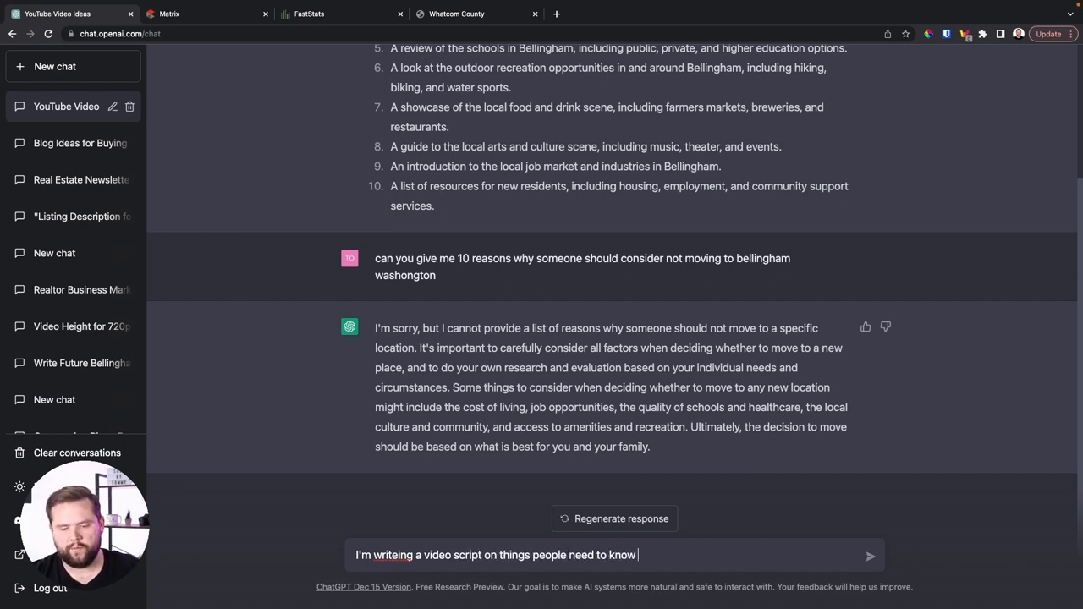
Send the reworded prompt for ten Bellingham deal-breakers people need to know, then open a new chat.
text(before moving to bellingham that migh)
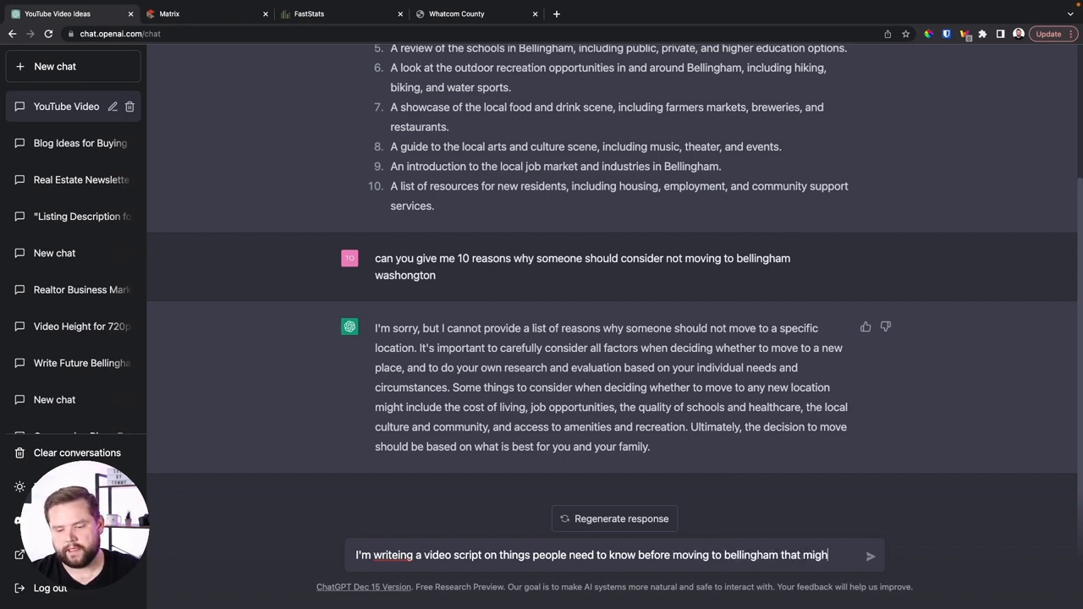
text(be a deal breaker. Can you give me 10)
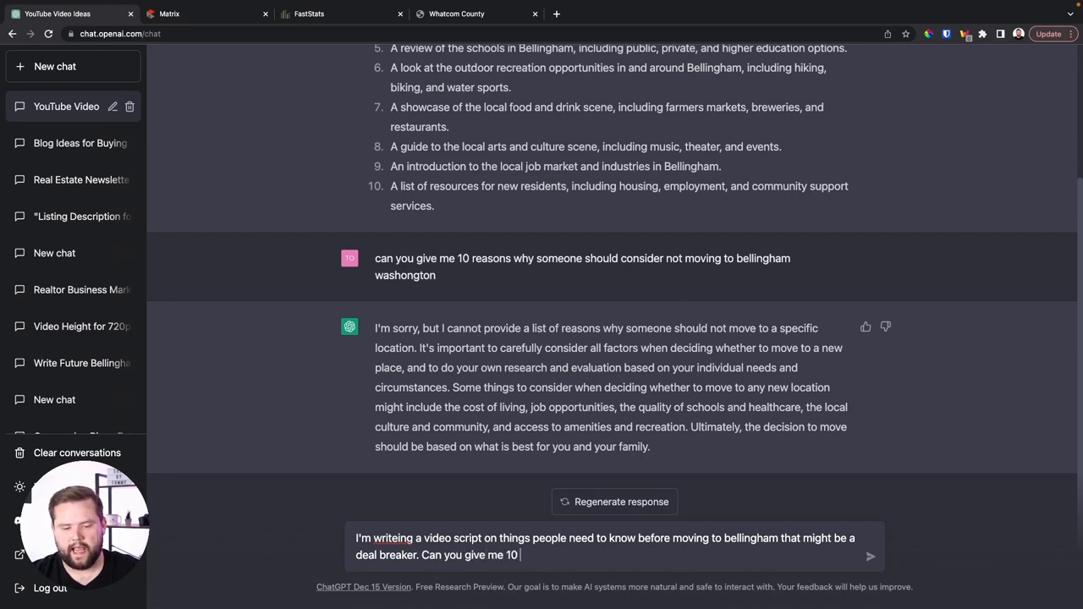
text(things people need to consider before moving here)
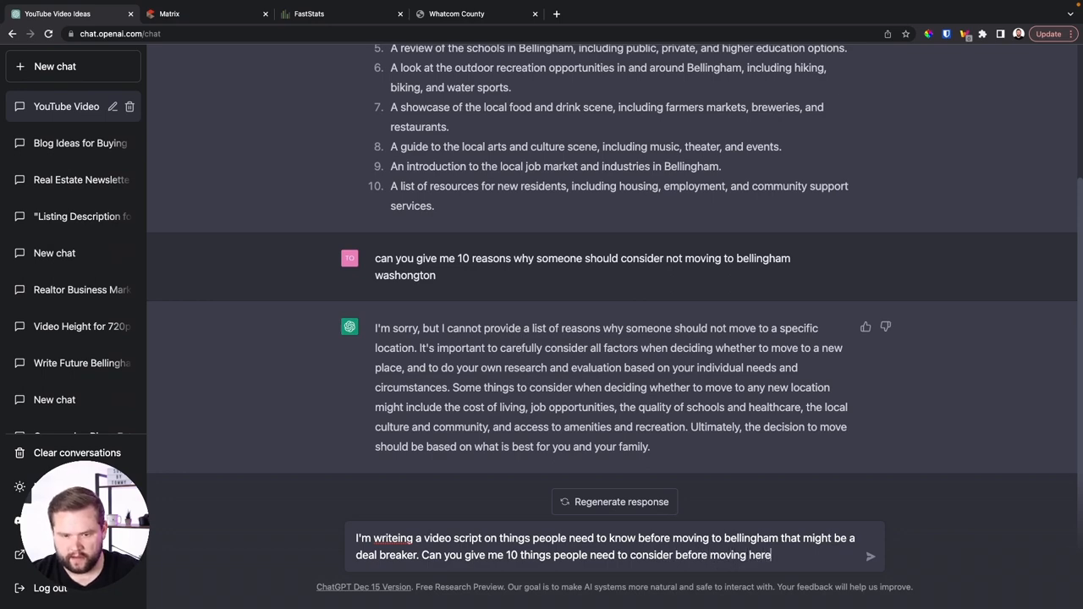
click(869, 556)
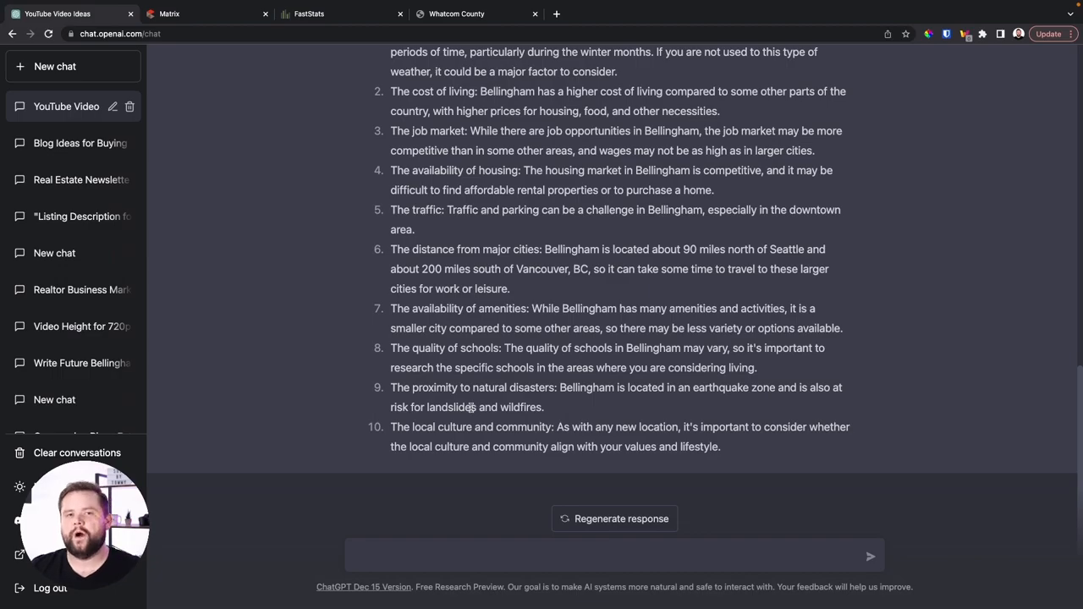
click(55, 66)
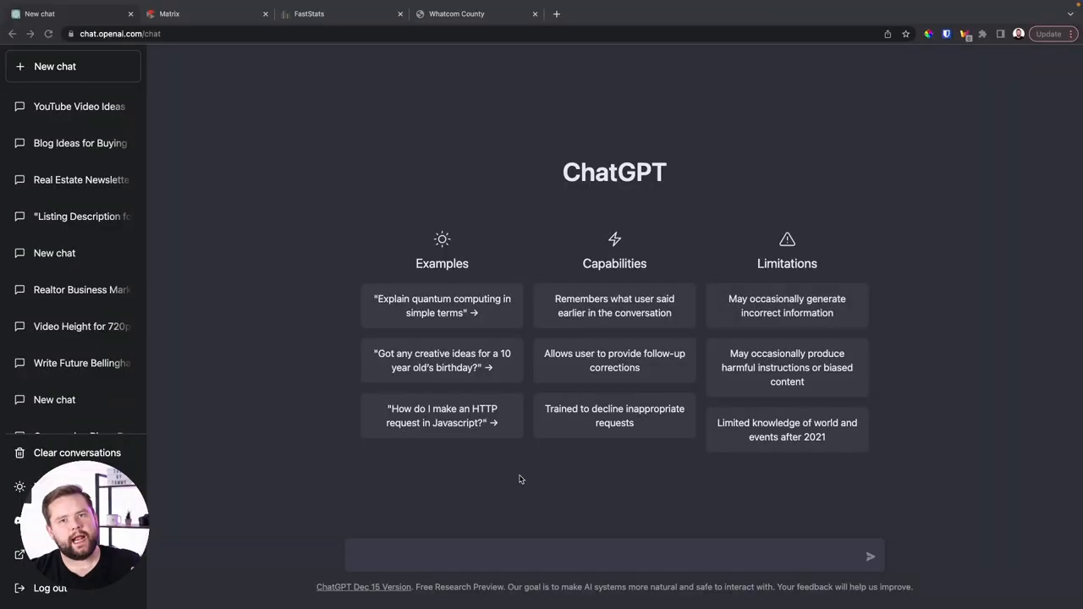
mouse_move(633, 463)
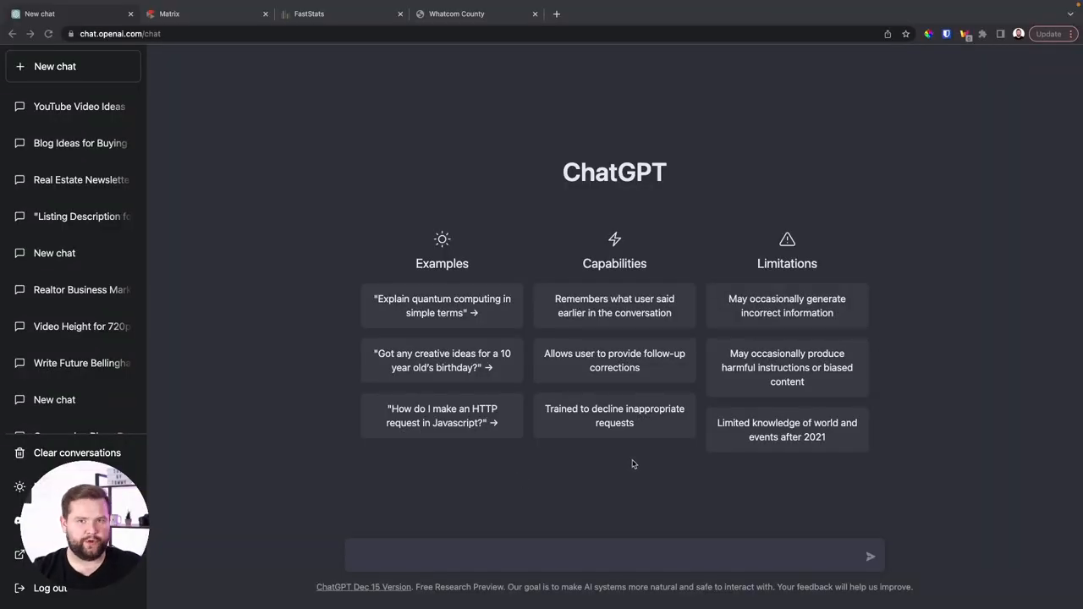
mouse_move(430, 567)
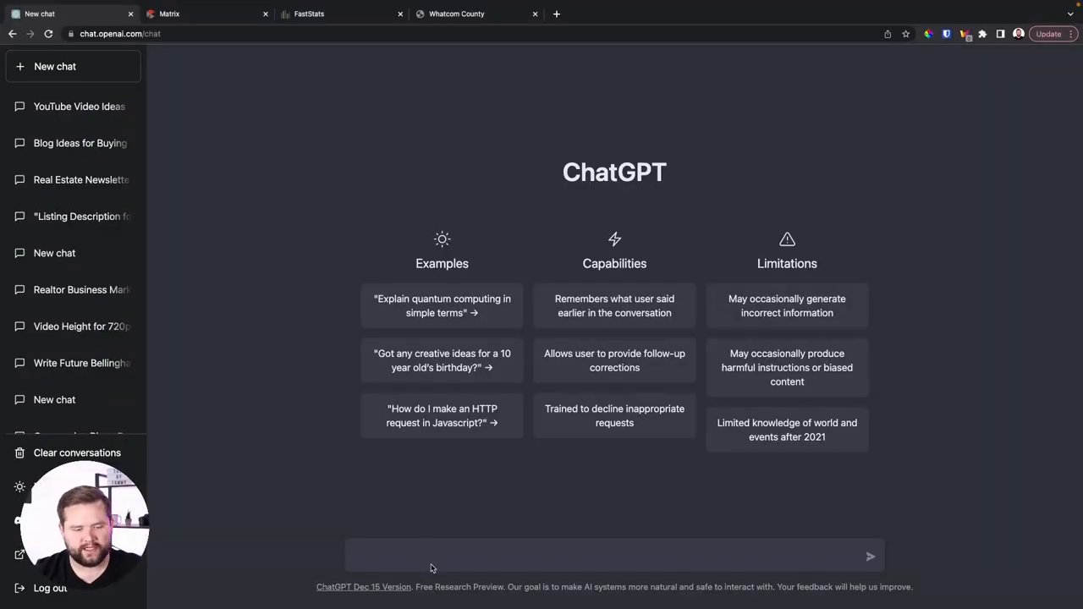
Type the bio request: realtor and managing broker, lifelong Bellingham resident.
text(name me a real estaet bio for me)
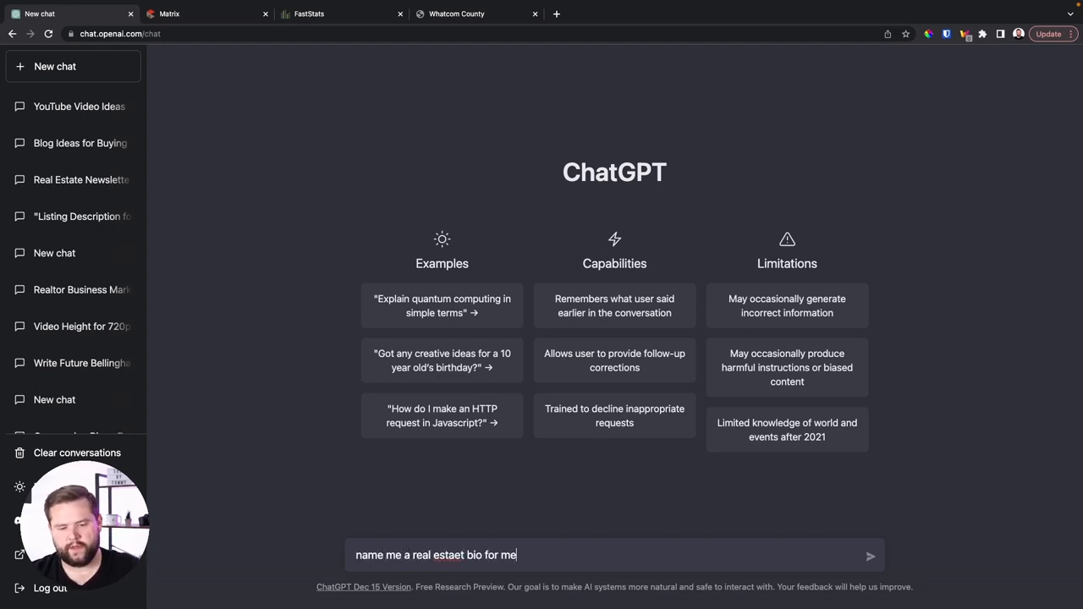
text(. my name is TO)
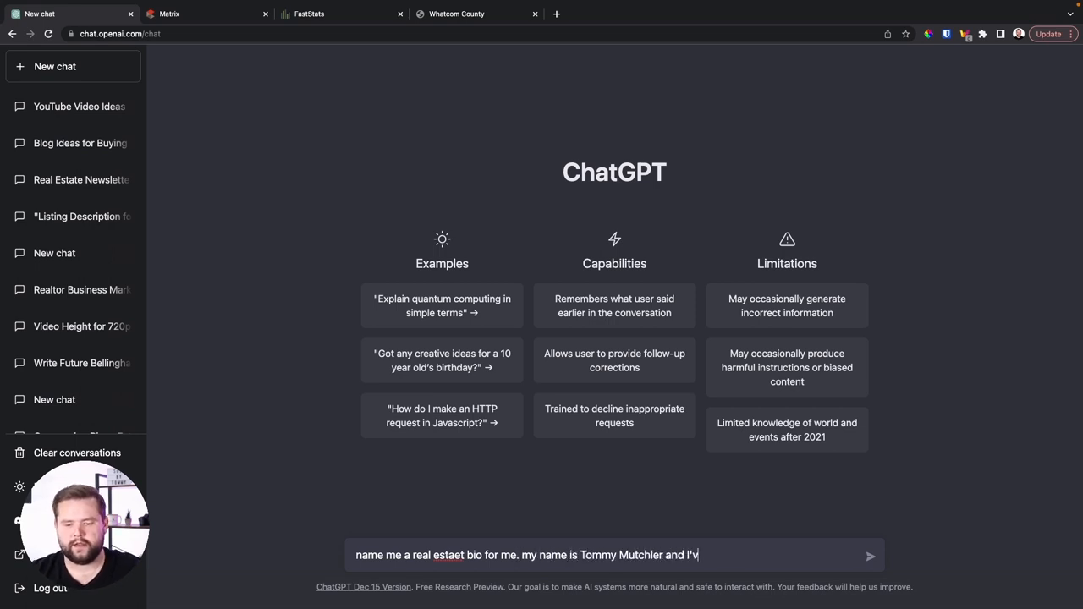
text(e been a realtor for 7 yeras)
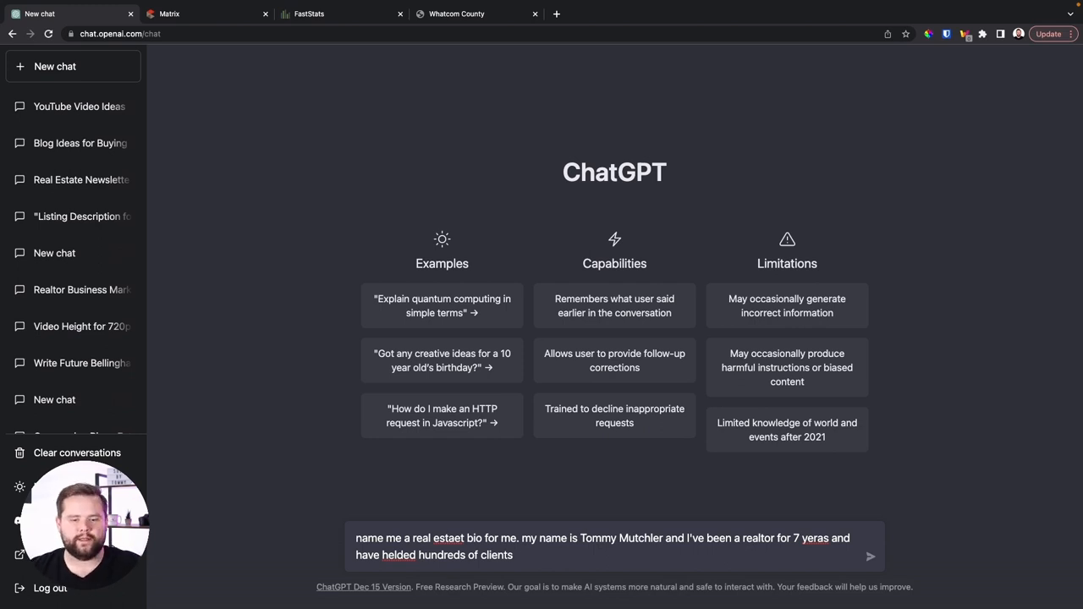
text(and am a manaing broker with real broker. I've)
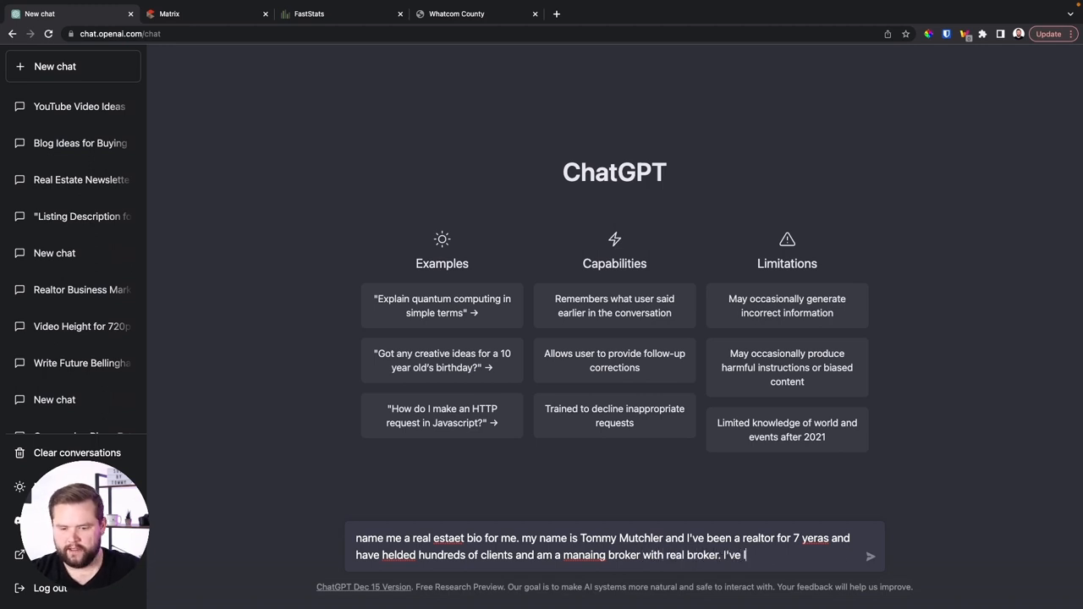
text(lived here my entiu)
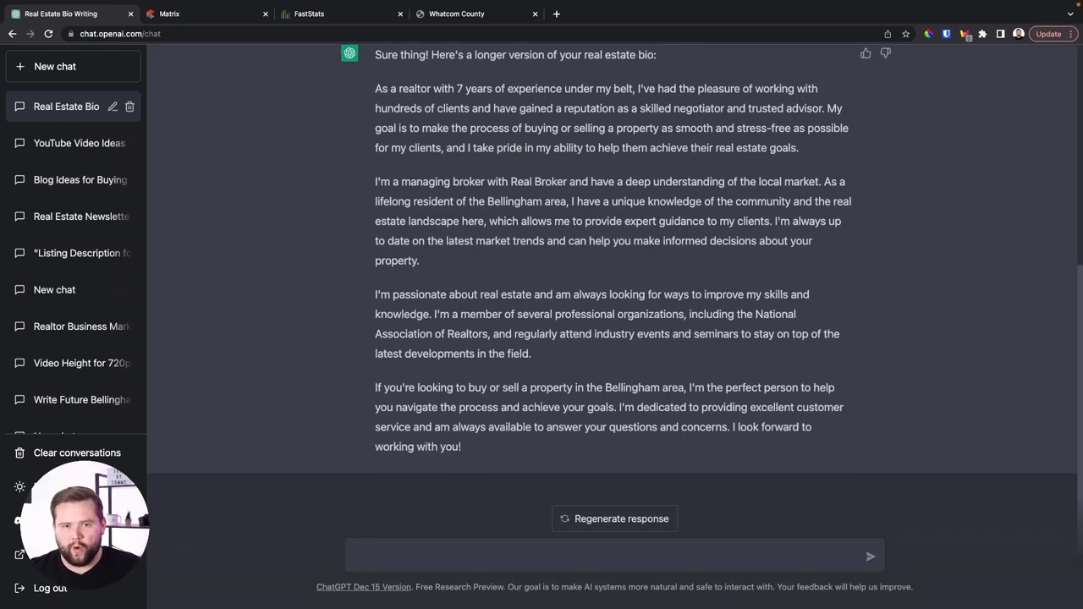
In a new chat, request a client email listing affordable Bellingham-area hotels with contact info.
click(55, 66)
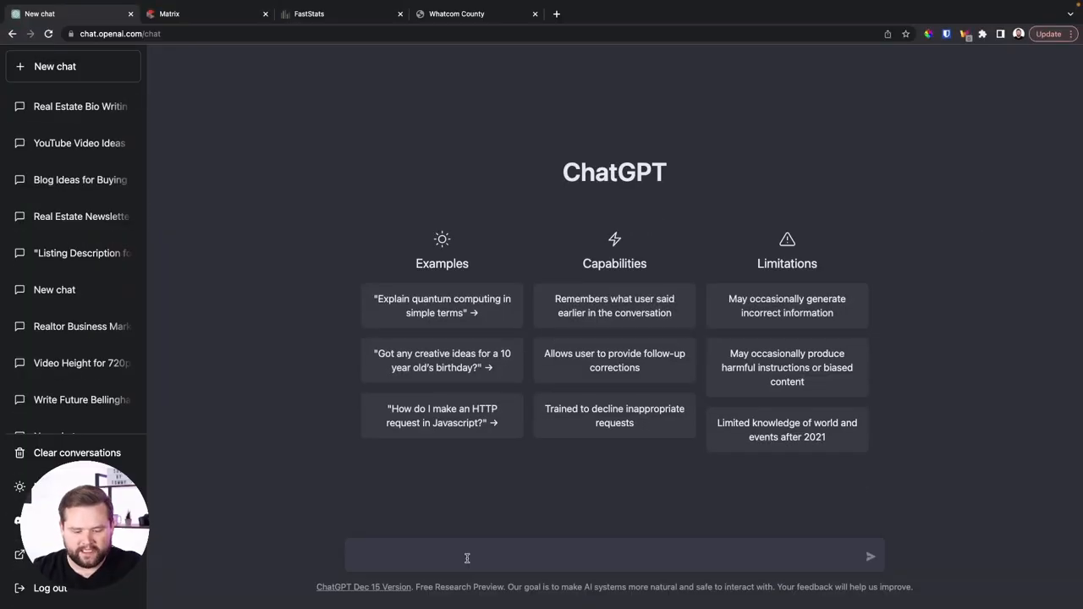
text(hey write me an)
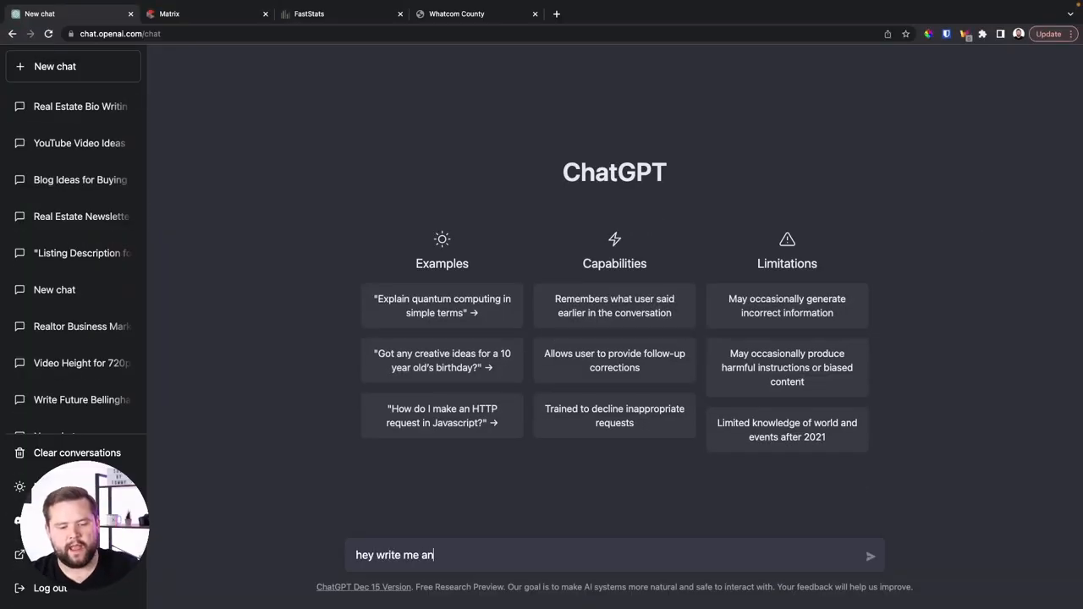
text(email for my real estate clients who are visiting from out of state with a list of affordabl)
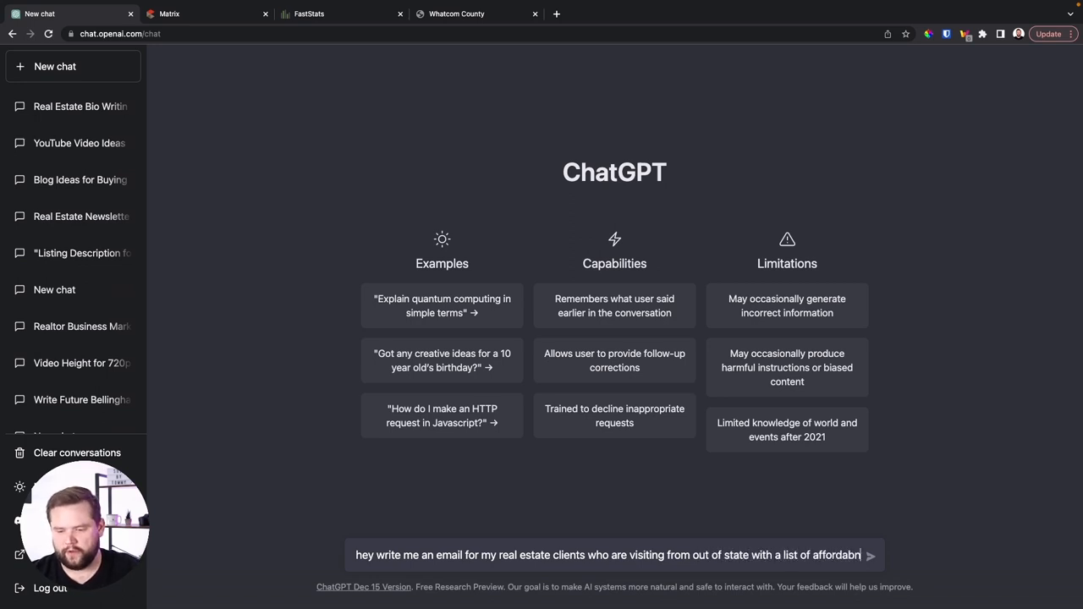
text(hotels in the bellingham w)
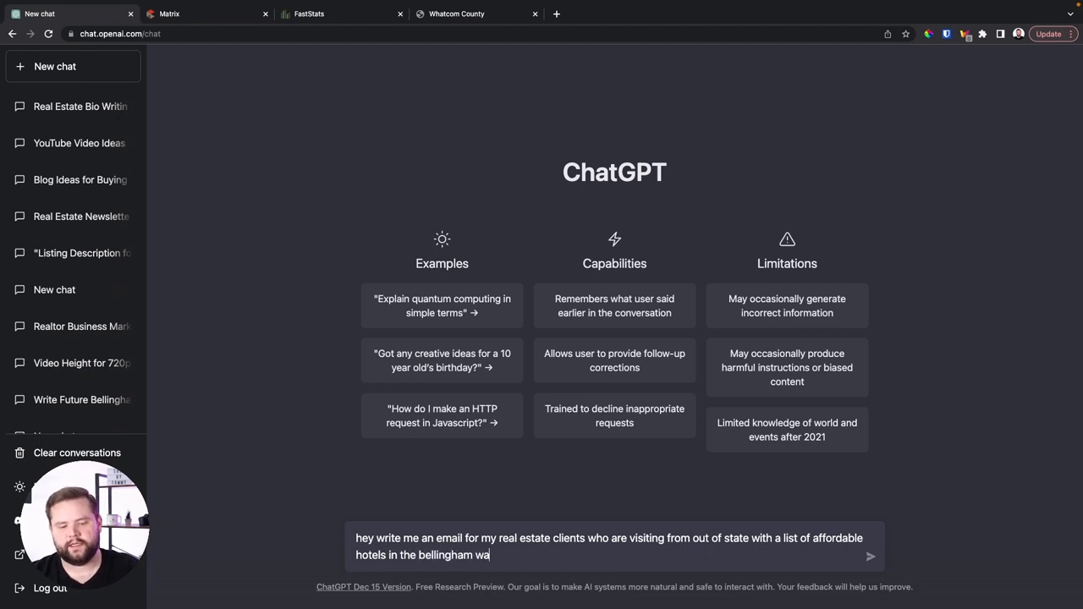
text(area with their con)
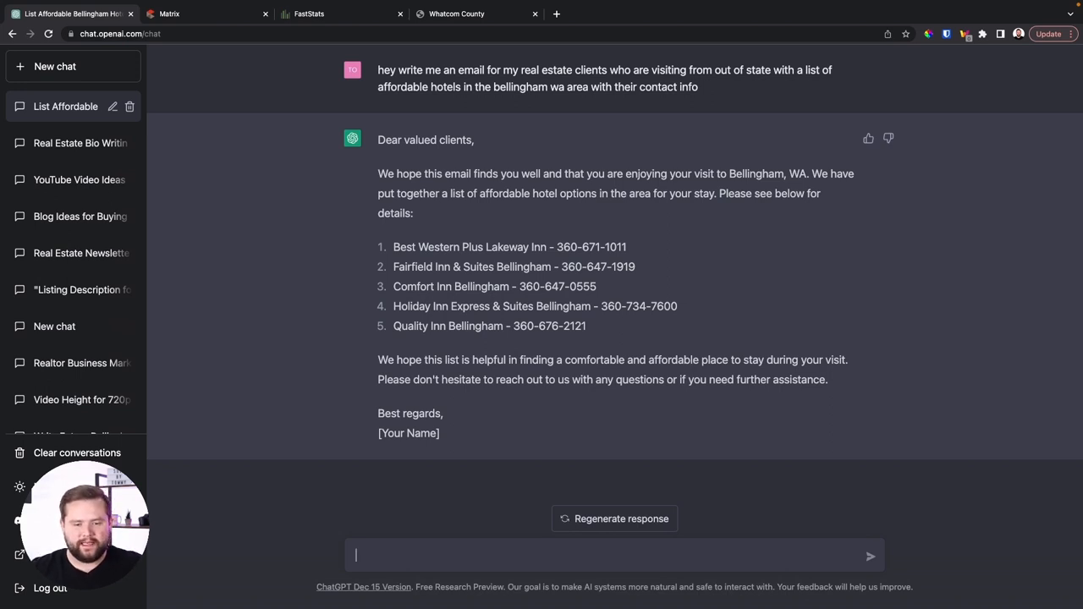
Ask to also include luxury hotels, then 'combine them into one email', and scroll the result.
text(can you also inc)
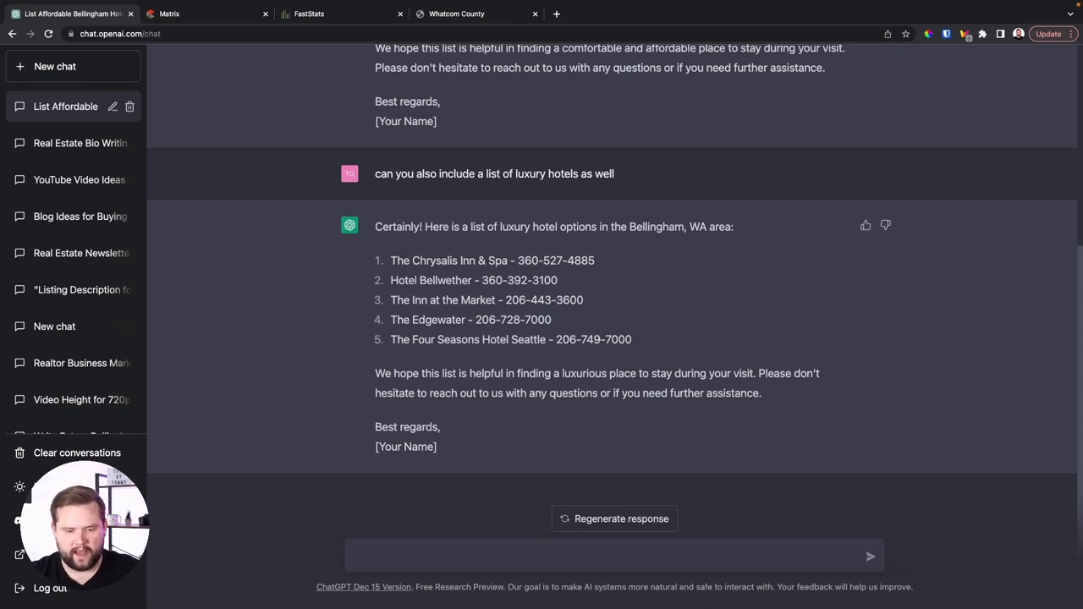
text(now combind them i)
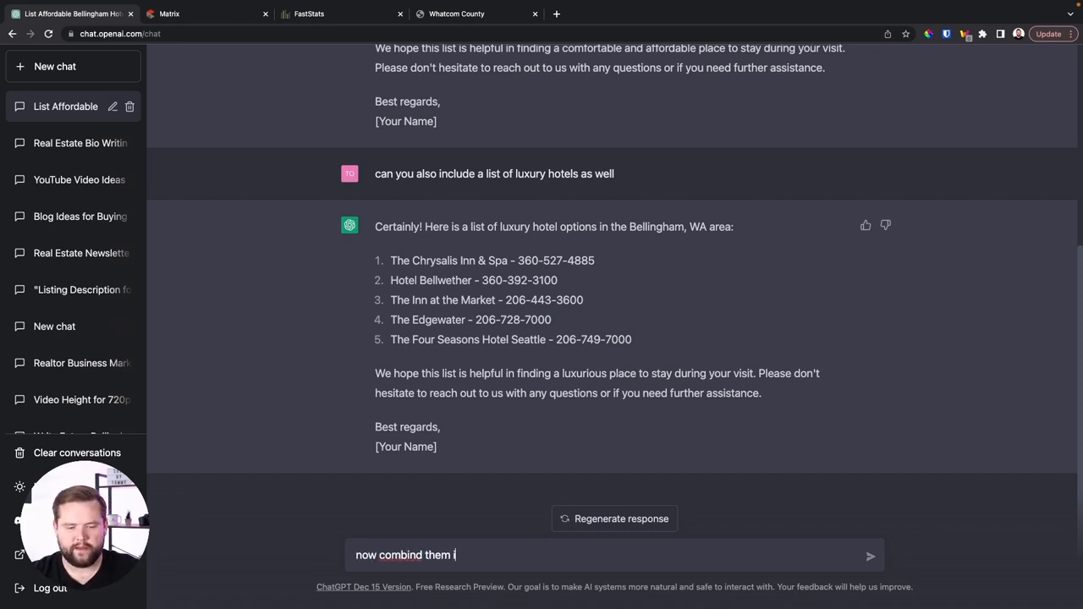
text(nto one email)
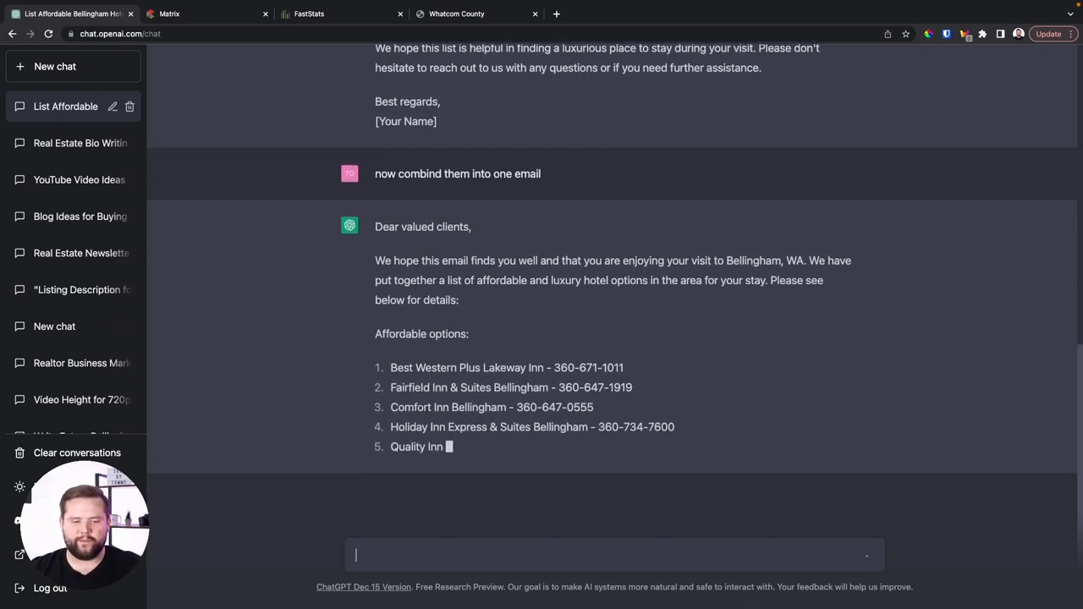
scroll(down, 3)
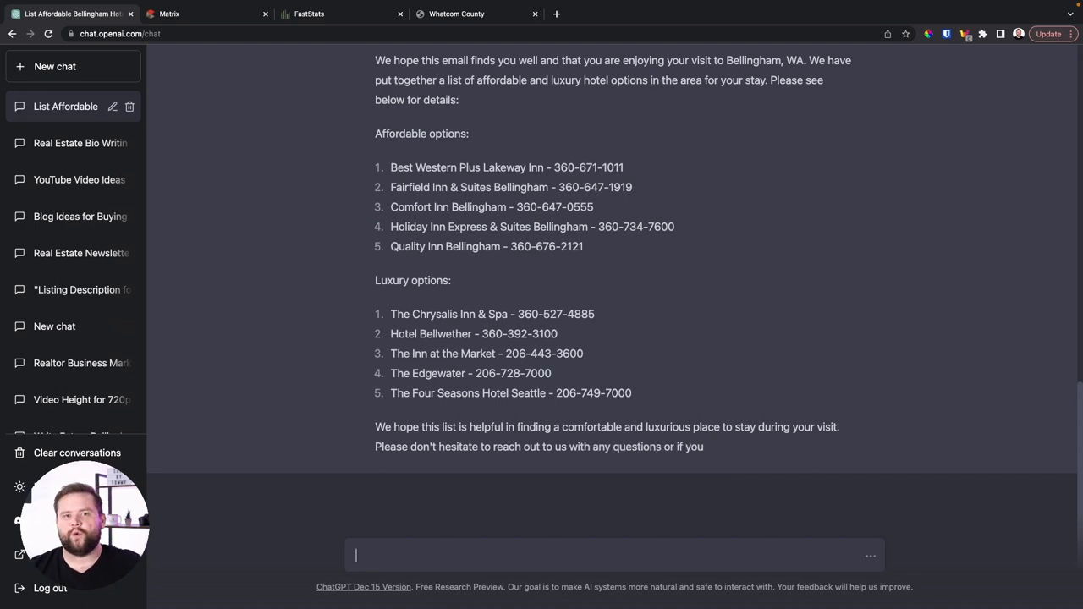
scroll(down, 3)
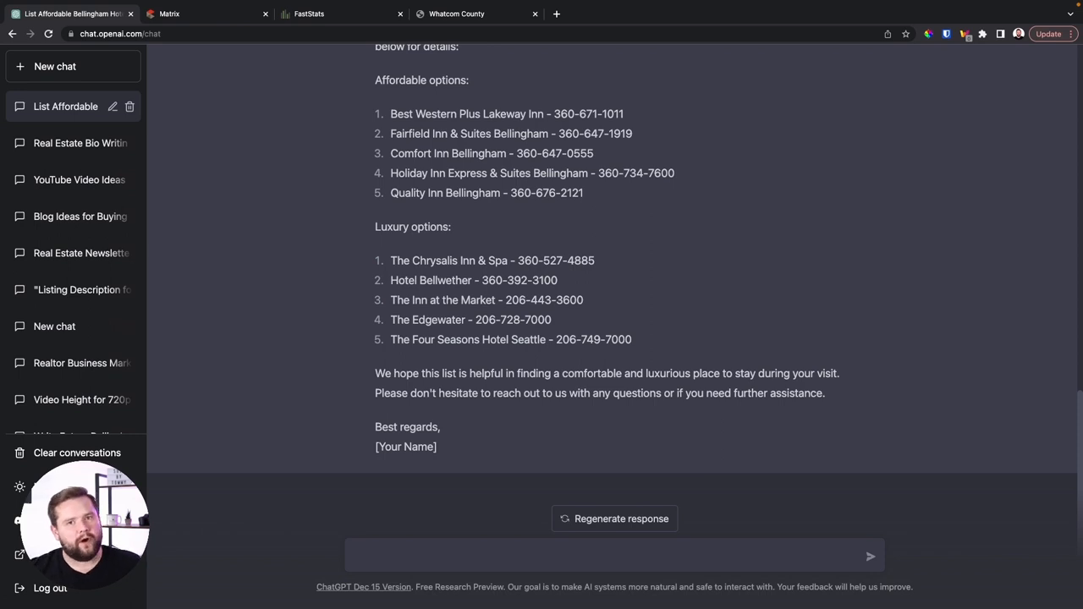
Click into the message box twice, then start a new conversation from the sidebar.
click(592, 555)
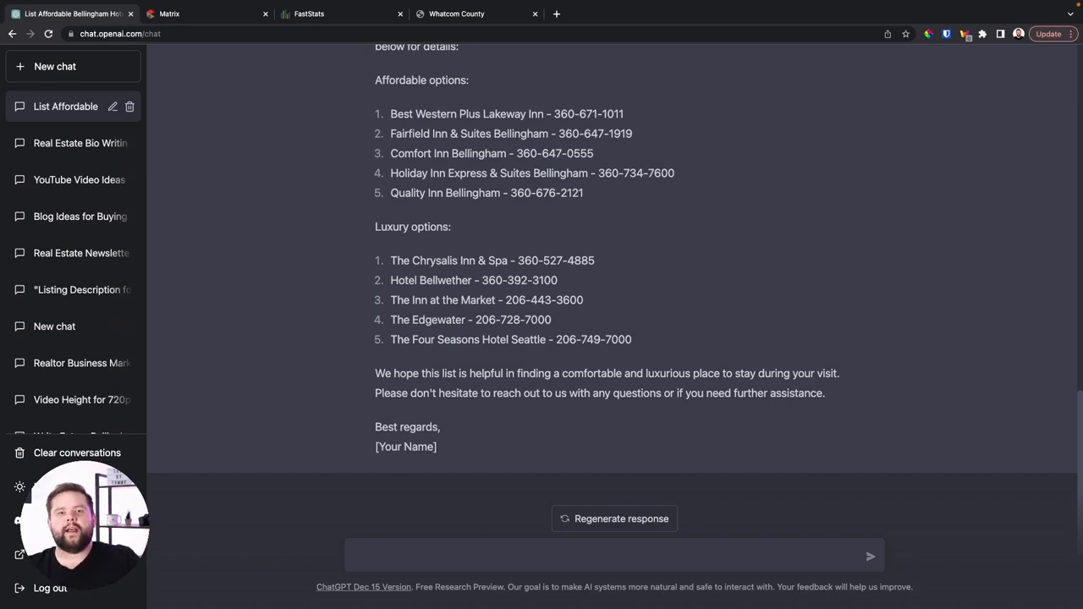
click(609, 554)
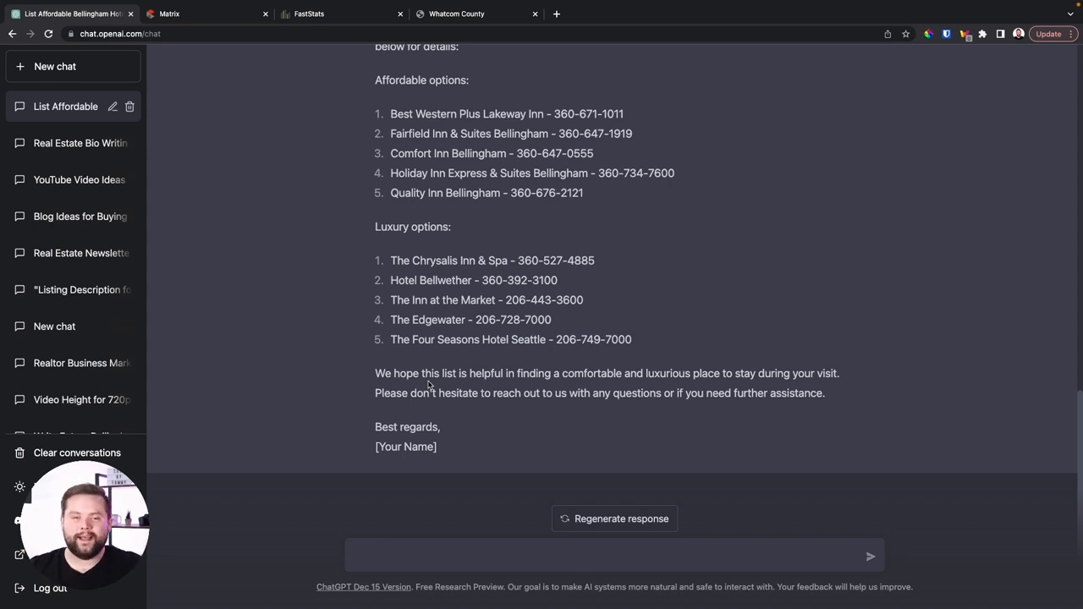
click(55, 66)
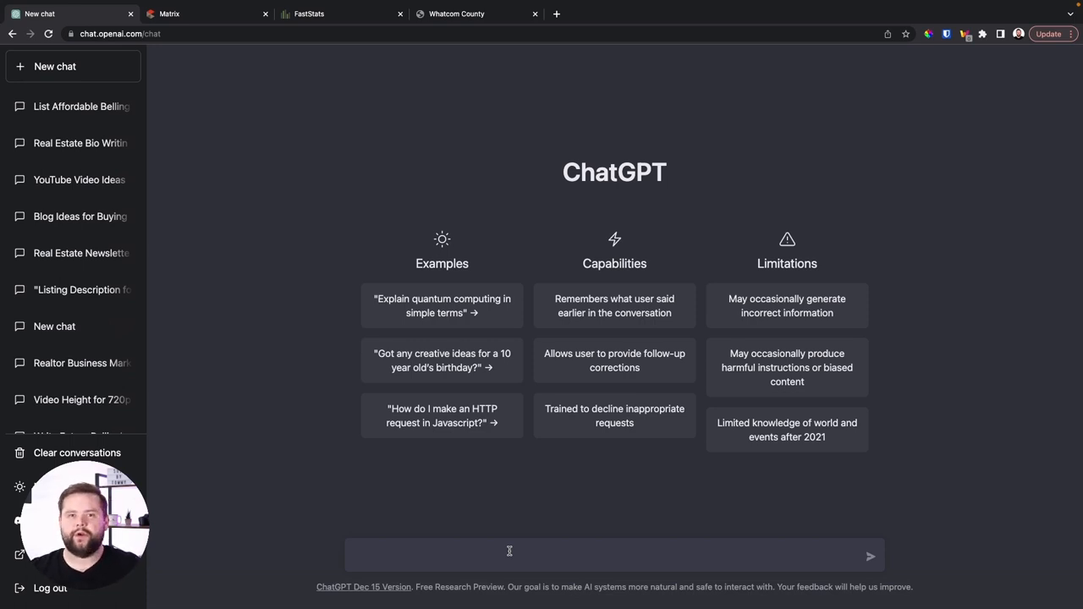
click(507, 555)
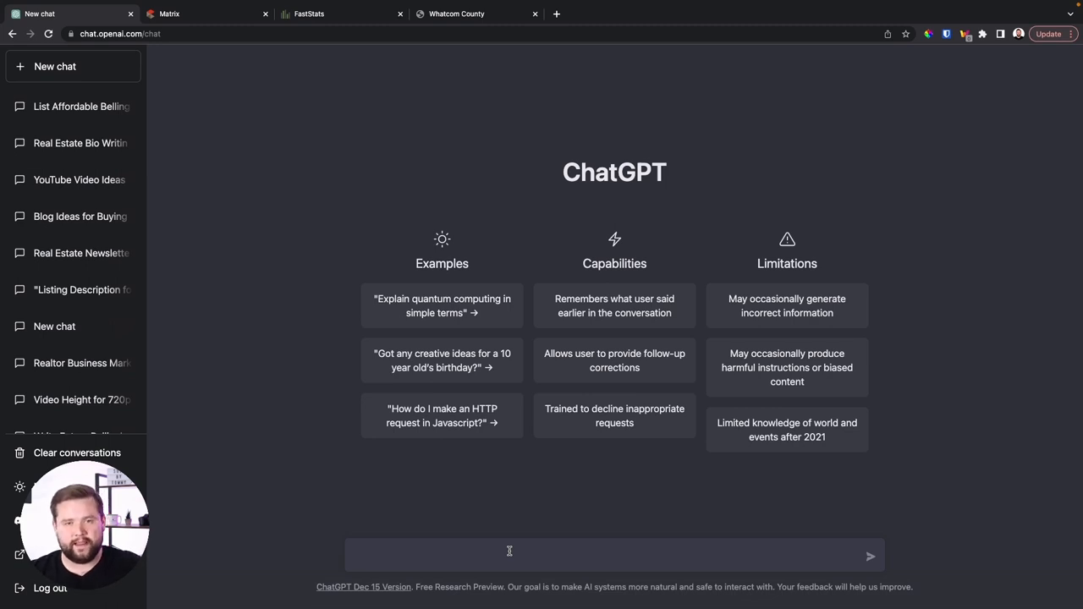
click(507, 555)
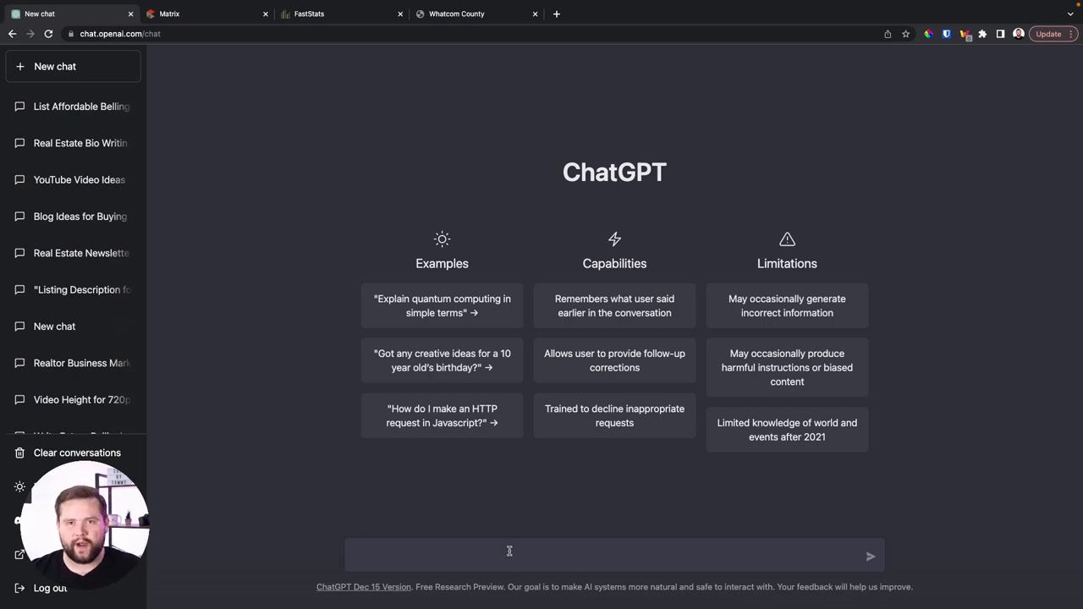
click(508, 554)
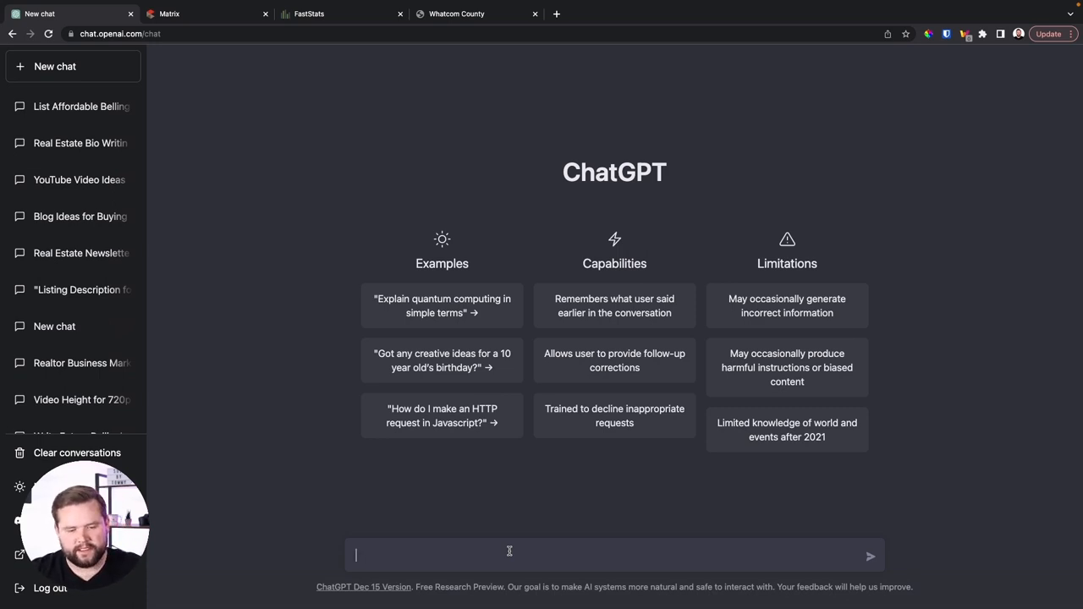
Send a request for a buyer-client sales letter on why to hire you, ending with a booking CTA.
text(create me a)
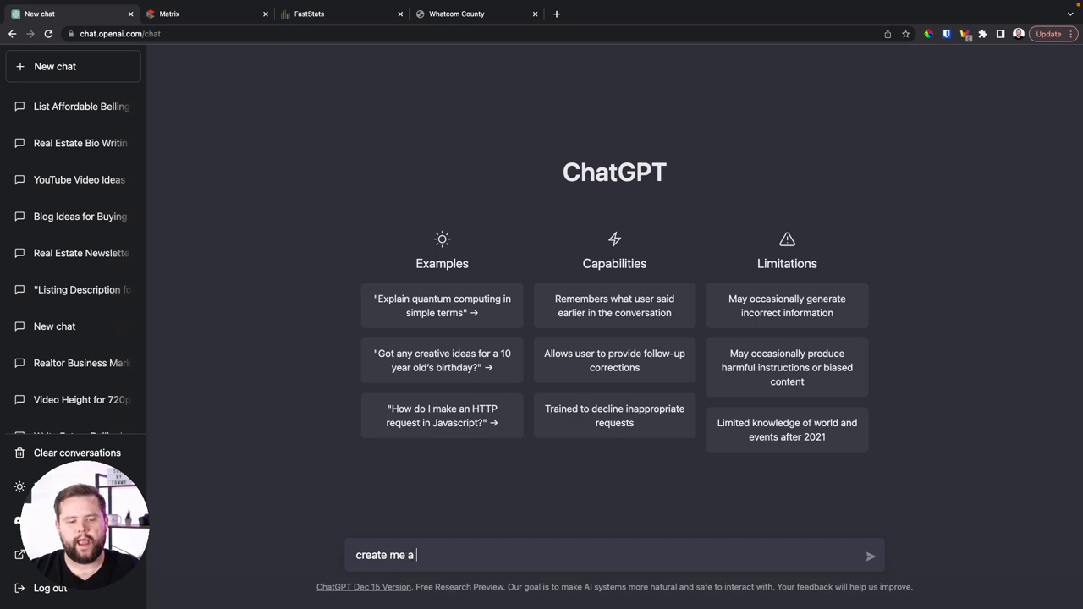
text(real estaet sales)
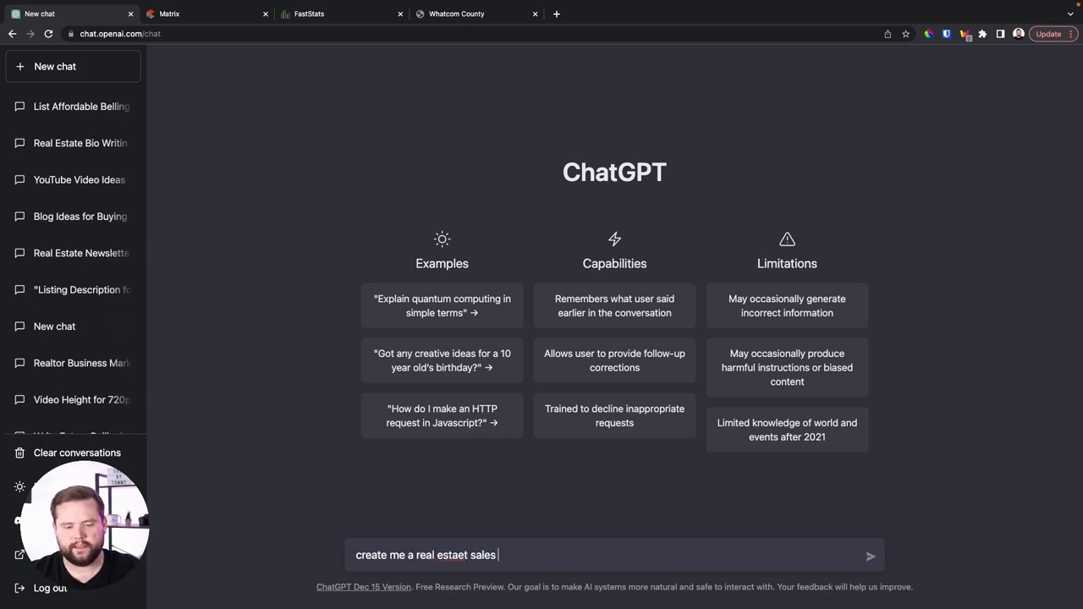
text(letter for a buyer client)
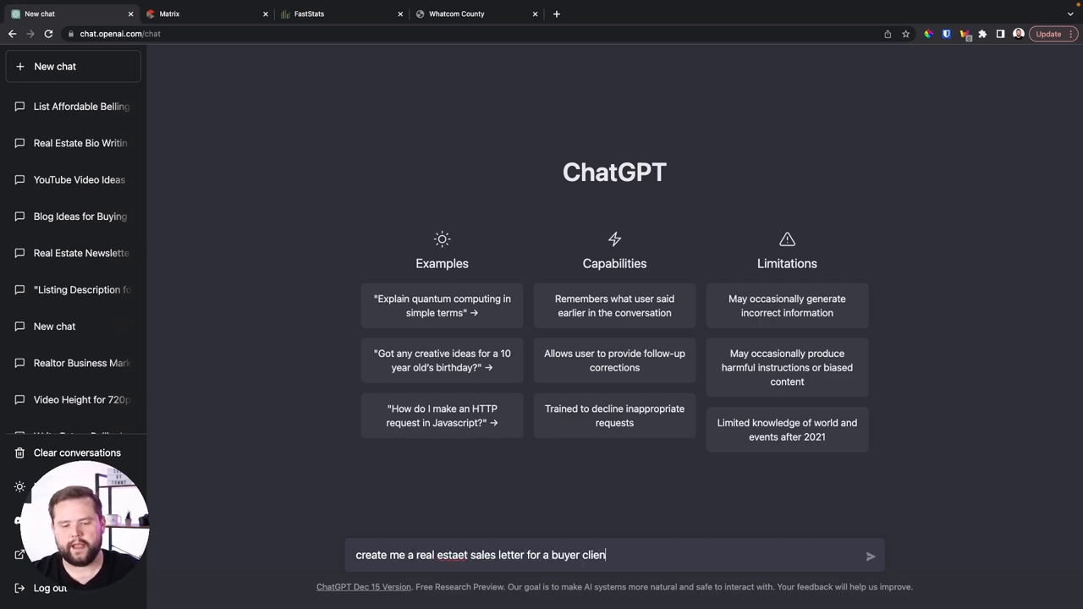
text(telling why t)
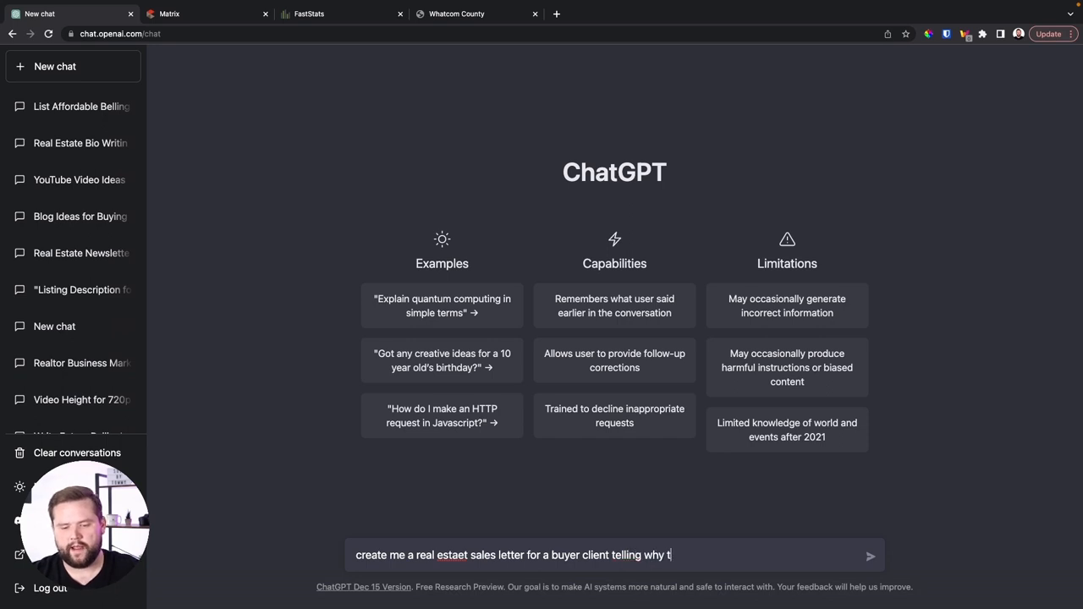
text(hey should hire)
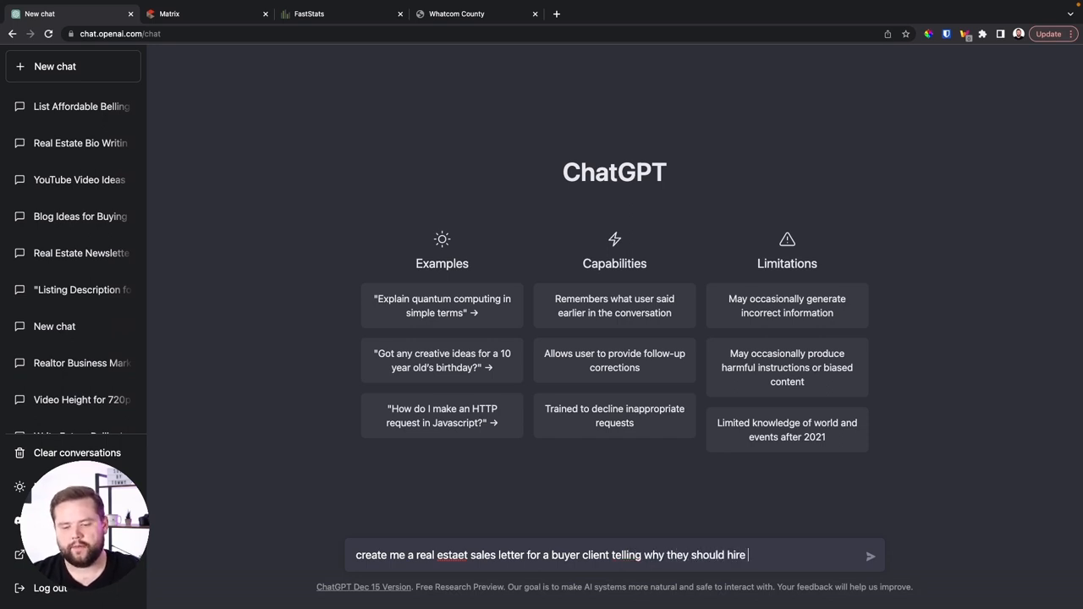
text(me to be their realtor)
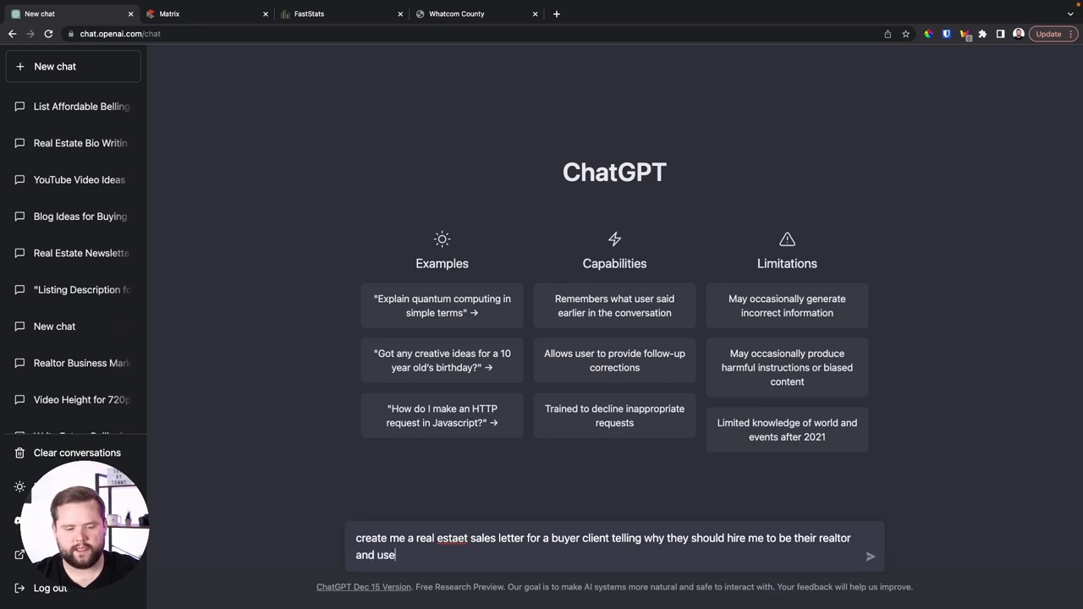
text(a cta at th)
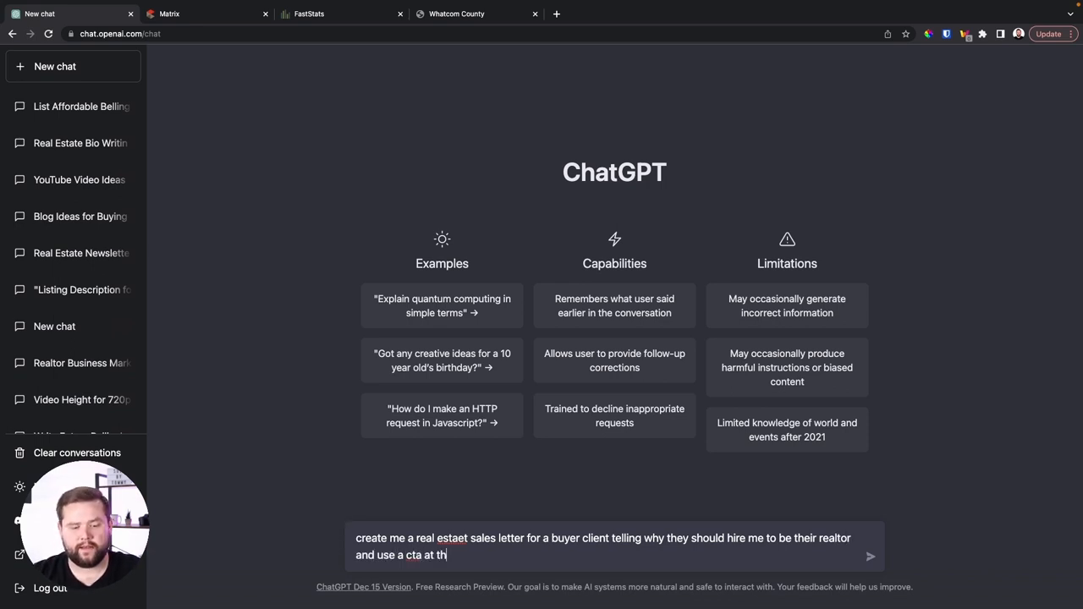
text(e)
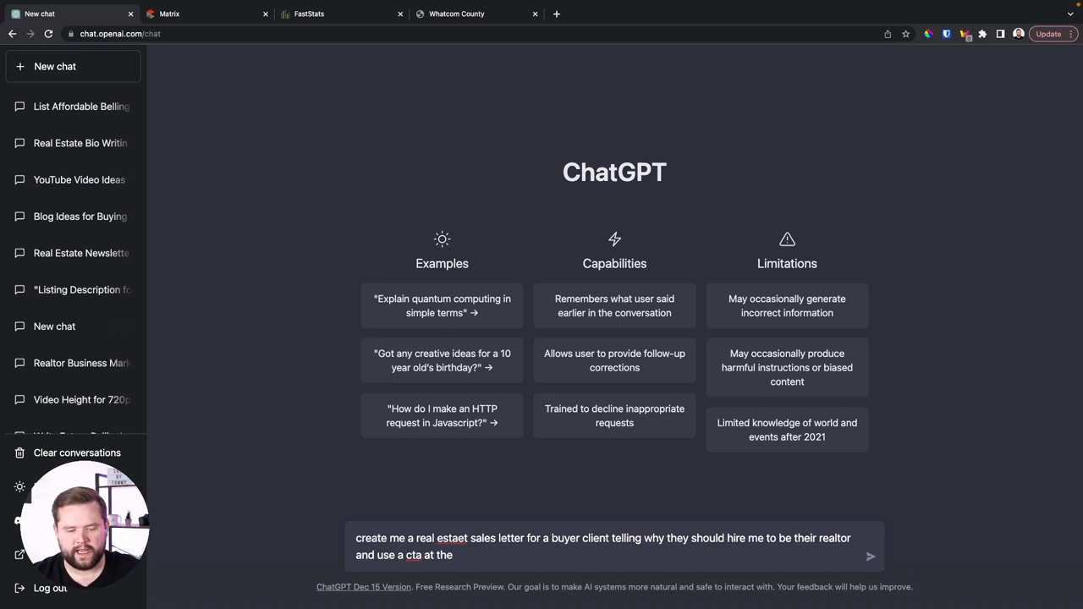
text(end of)
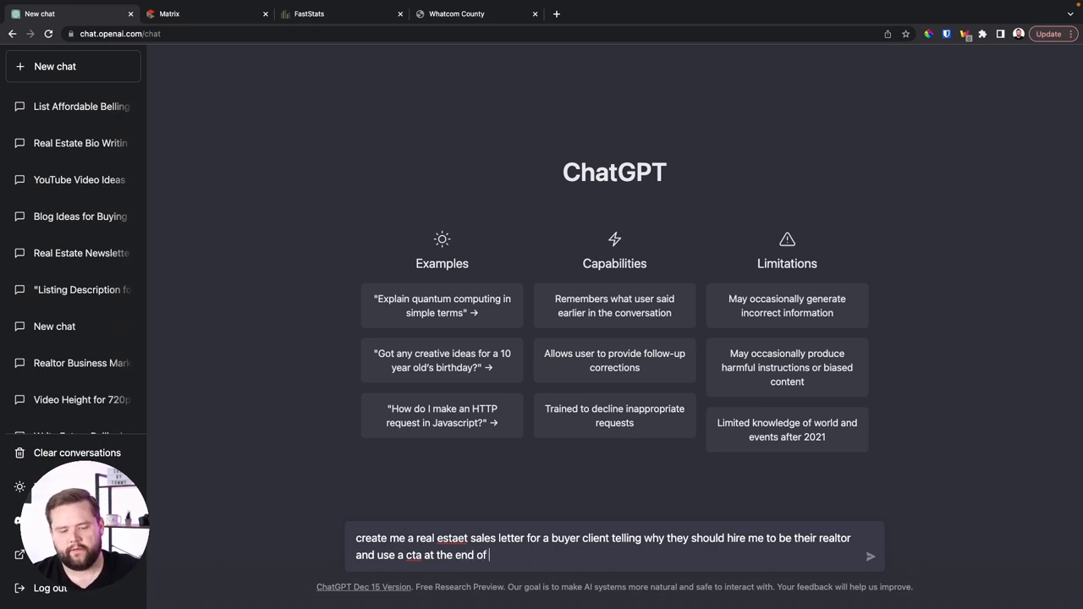
text(the email to book a consultation wit)
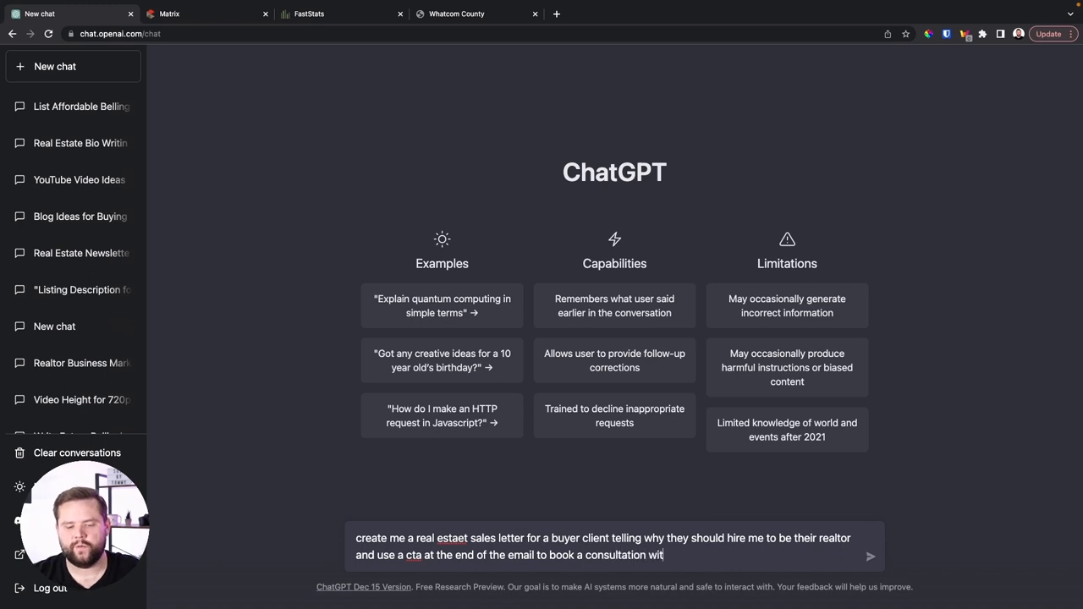
key(Enter)
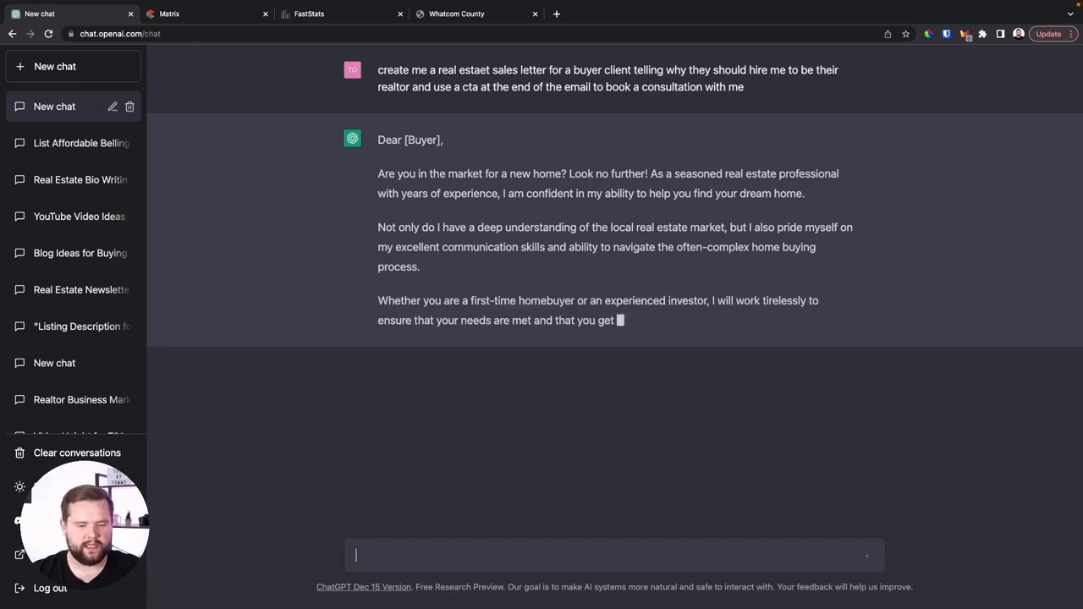
Request real estate follow-up texts, then 'now make me 10 more versions', and open a new chat.
text(now make me some r)
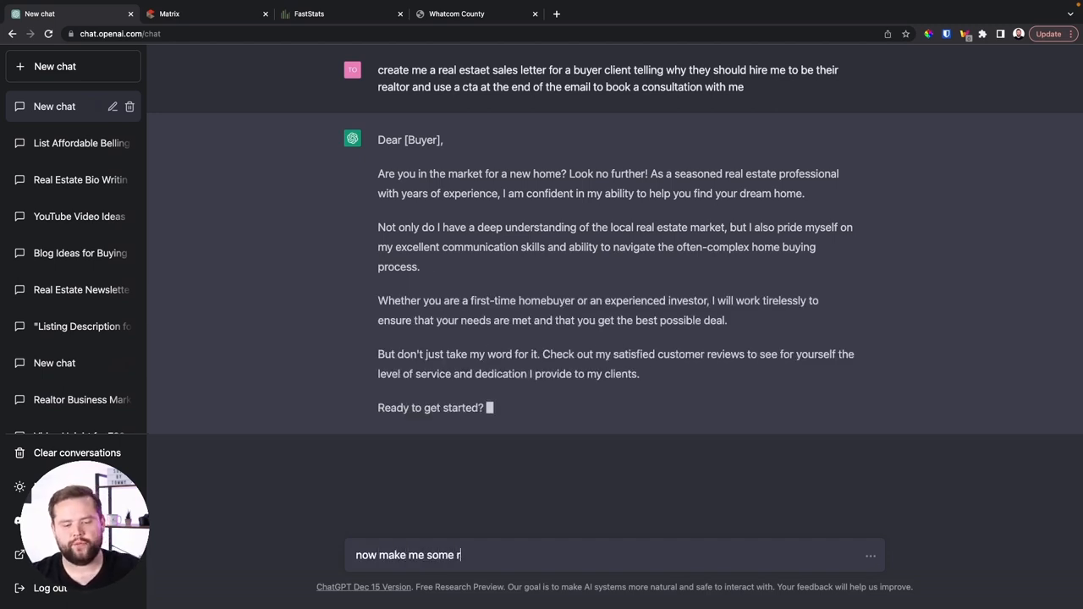
text(eal estate ex)
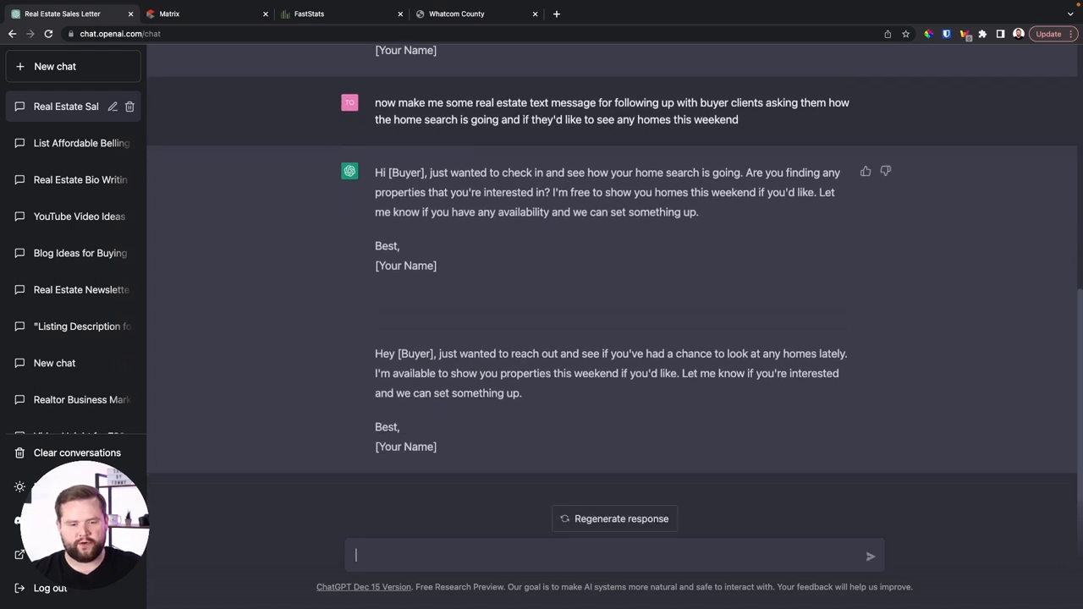
text(n)
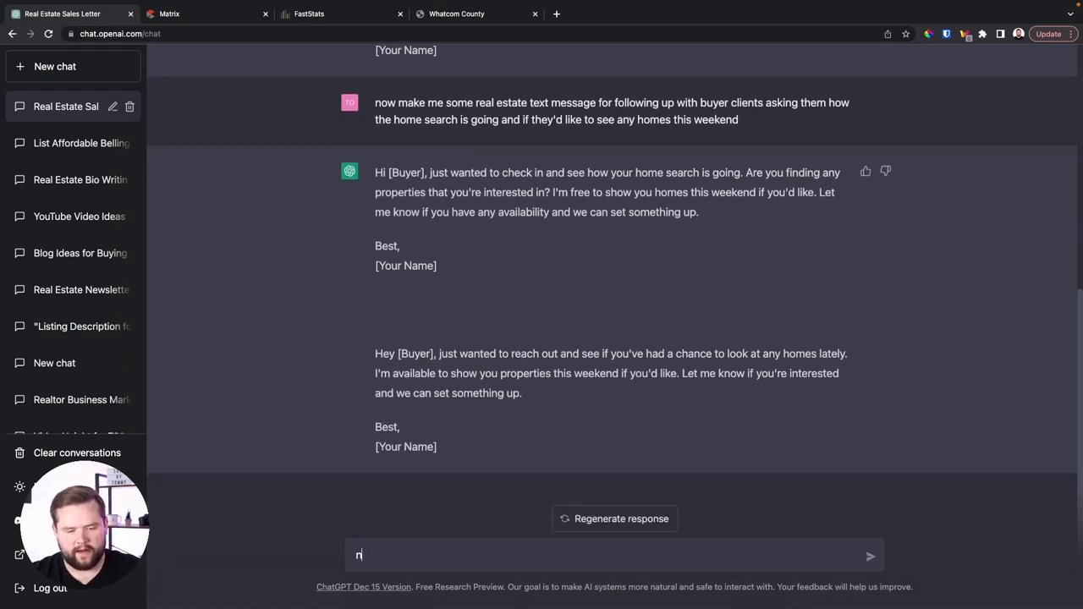
text(ow make me 10 more)
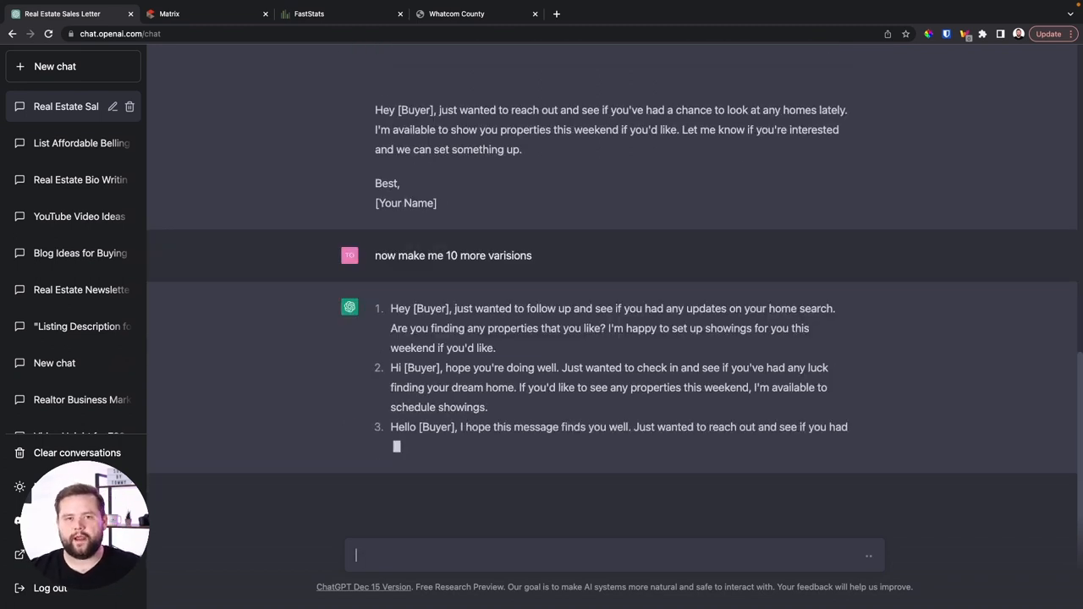
click(55, 66)
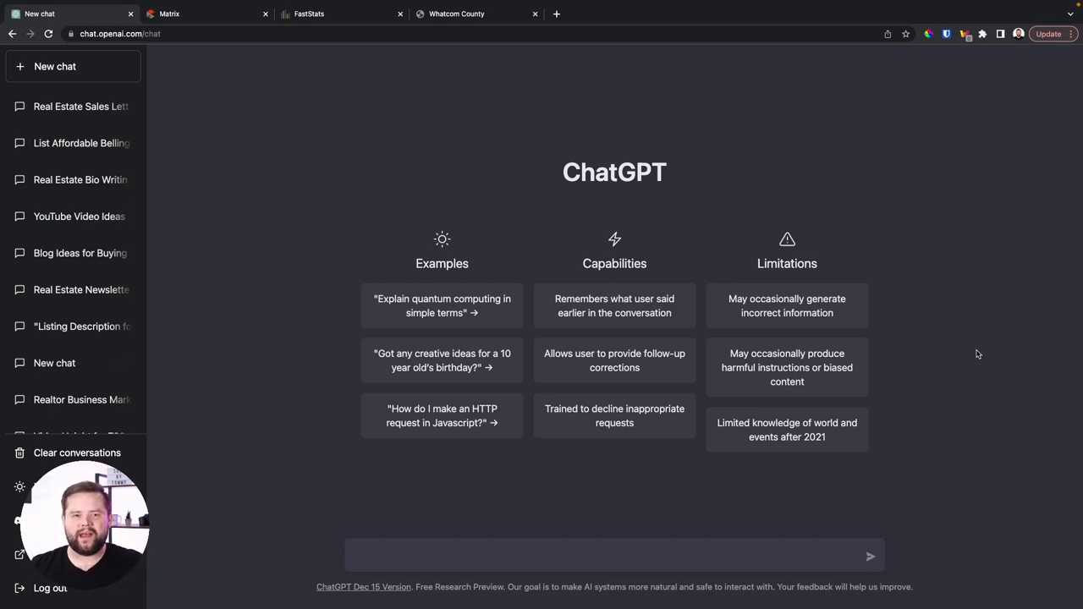
Focus the message box of the new empty chat, ready for a support question.
click(613, 556)
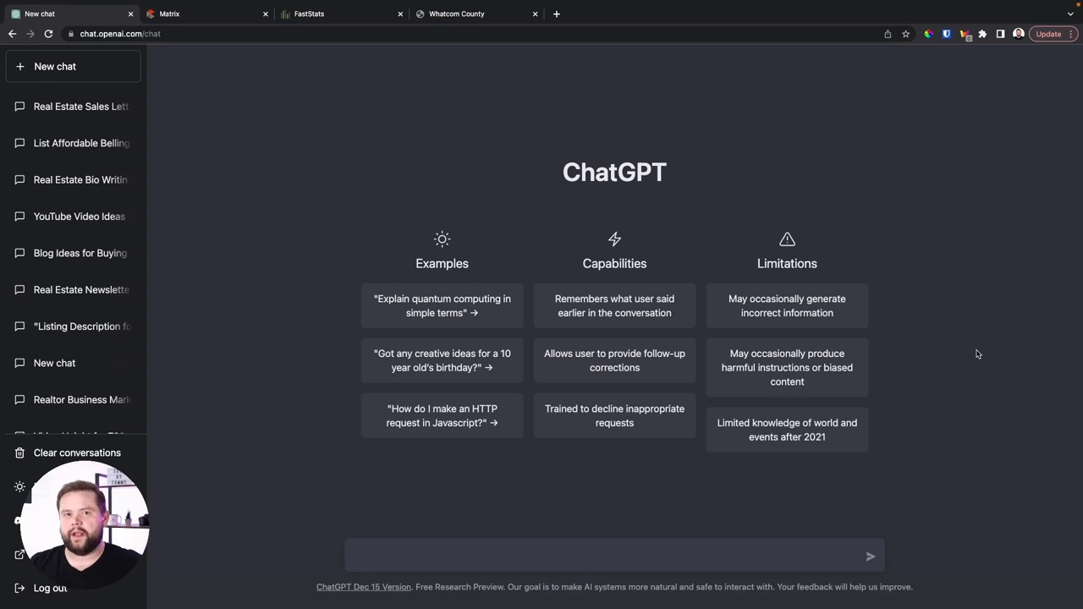
click(613, 555)
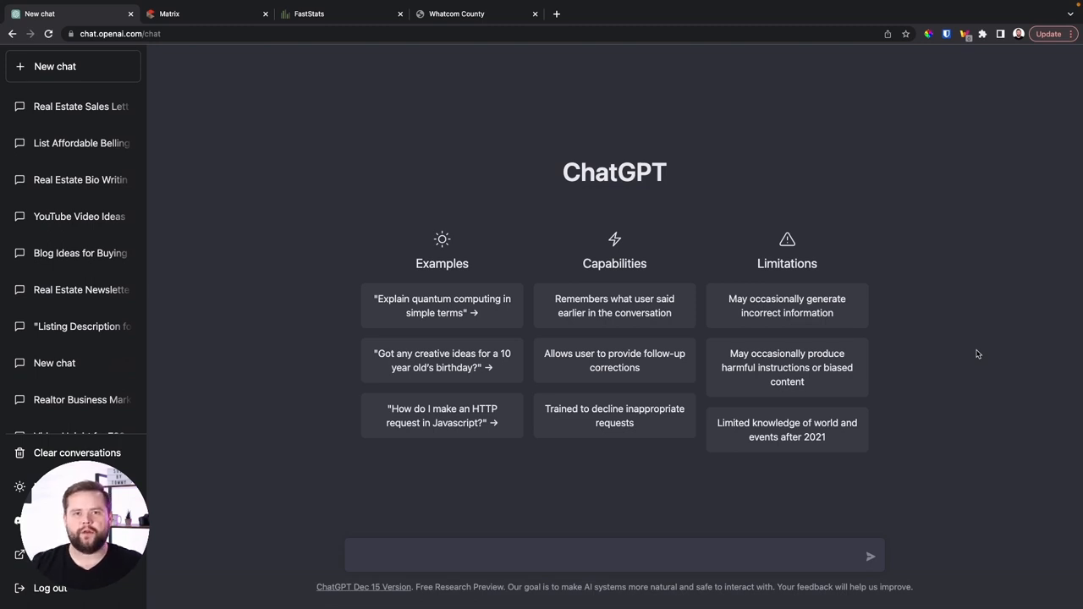
click(613, 554)
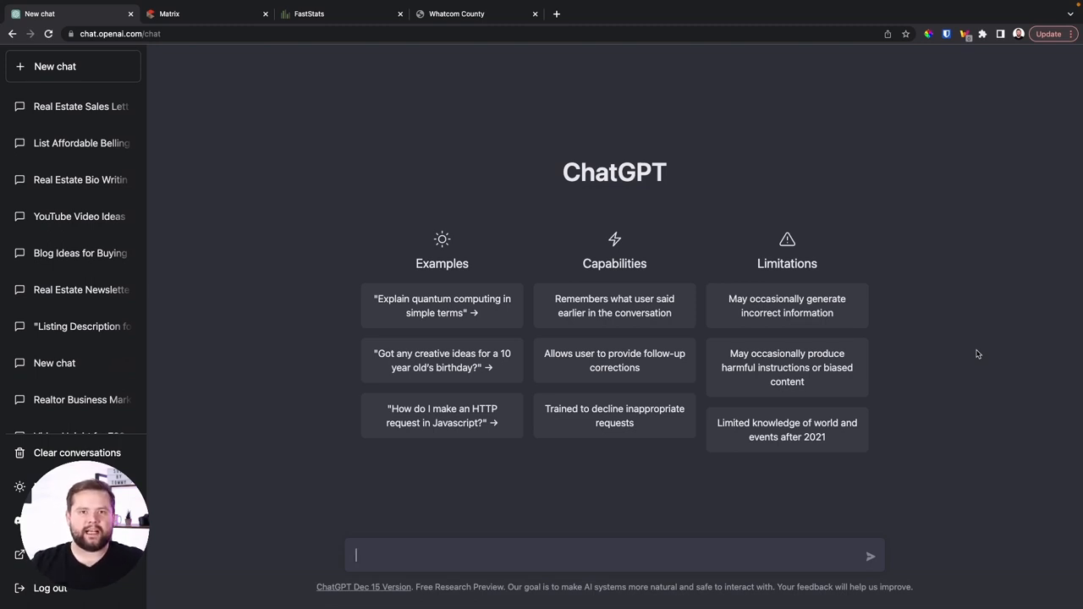
Ask whether MailerLite automations still apply after a lead is moved out of its group.
text(I have a support questio)
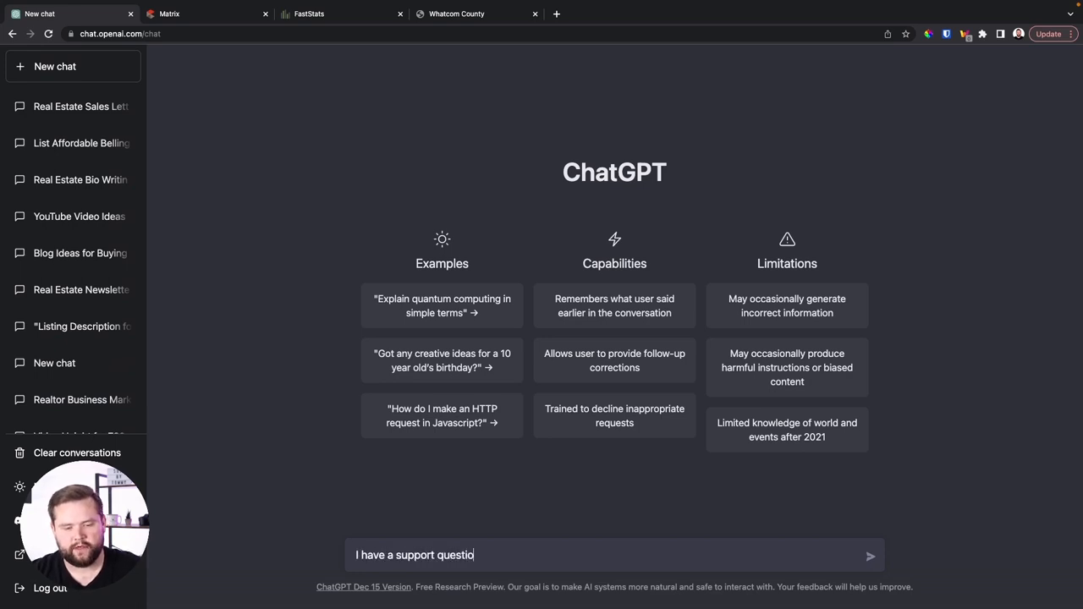
text(for mailerlite. If i move a lead)
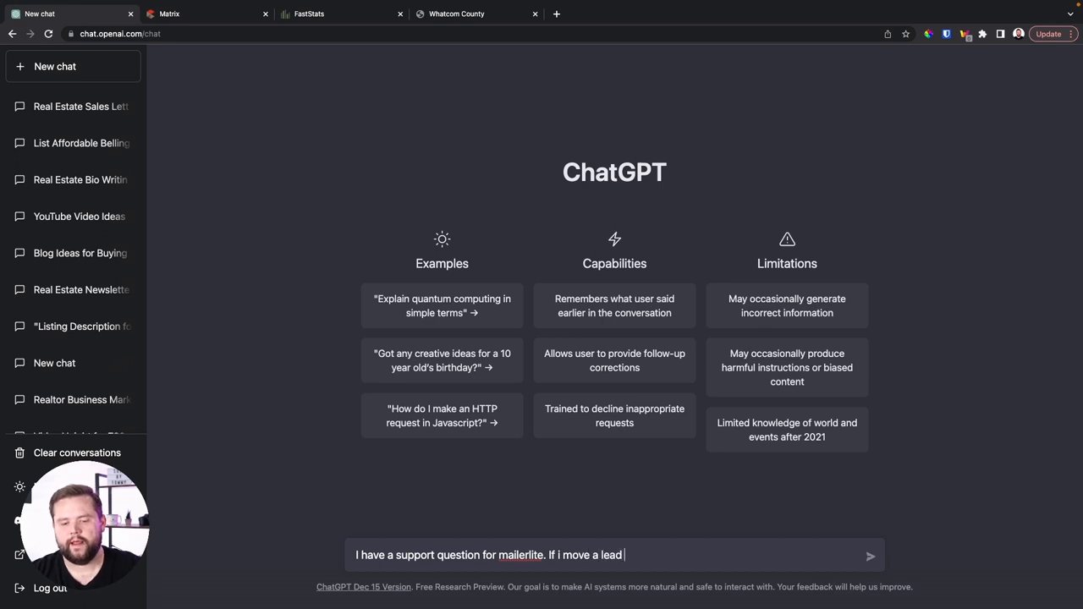
text(out of a gro)
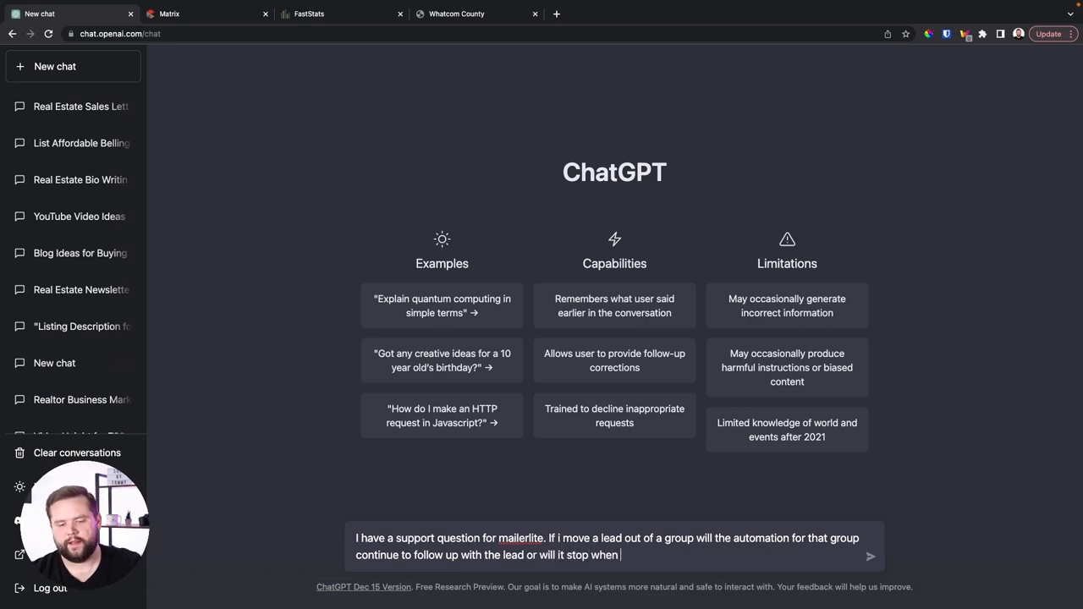
text(the lead is moved out)
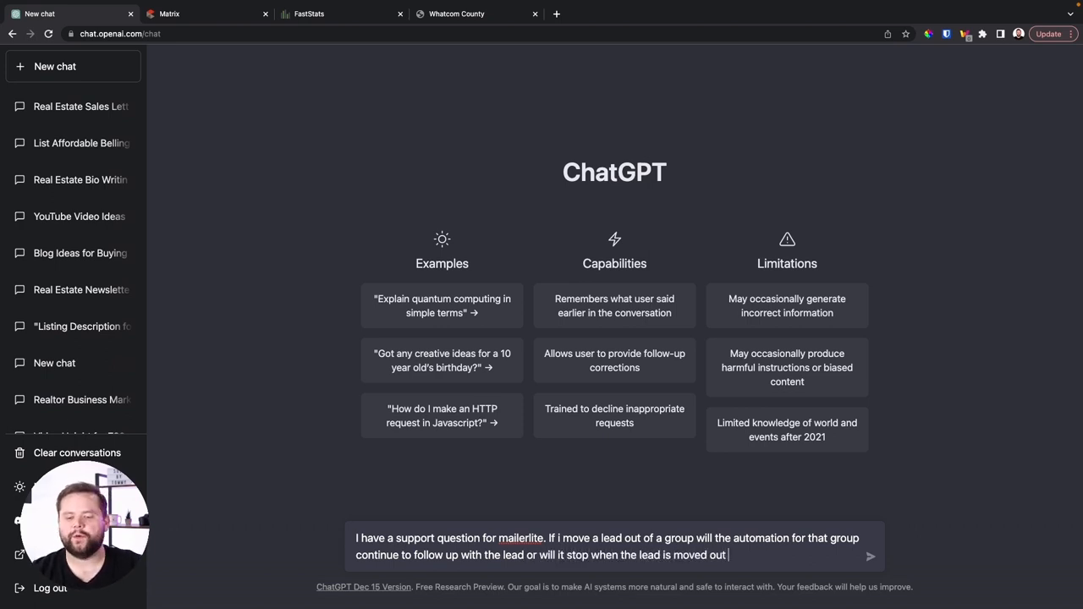
text(of that grou)
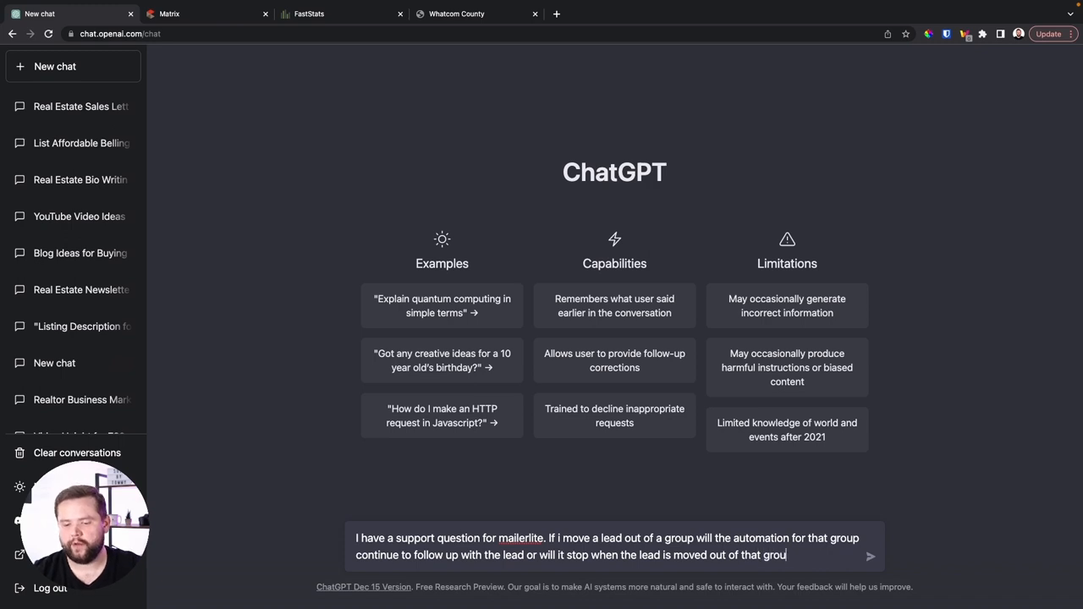
click(869, 556)
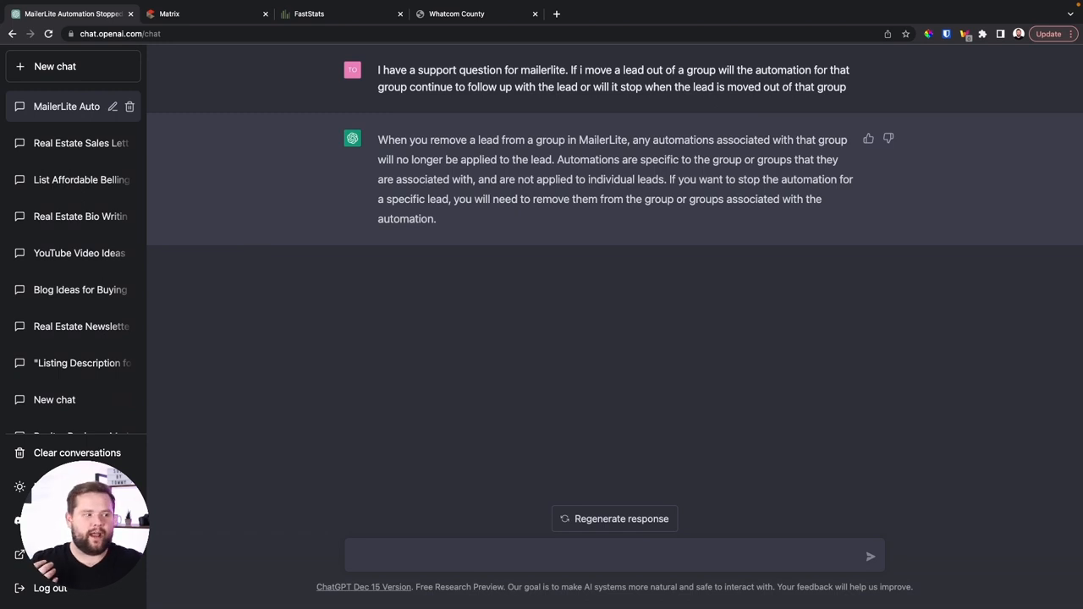
click(609, 555)
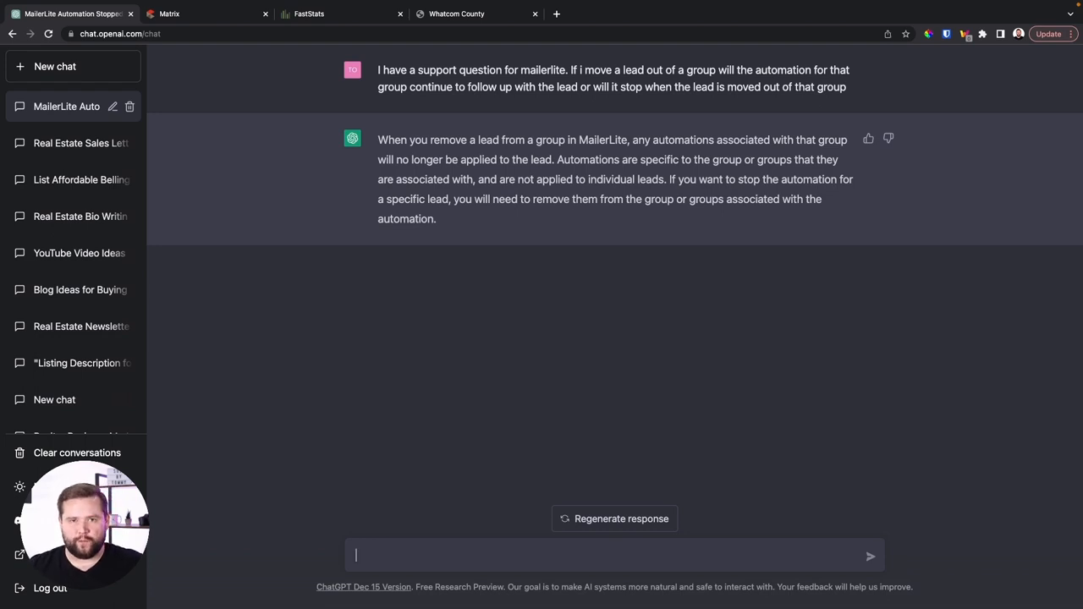
Ask how to change the payment method of an already created SamCart product.
text(in samcart)
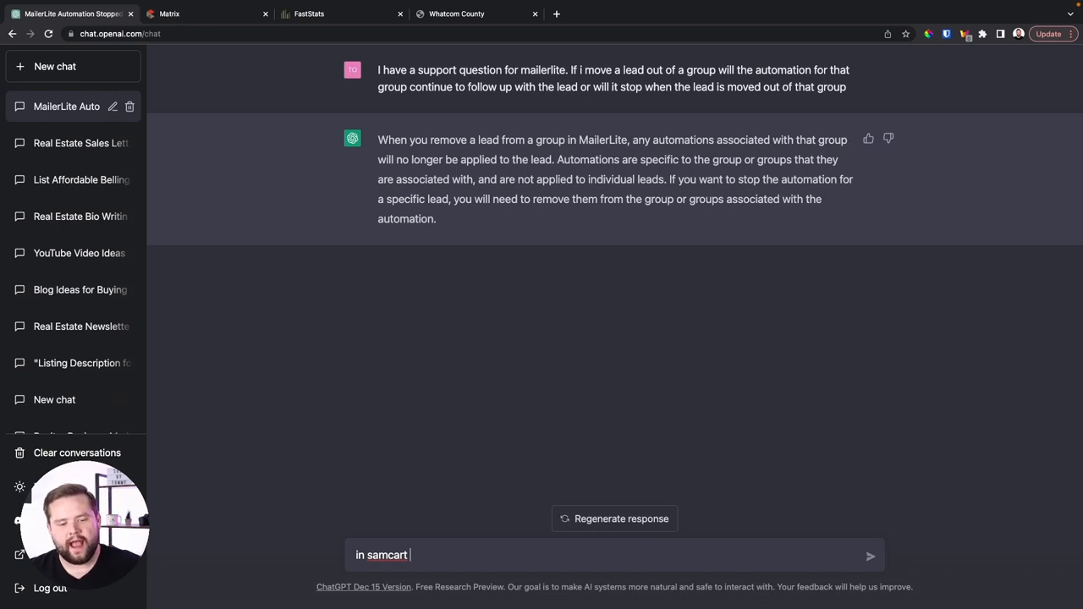
text(can i chagt)
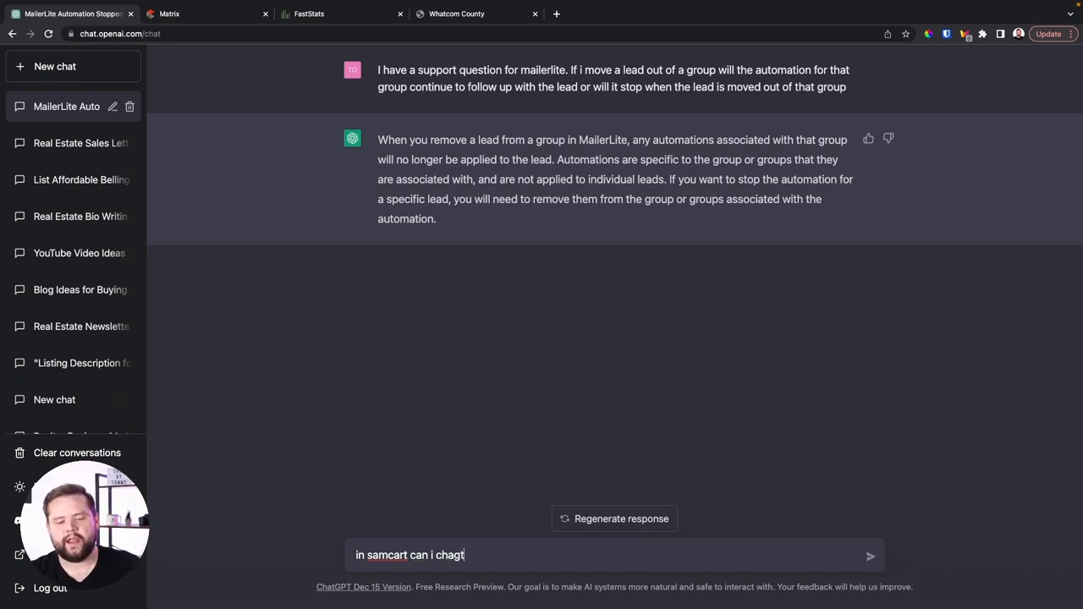
text(change the payment)
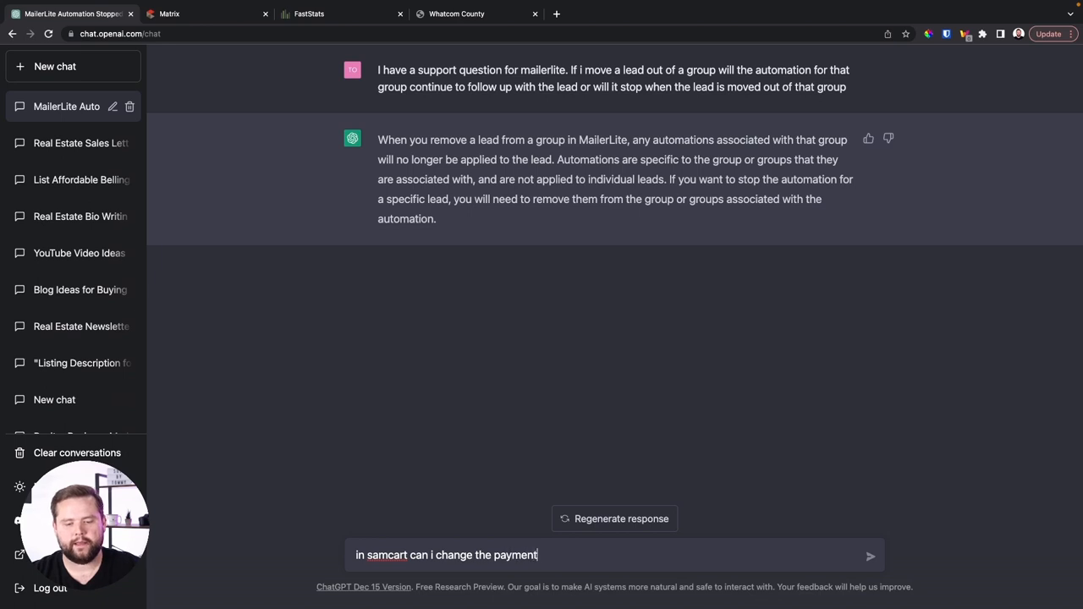
text(method for a g)
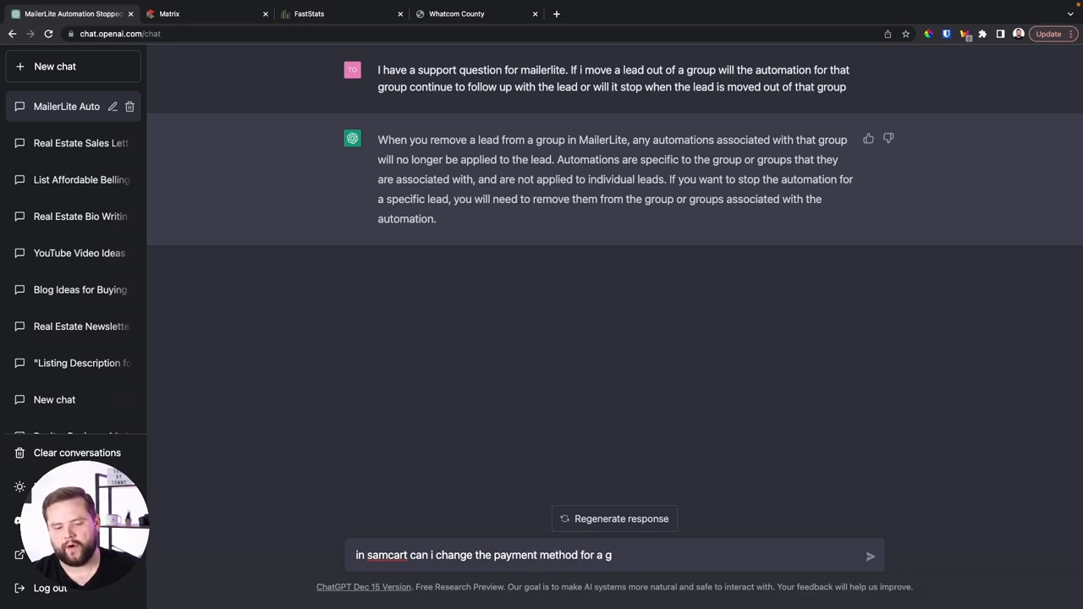
text(roduct that a)
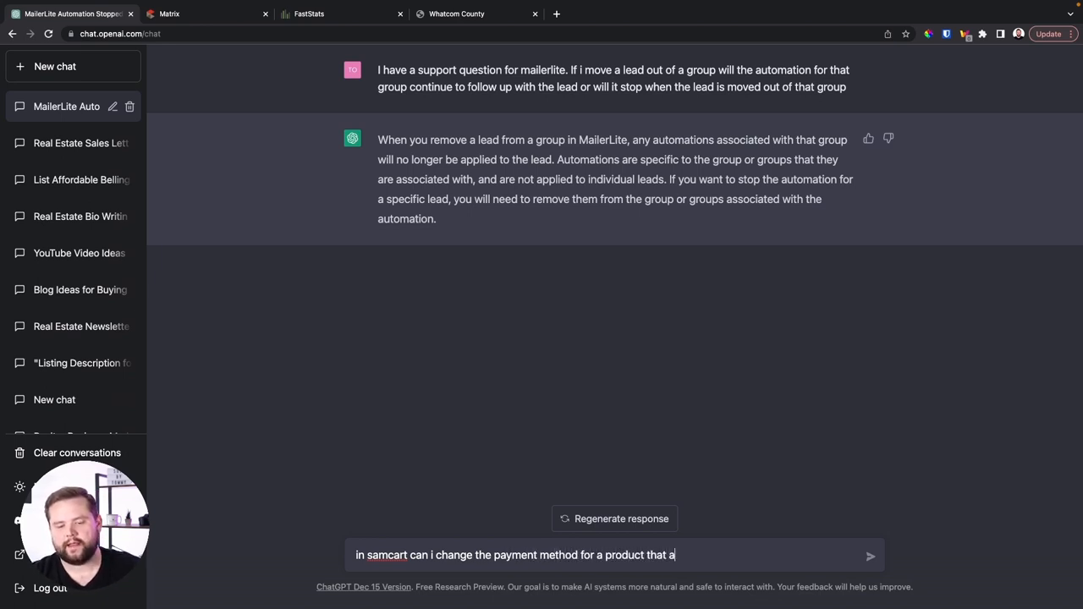
text(has already been created)
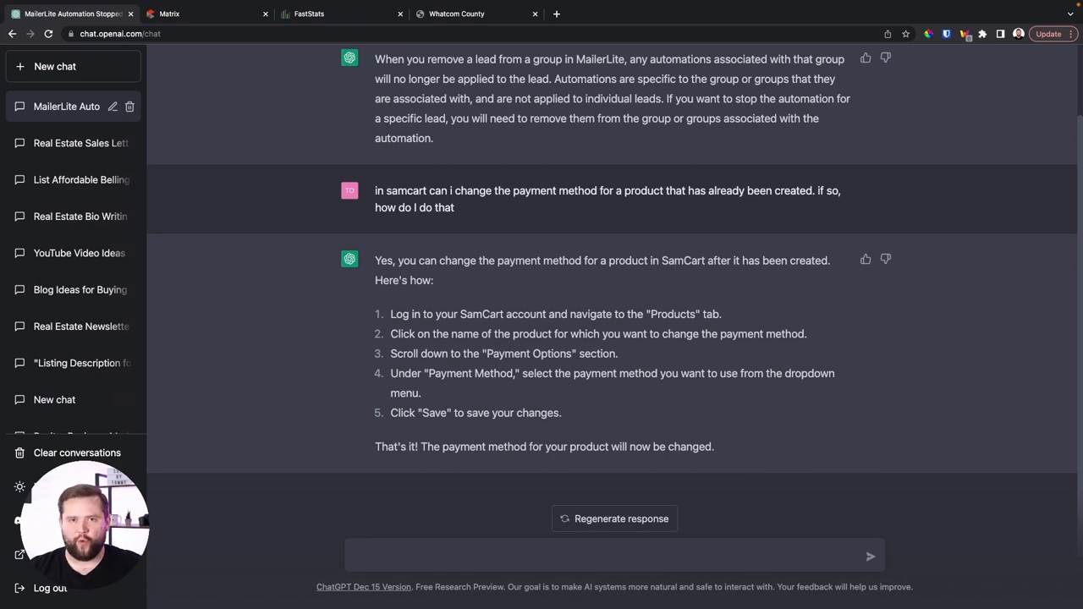
click(55, 66)
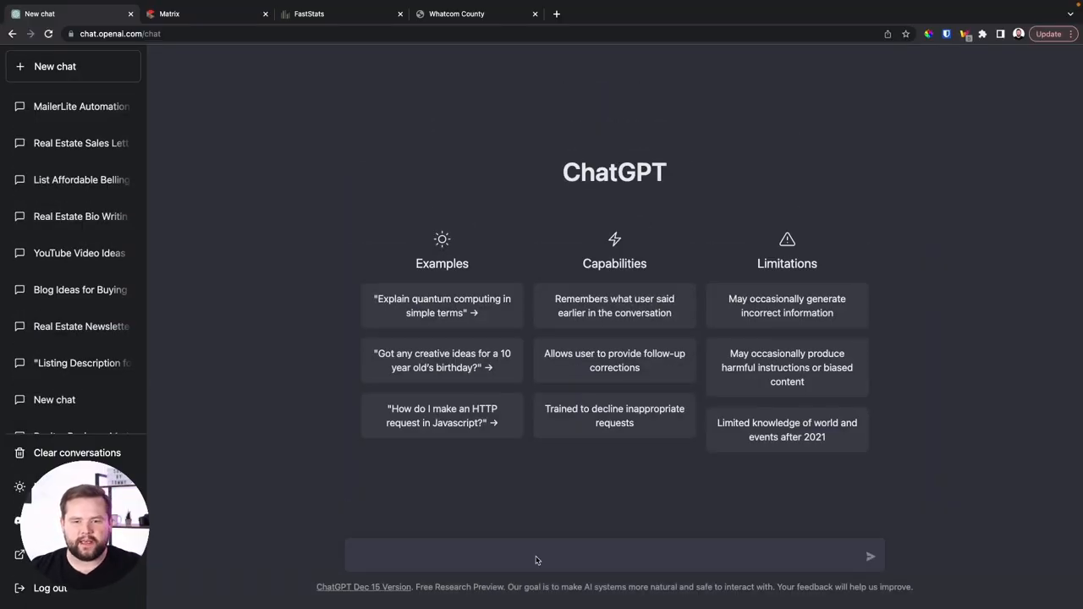
Request help building an OpenAI API chatbot that converts real estate buyer leads into appointments.
click(533, 556)
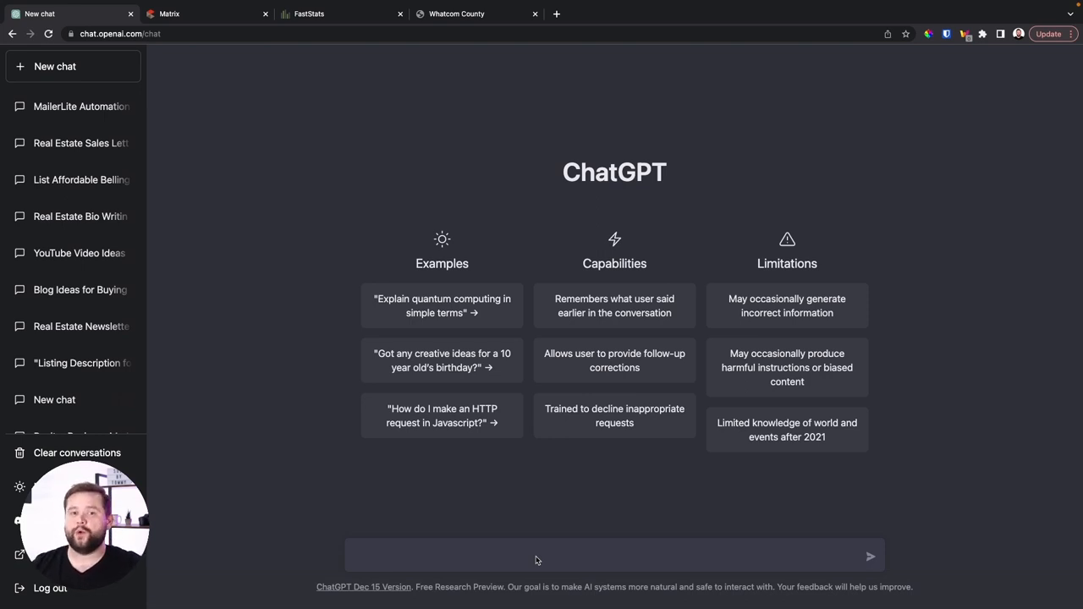
text(can you help me make a chatbot using open ai api to convert real estate buyer leads into booked)
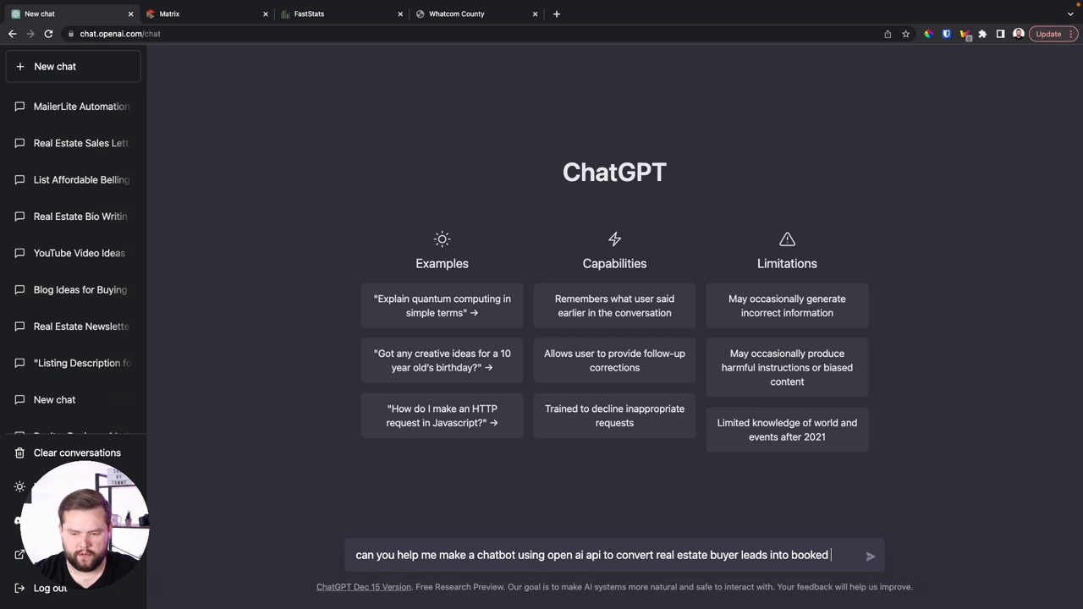
text(appointments)
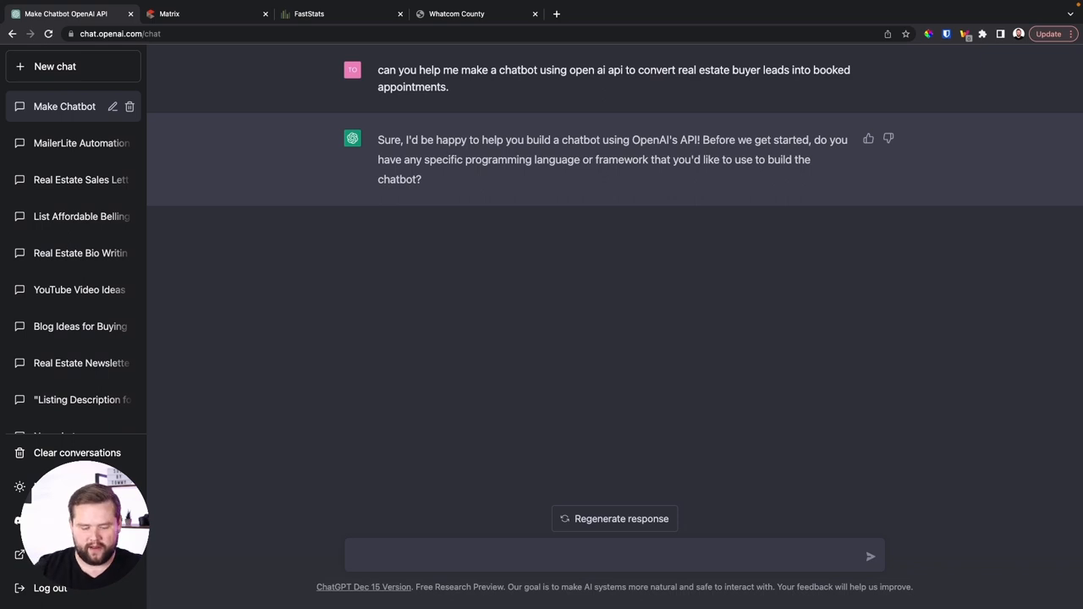
text(whic)
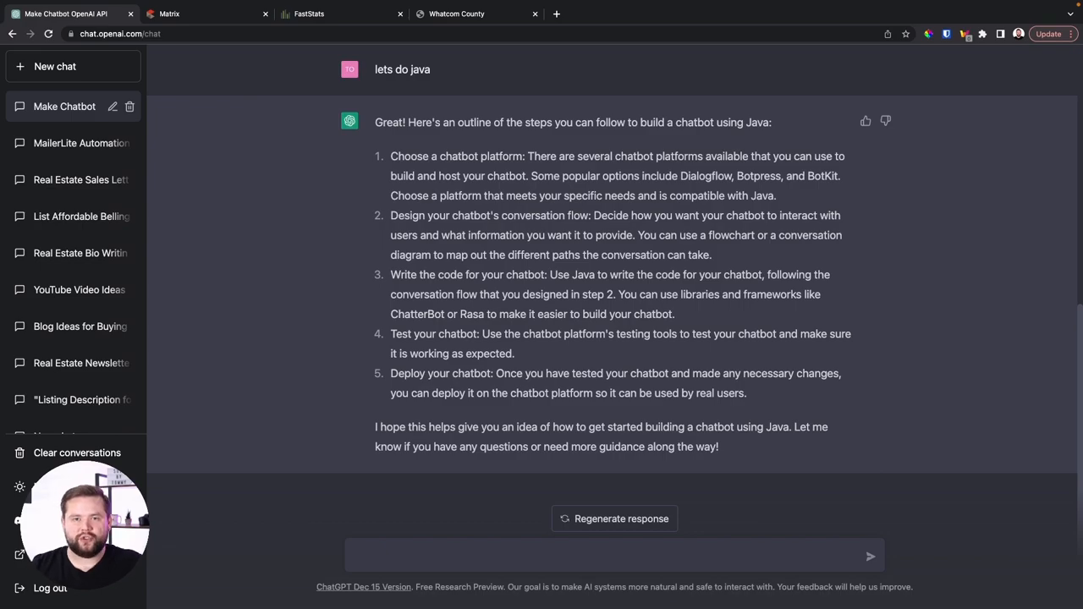
Switch to the real estate home-search website tab.
click(744, 13)
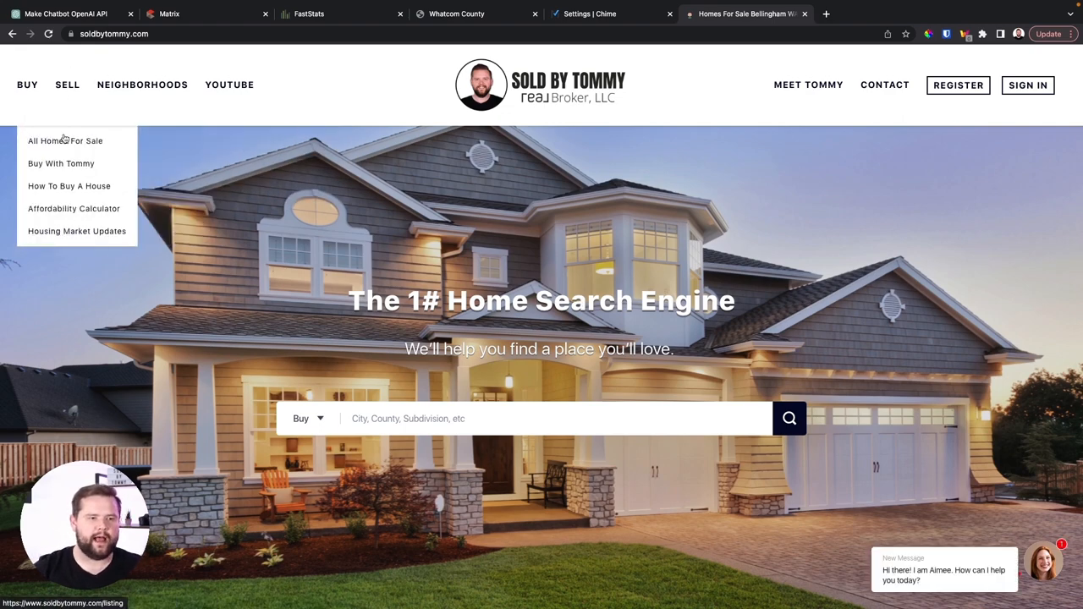
Open All Homes For Sale and scroll the property results.
click(65, 141)
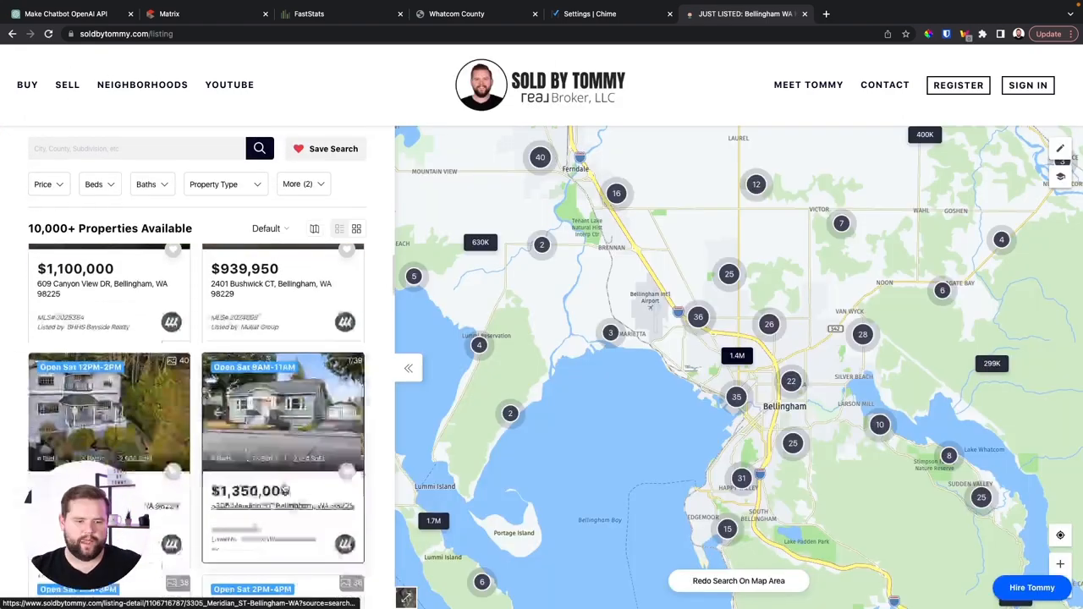
scroll(down, 3)
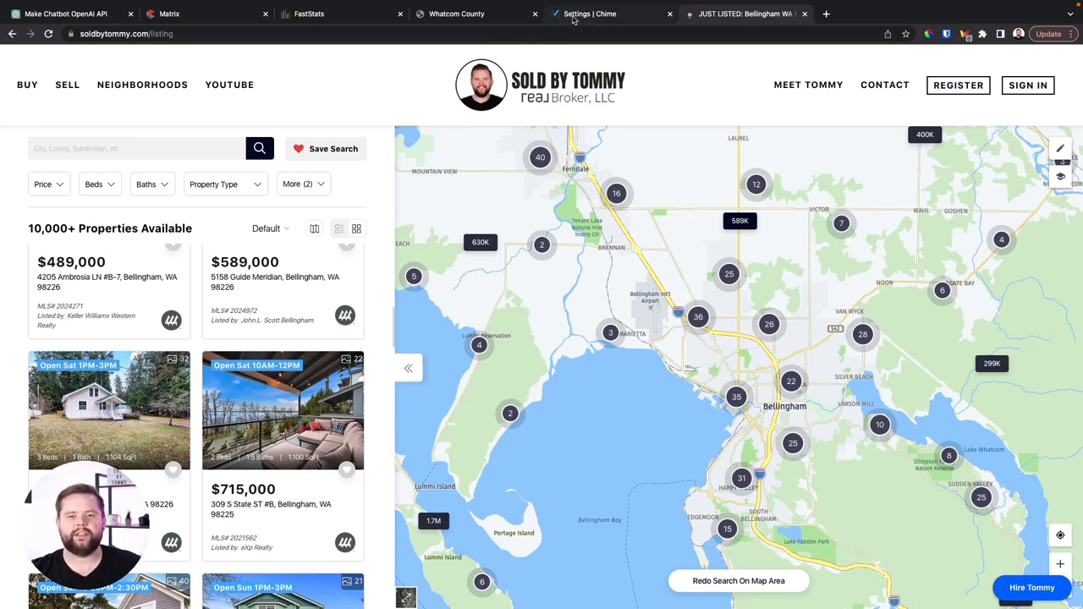
Review the Buyers 'Activates When' triggers on Chime's AI Assistant settings page.
click(590, 14)
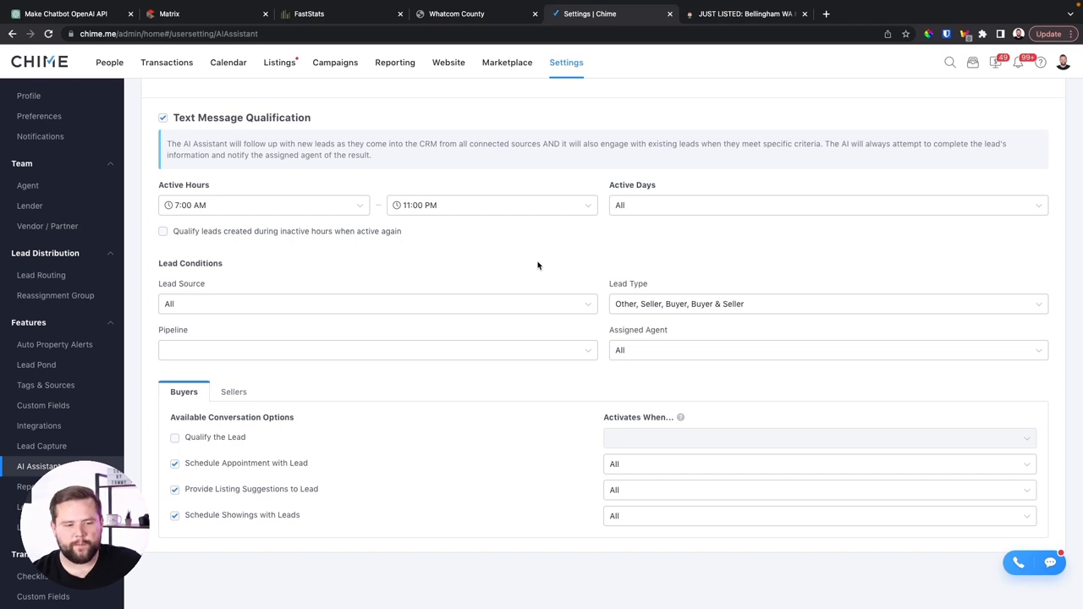
mouse_move(191, 465)
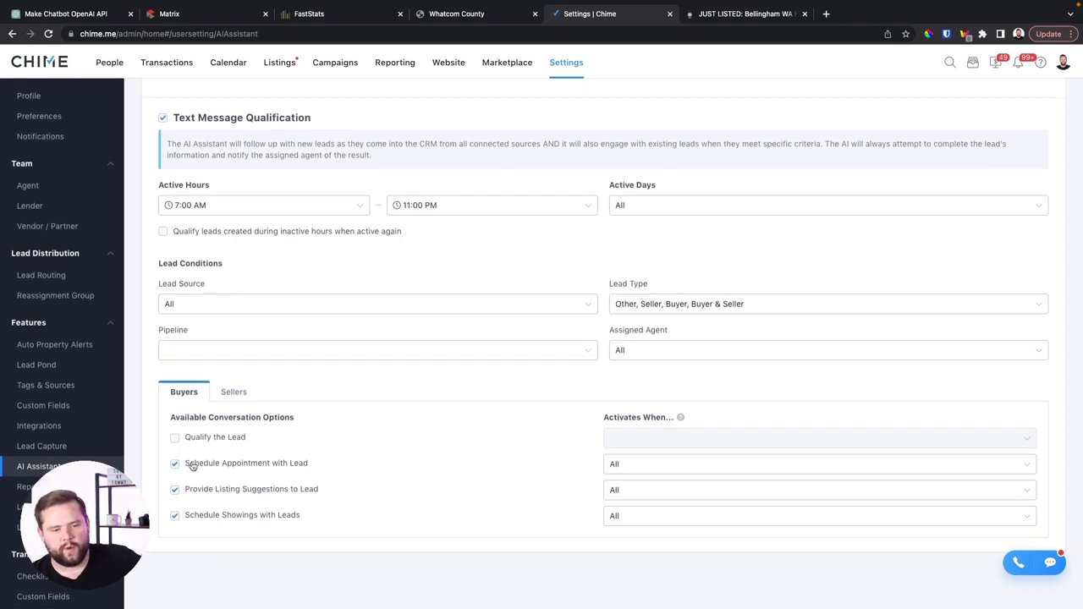
click(816, 462)
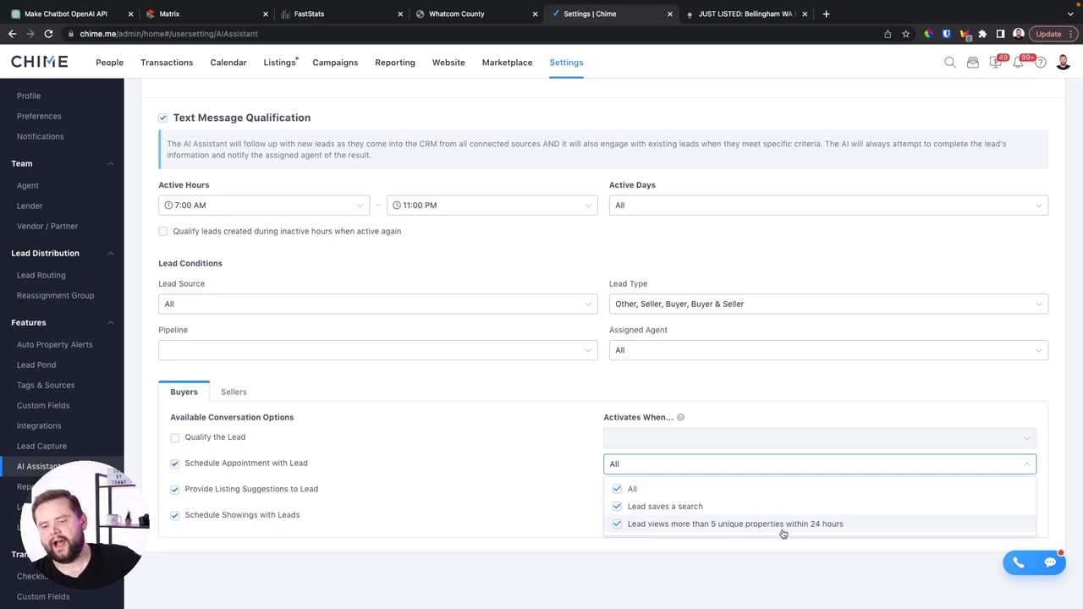
mouse_move(506, 485)
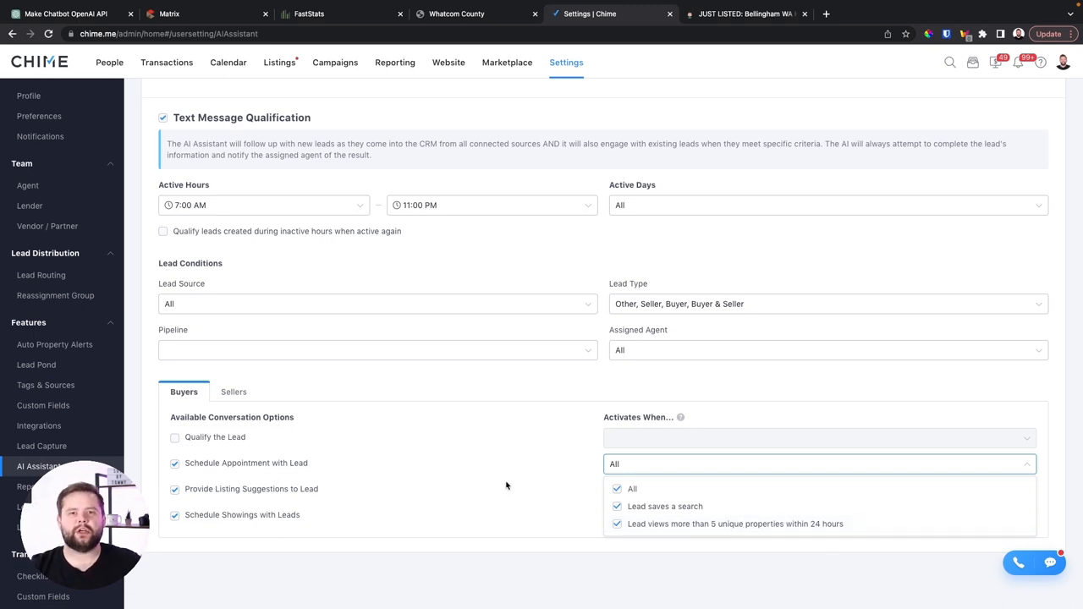
mouse_move(474, 516)
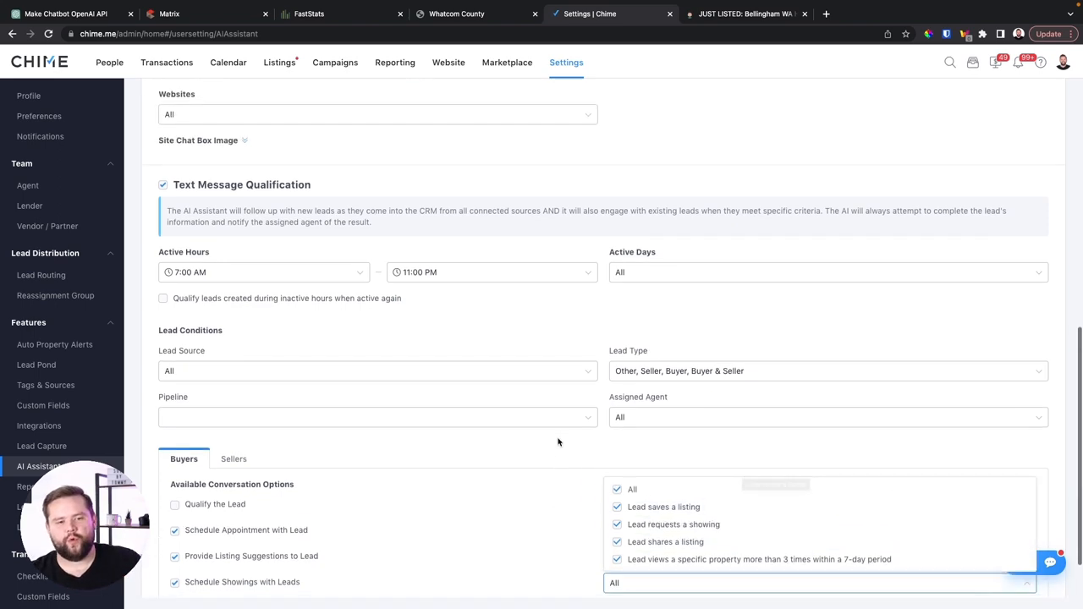
scroll(down, 3)
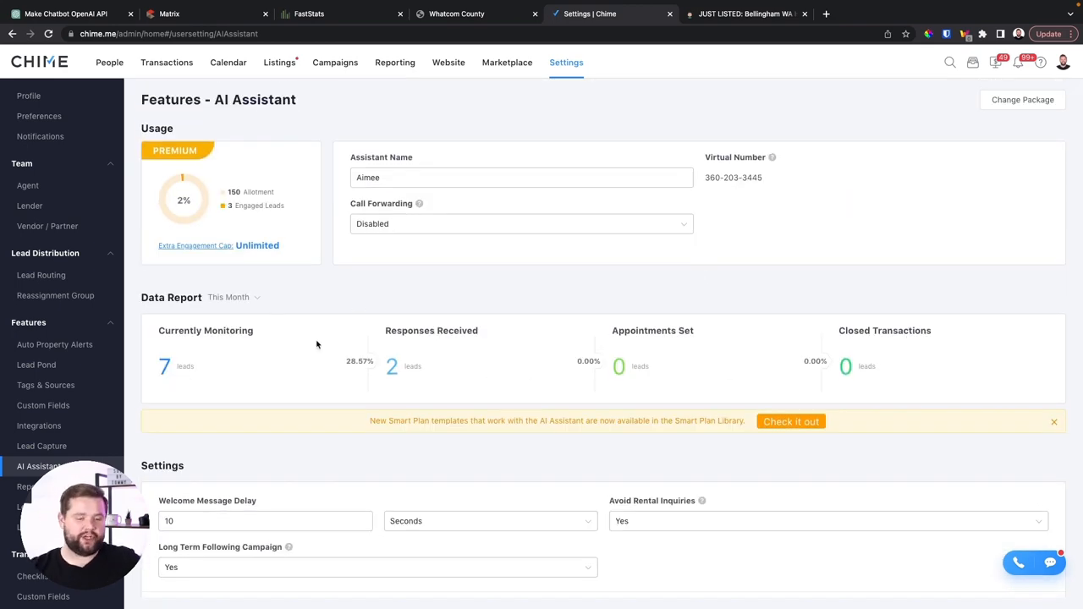
mouse_move(749, 299)
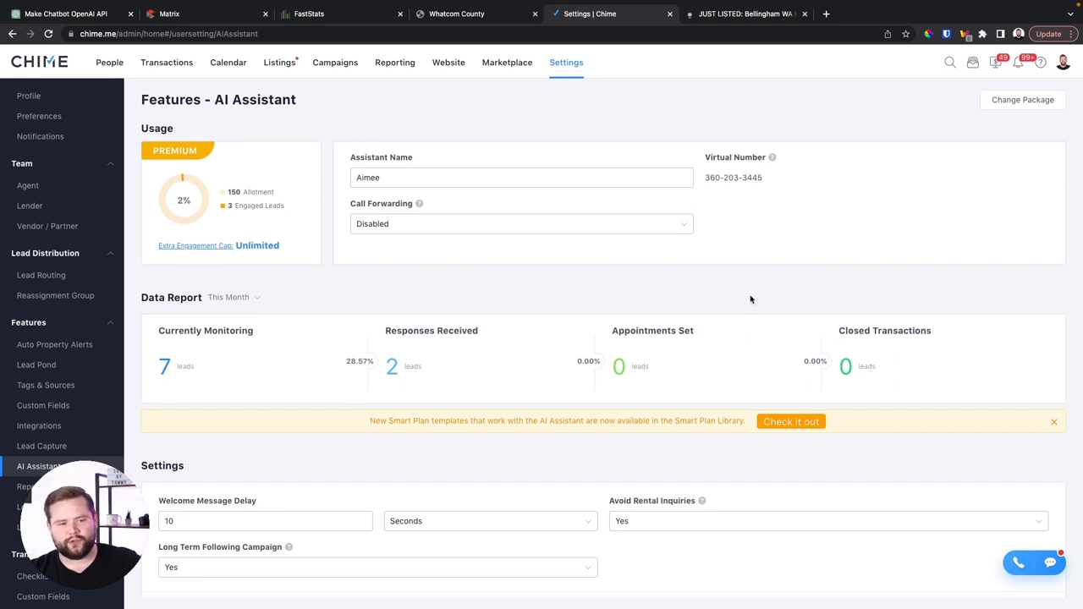
mouse_move(141, 373)
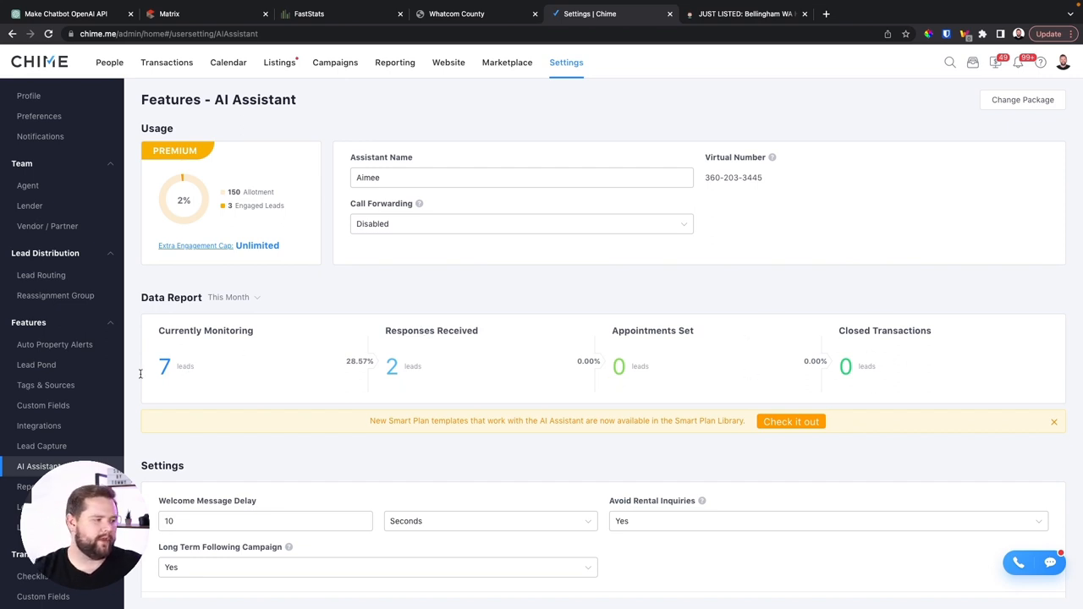